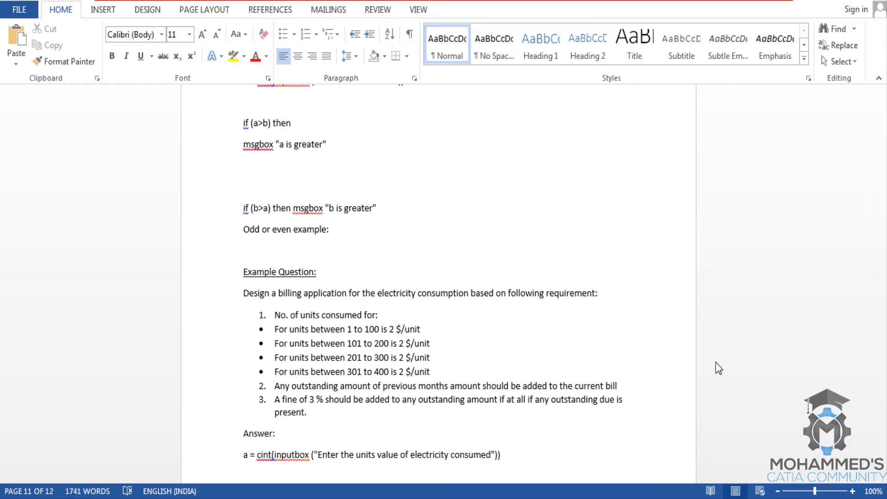
{"action": "mouse_move", "coordinate": [485, 334]}
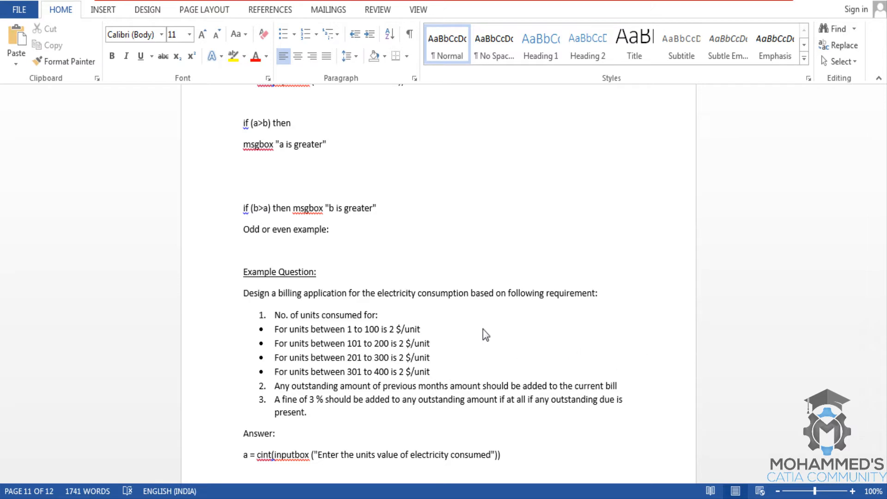
{"action": "mouse_move", "coordinate": [424, 334]}
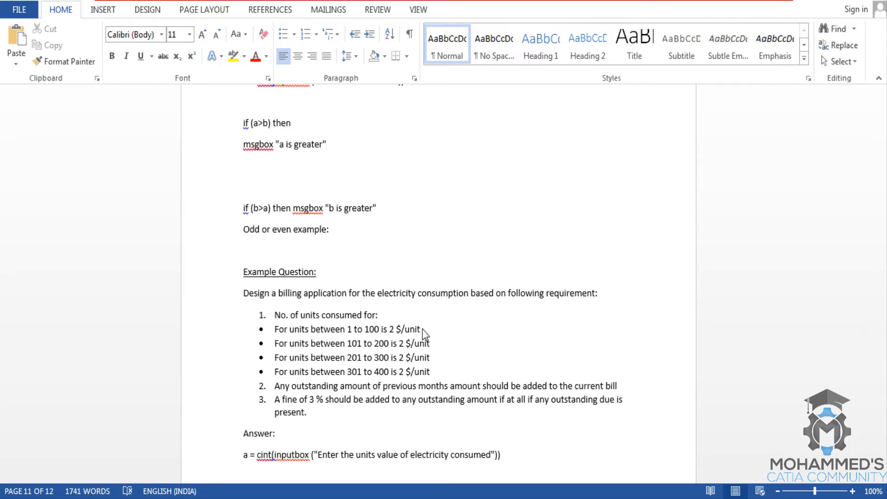
{"action": "mouse_move", "coordinate": [395, 310]}
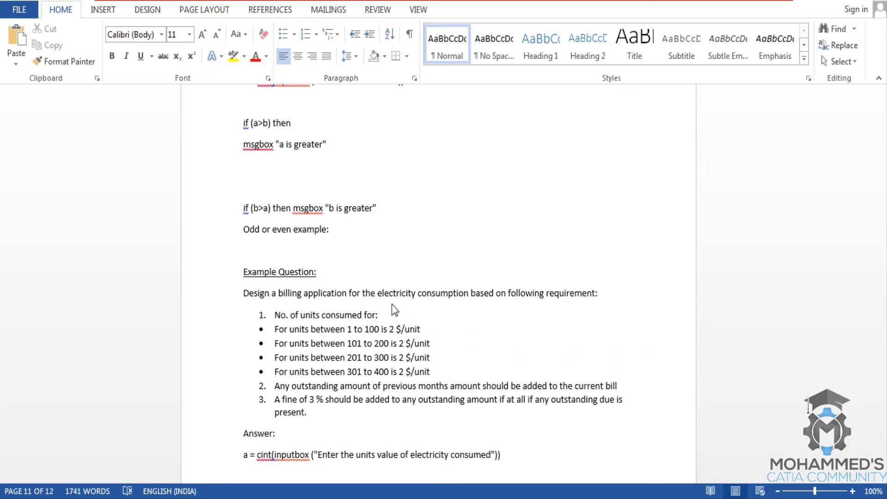
{"action": "mouse_move", "coordinate": [389, 313]}
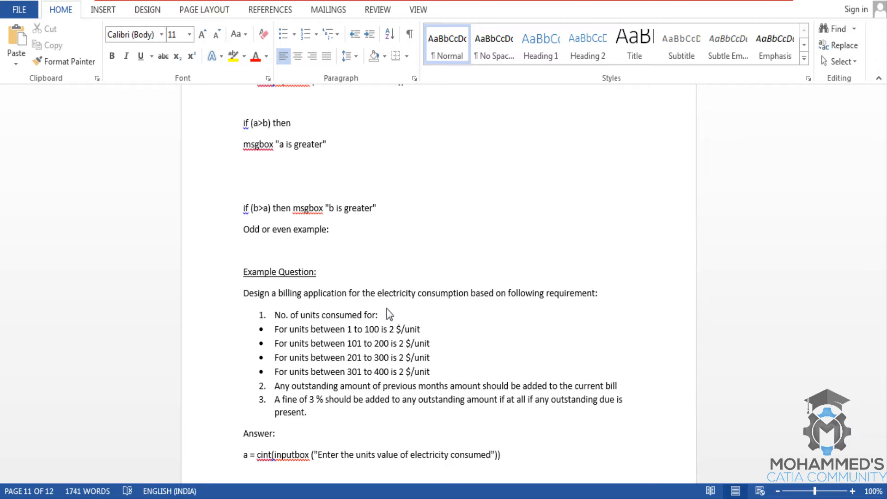
{"action": "mouse_move", "coordinate": [404, 317]}
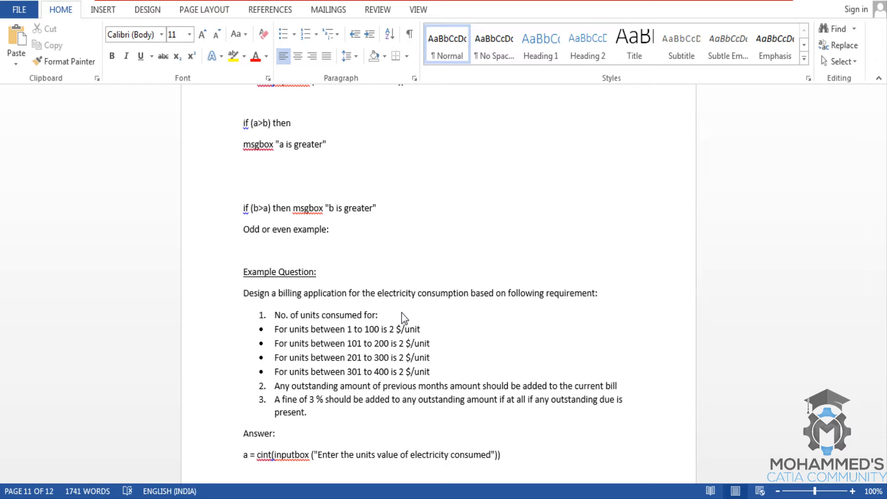
{"action": "mouse_move", "coordinate": [397, 317]}
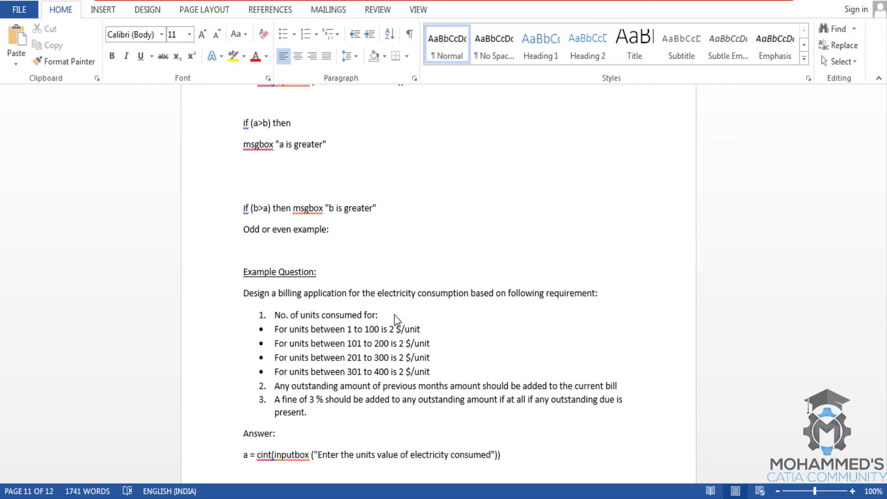
{"action": "mouse_move", "coordinate": [264, 318]}
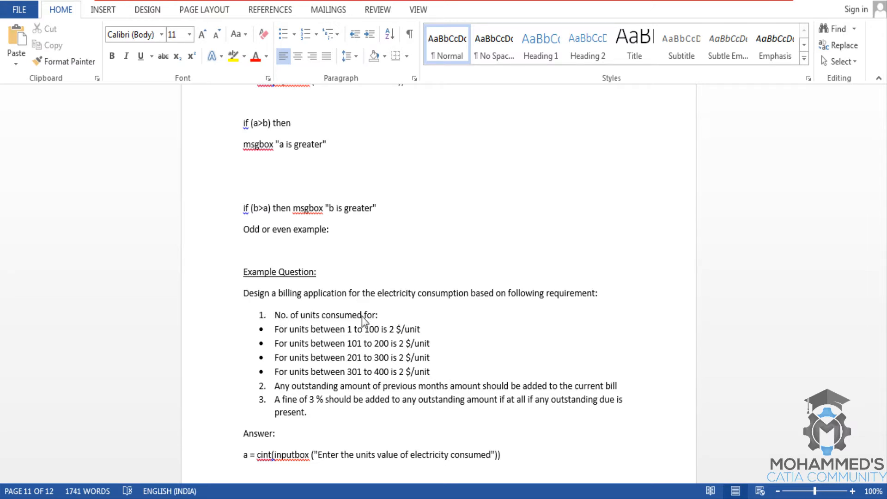
{"action": "mouse_move", "coordinate": [322, 333]}
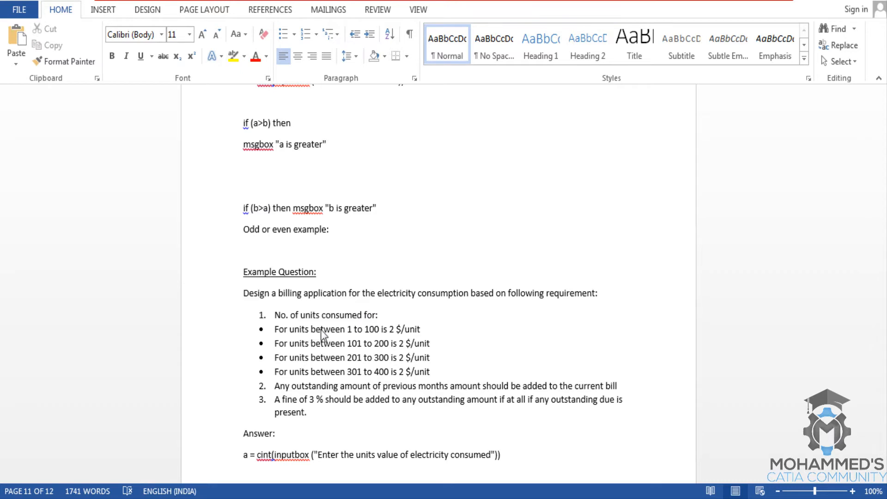
{"action": "mouse_move", "coordinate": [378, 336]}
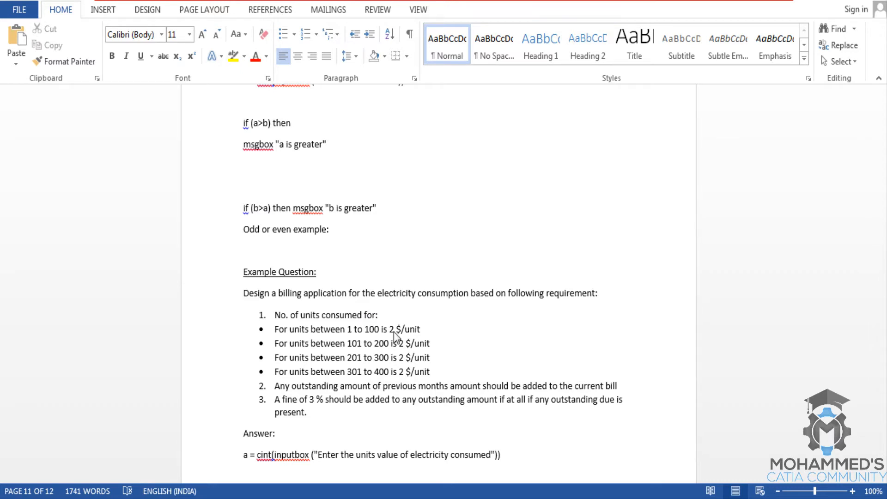
{"action": "mouse_move", "coordinate": [419, 333]}
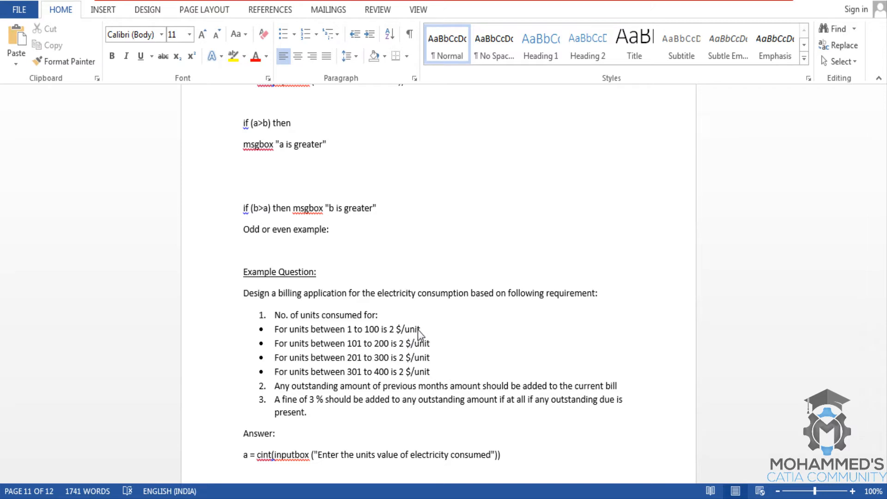
{"action": "mouse_move", "coordinate": [333, 349]}
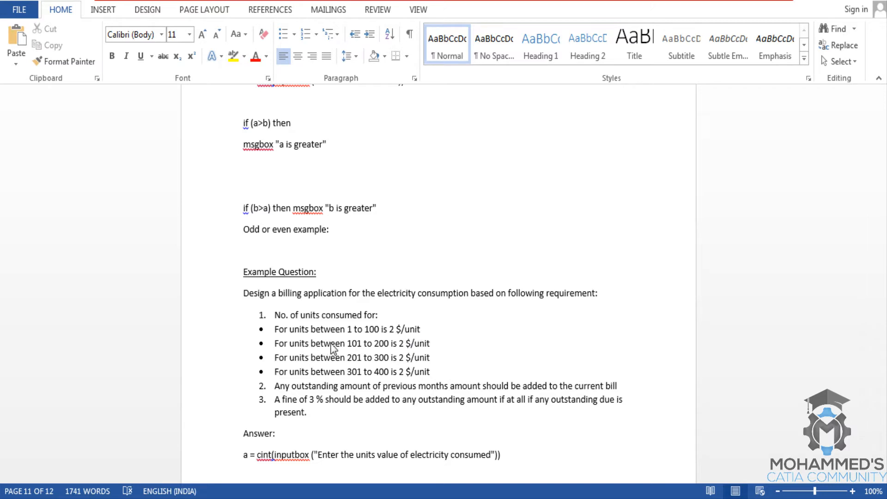
{"action": "mouse_move", "coordinate": [409, 351]}
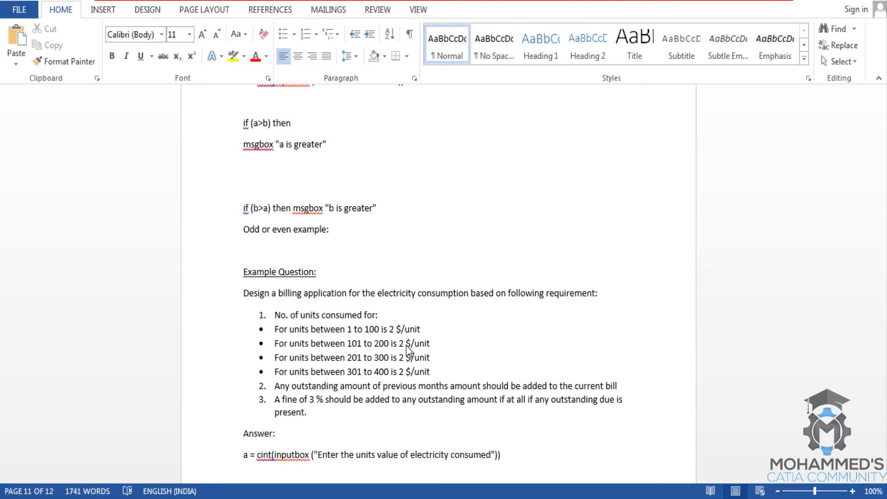
{"action": "mouse_move", "coordinate": [409, 360]}
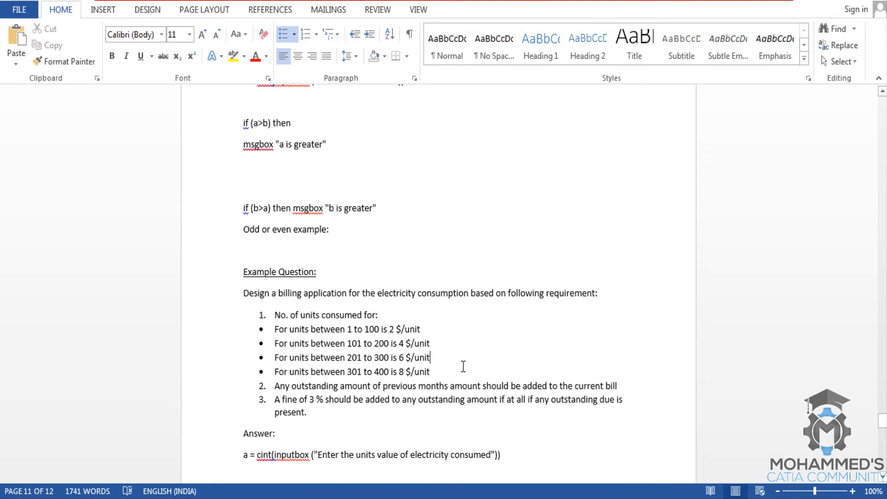
{"action": "mouse_move", "coordinate": [424, 342]}
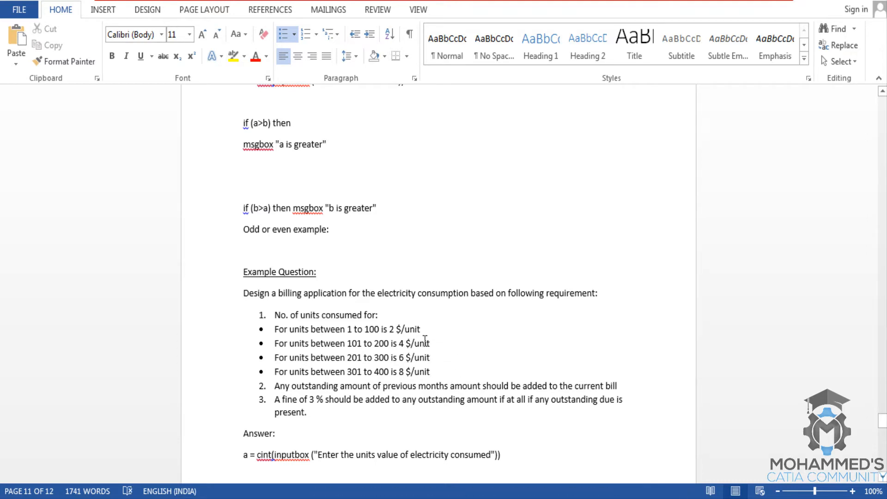
{"action": "mouse_move", "coordinate": [181, 485]}
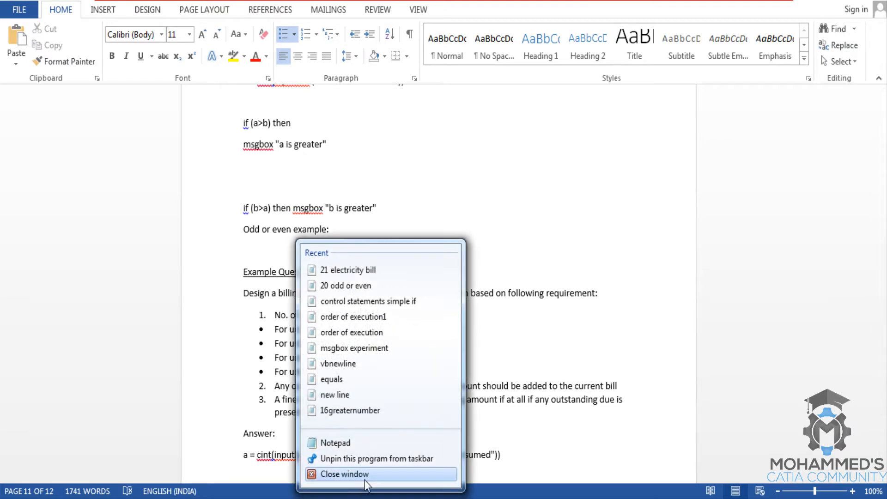
Bring up a blank maximized Notepad window for the new script
{"action": "left_click", "coordinate": [335, 442]}
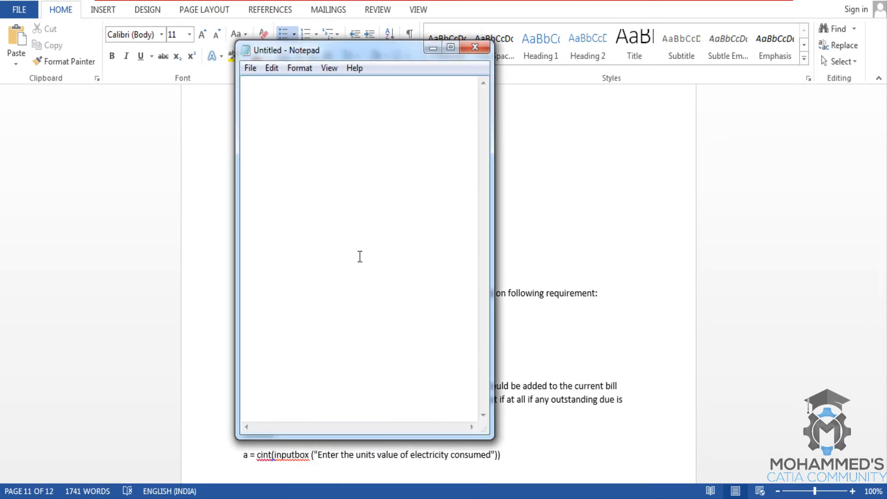
{"action": "left_click", "coordinate": [449, 47]}
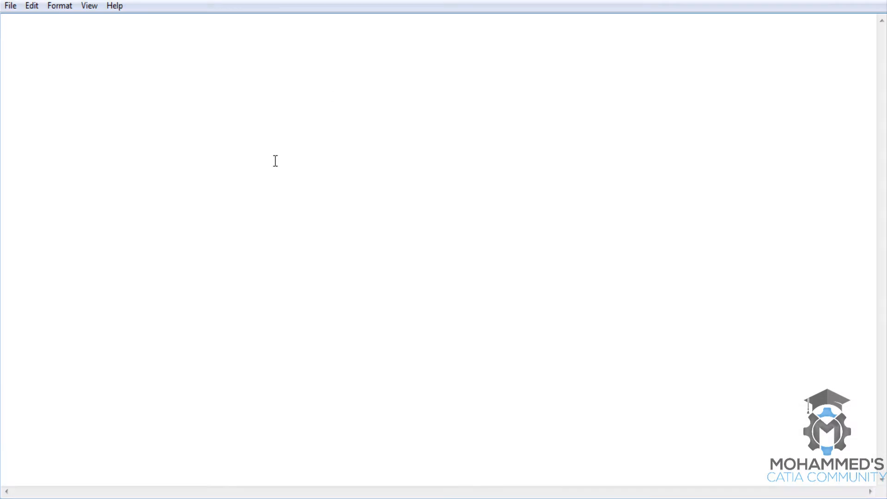
Write a = cint (inputbox ("Enter the value of units consumed") and start a new line
{"action": "type", "text": "a ="}
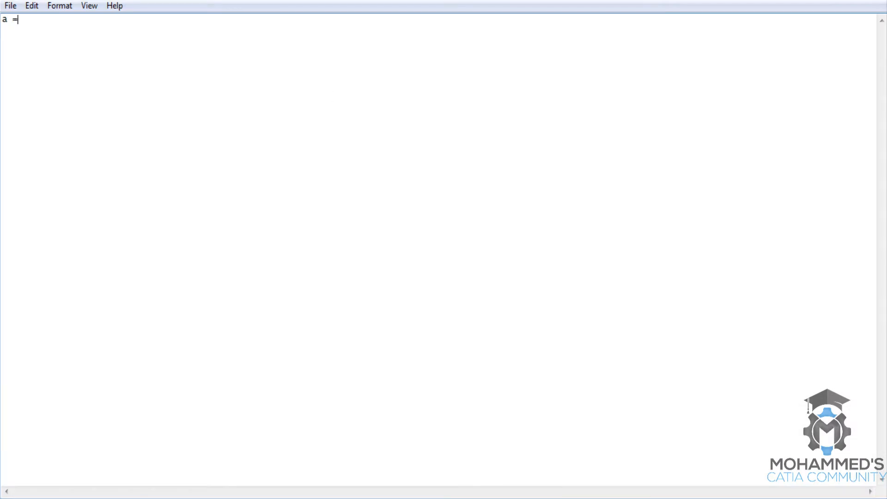
{"action": "type", "text": "cint ("}
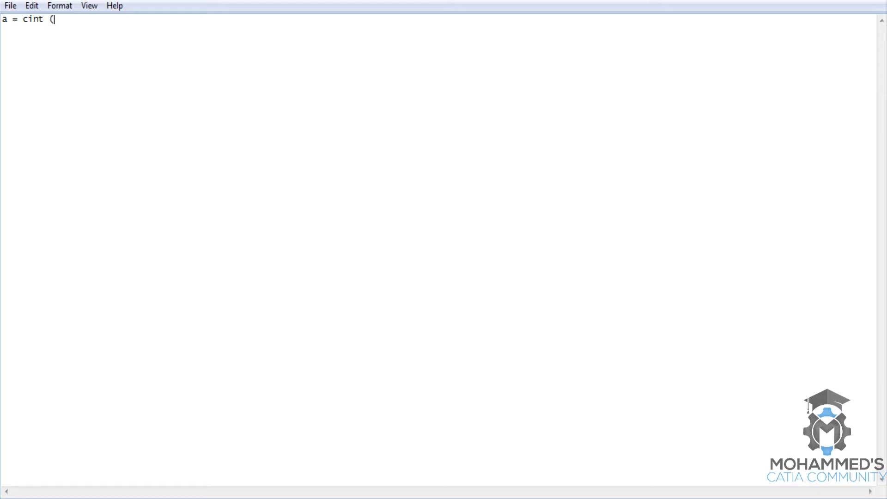
{"action": "type", "text": "input"}
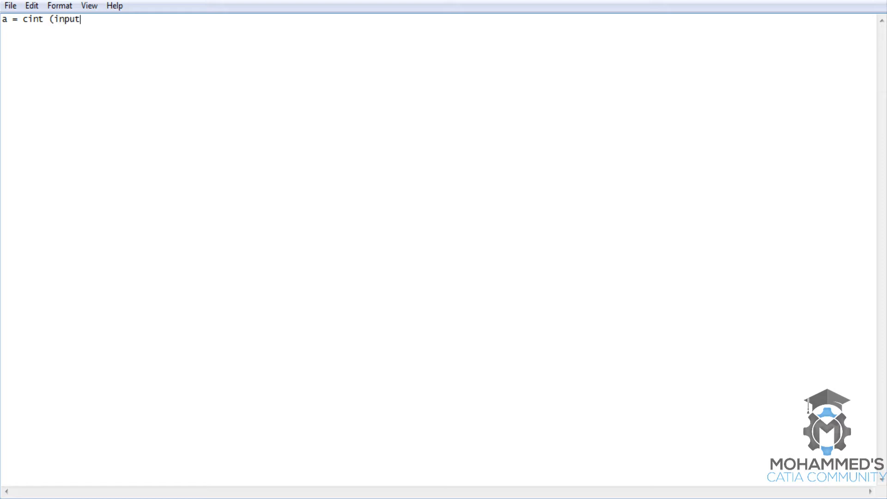
{"action": "type", "text": "box \""}
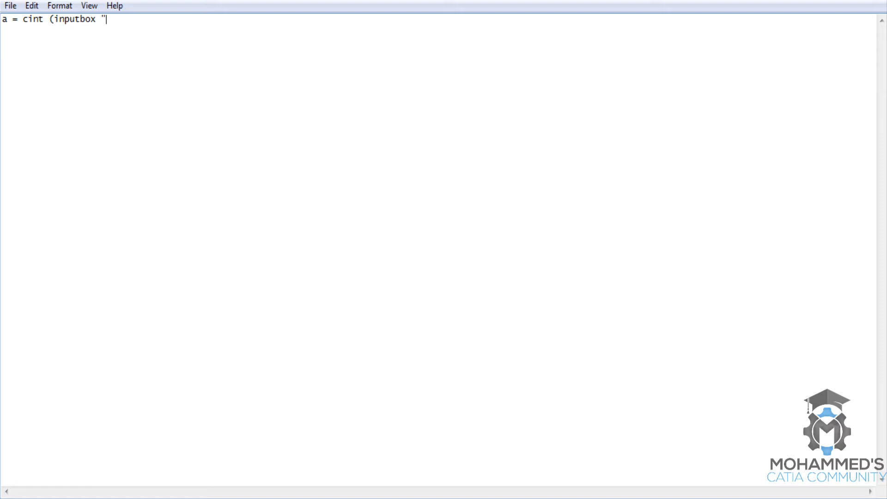
{"action": "type", "text": "(\"E"}
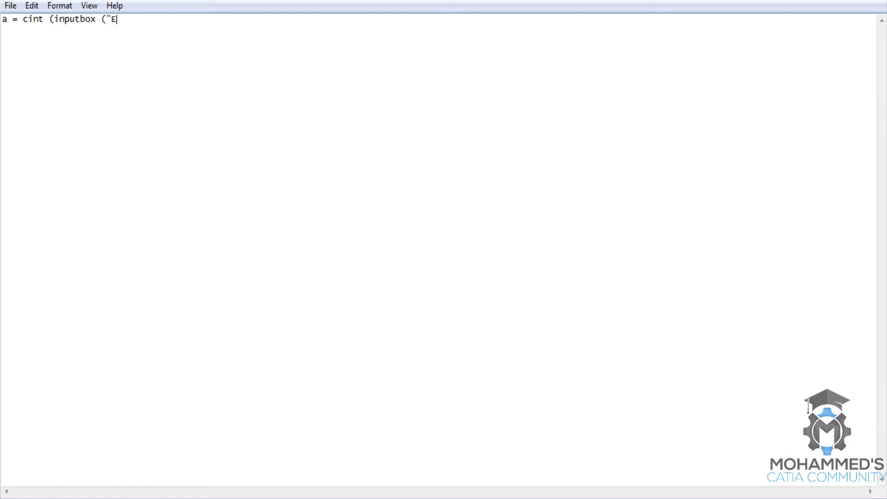
{"action": "type", "text": "nter the"}
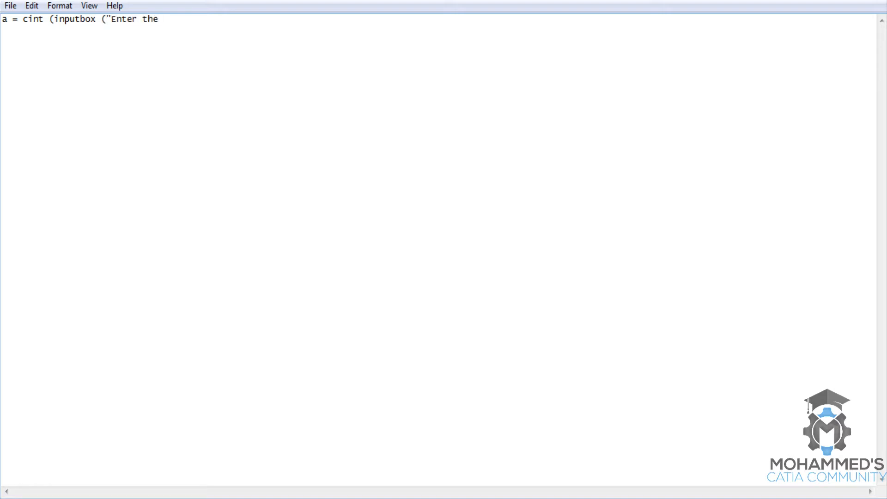
{"action": "type", "text": "value"}
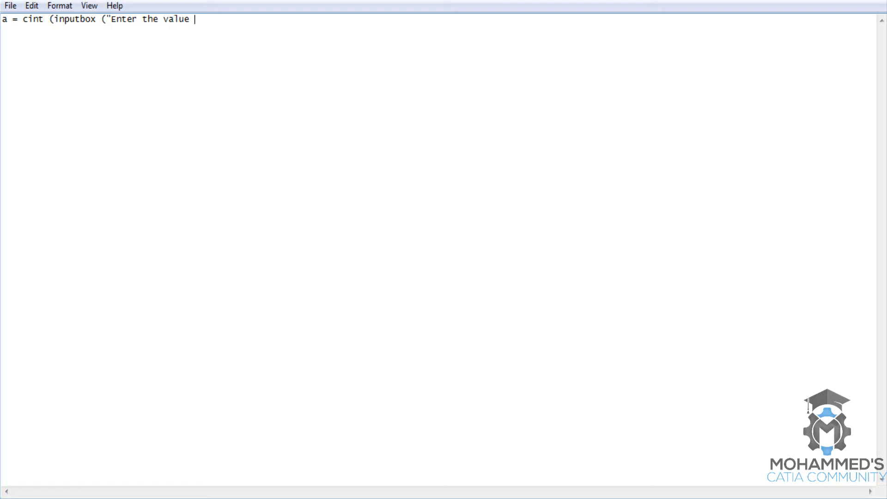
{"action": "type", "text": "of i"}
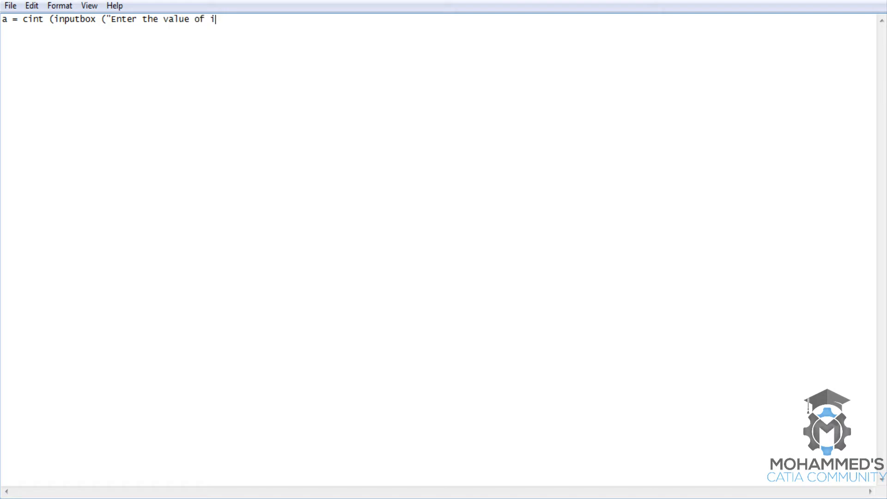
{"action": "type", "text": "units com"}
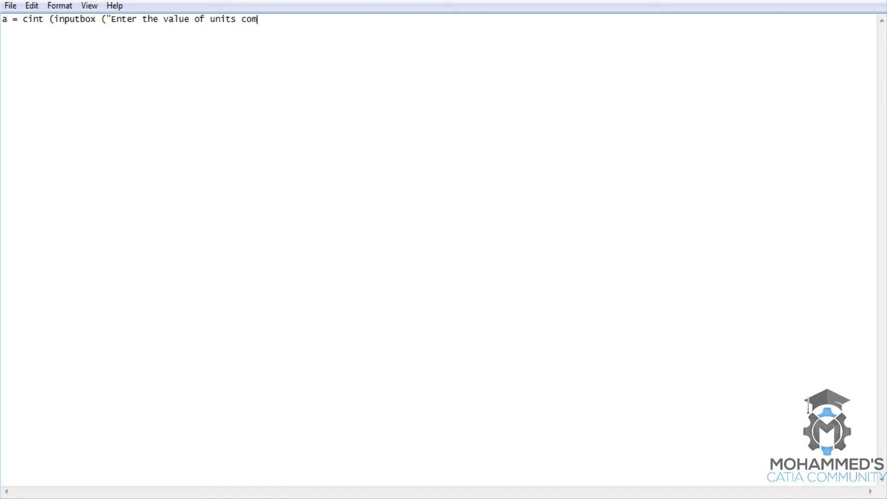
{"action": "type", "text": "sumed"}
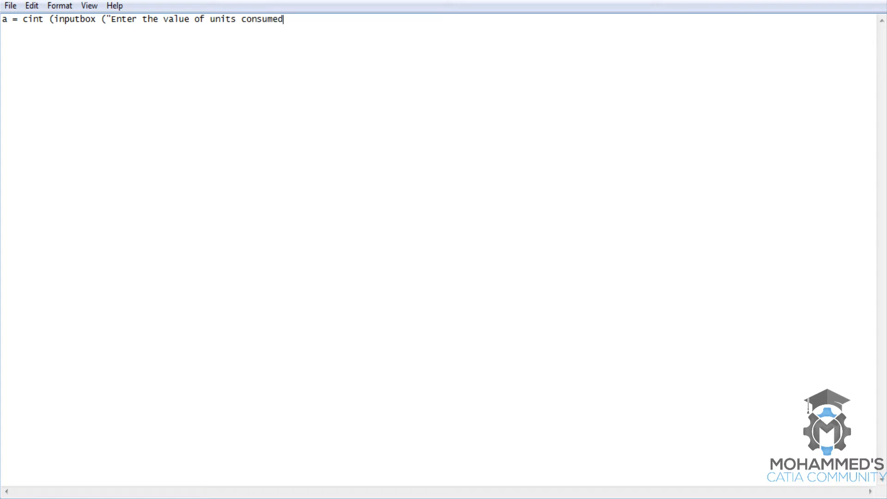
{"action": "type", "text": "\")"}
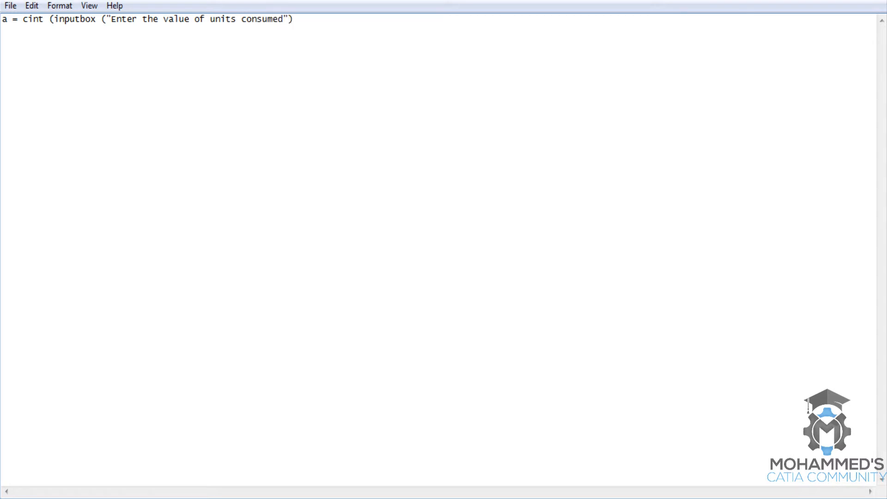
{"action": "key", "text": "Return"}
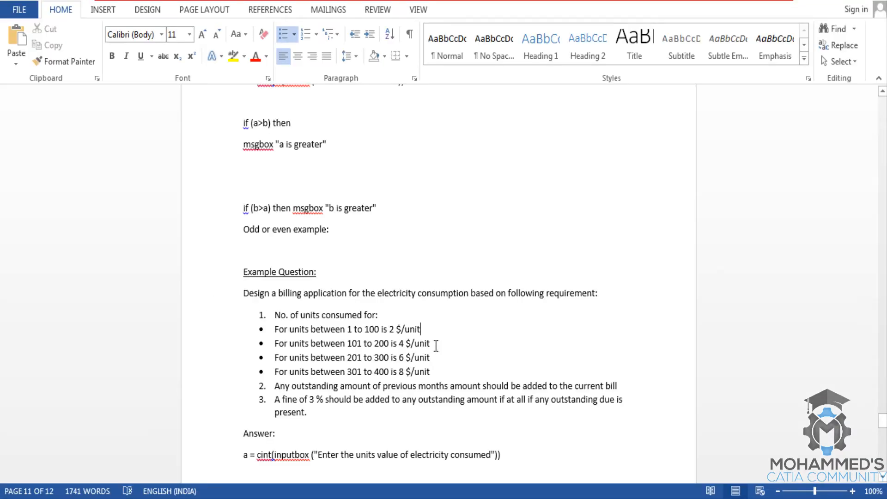
{"action": "mouse_move", "coordinate": [432, 362]}
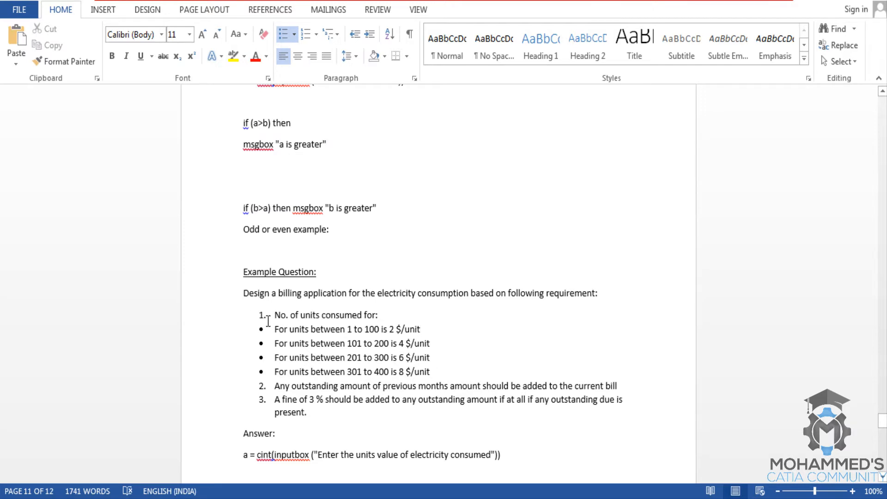
{"action": "mouse_move", "coordinate": [434, 339]}
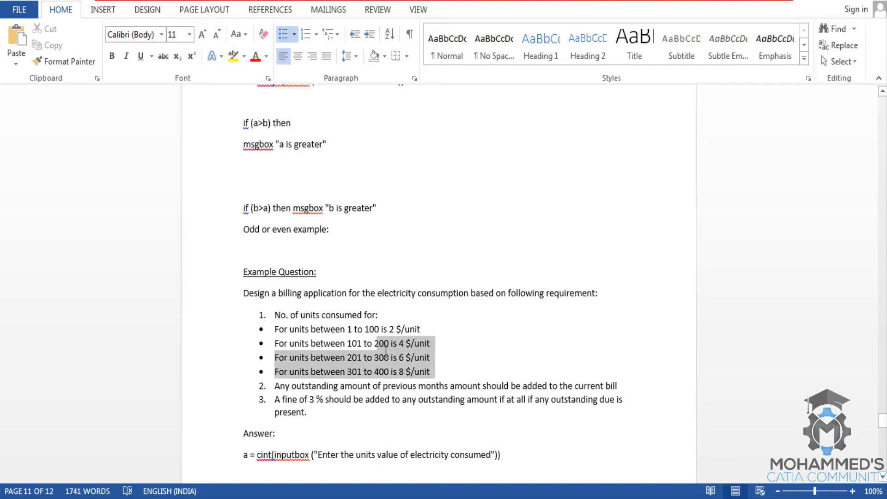
{"action": "left_click", "coordinate": [432, 357]}
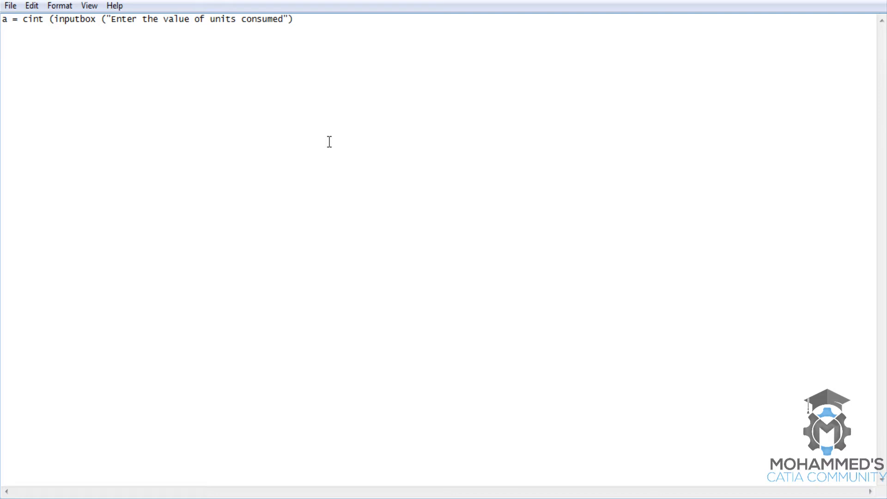
{"action": "mouse_move", "coordinate": [331, 167]}
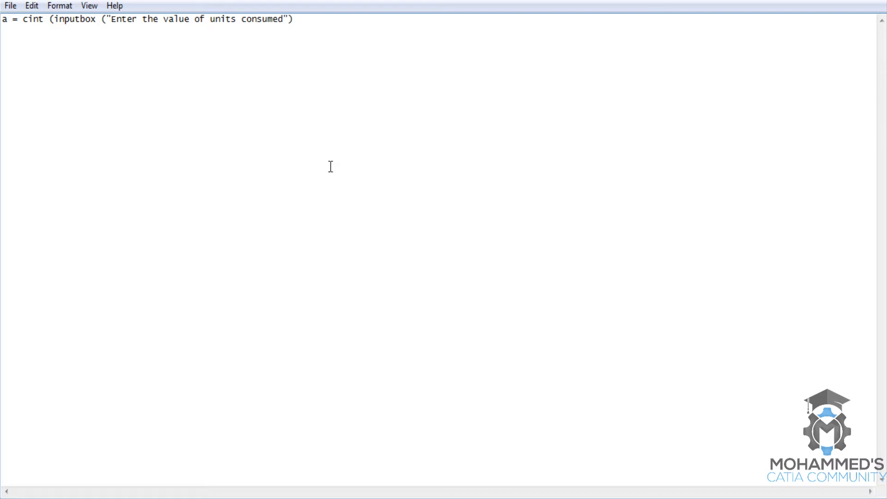
Write the condition line if (a <100) then
{"action": "type", "text": "if ("}
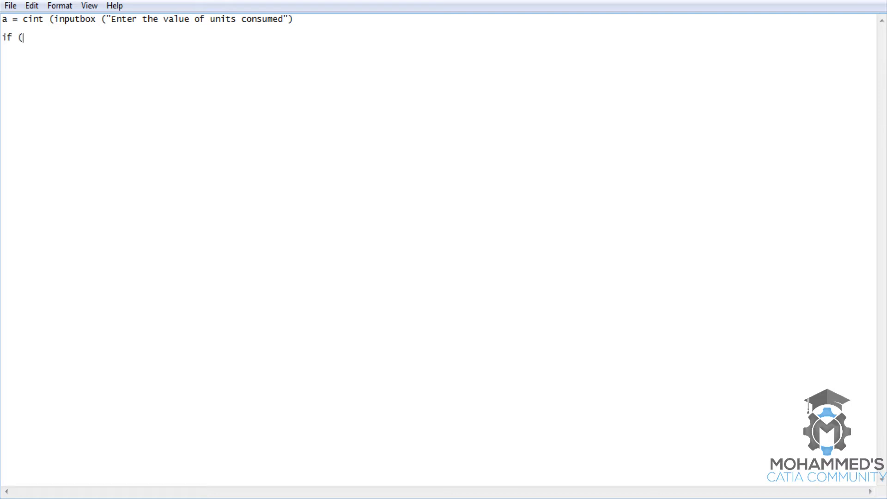
{"action": "type", "text": "a"}
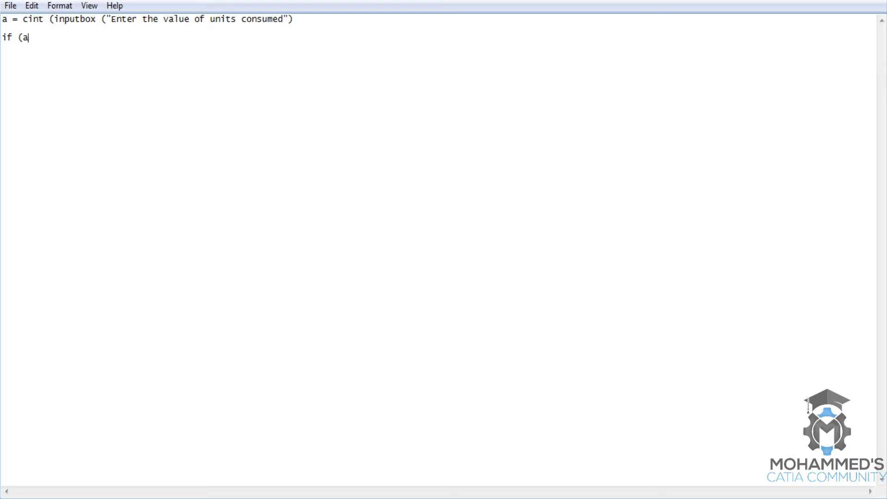
{"action": "type", "text": "<"}
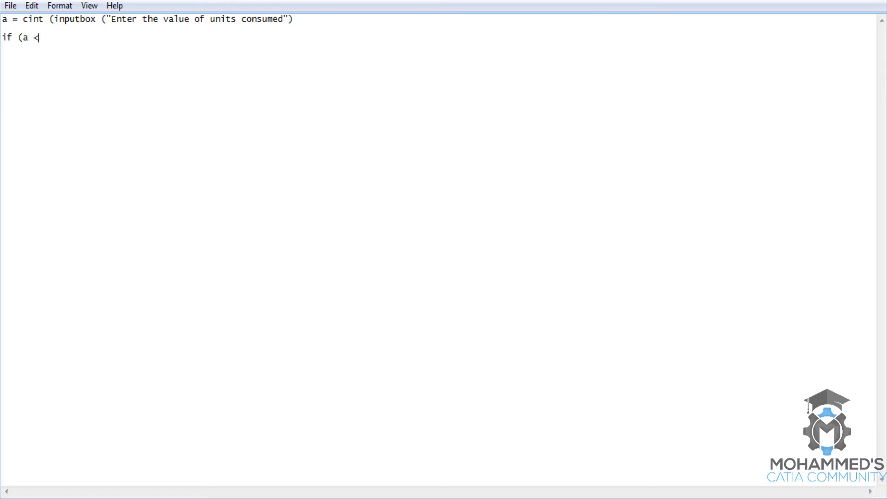
{"action": "type", "text": "100"}
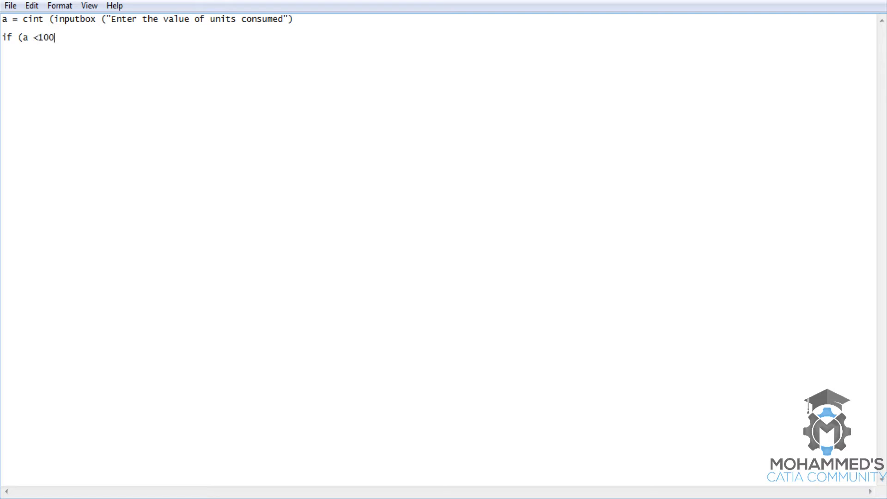
{"action": "type", "text": ") then"}
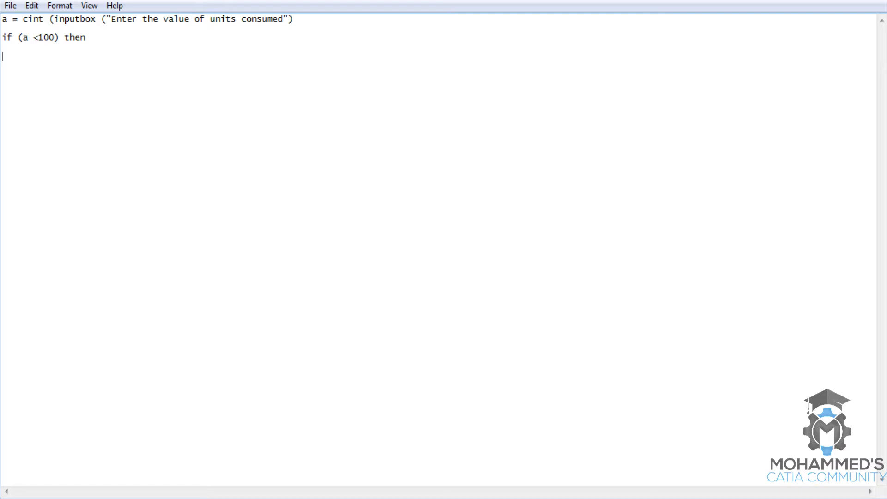
Add the cost line, correct it to cost = 2 * a, and begin the elseif line
{"action": "type", "text": "cost ="}
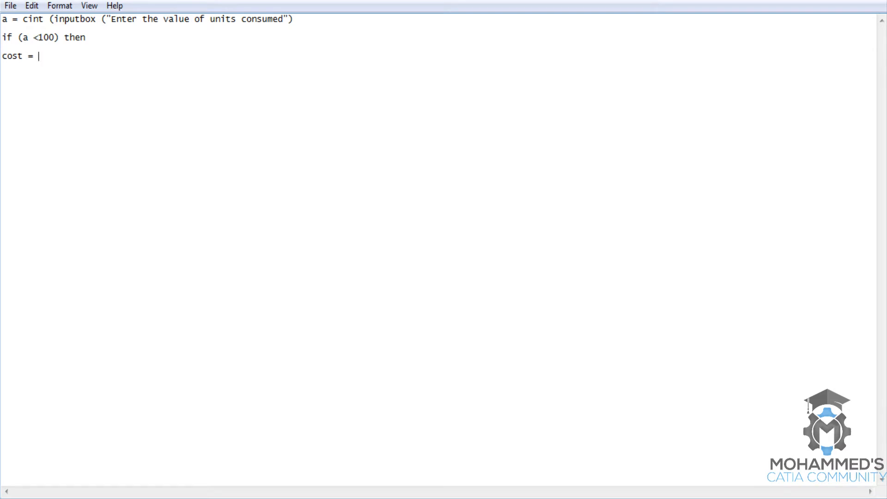
{"action": "type", "text": "100"}
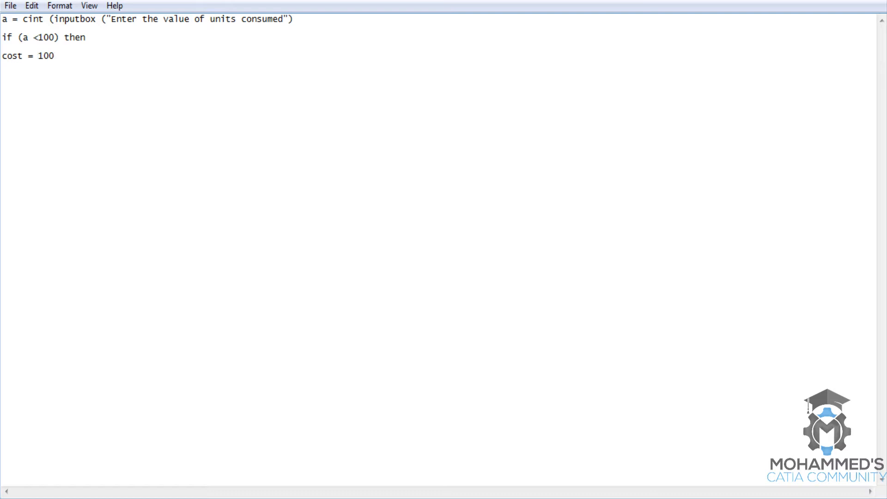
{"action": "type", "text": "8"}
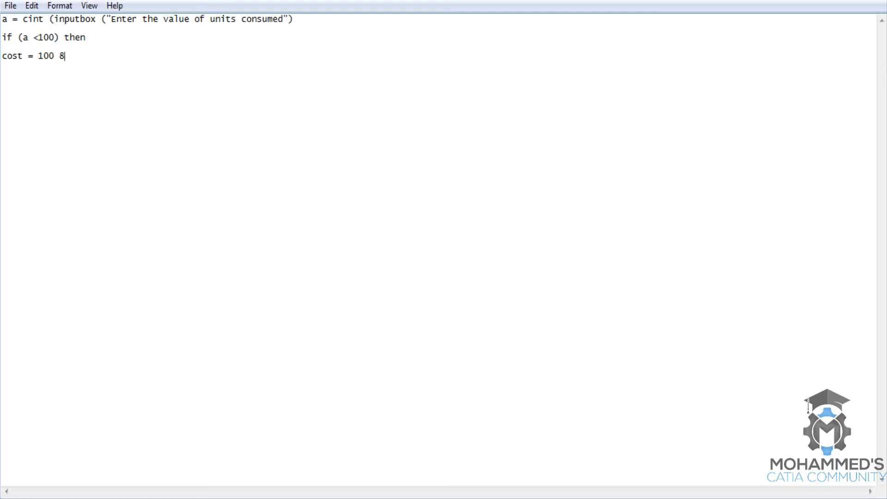
{"action": "type", "text": "*2"}
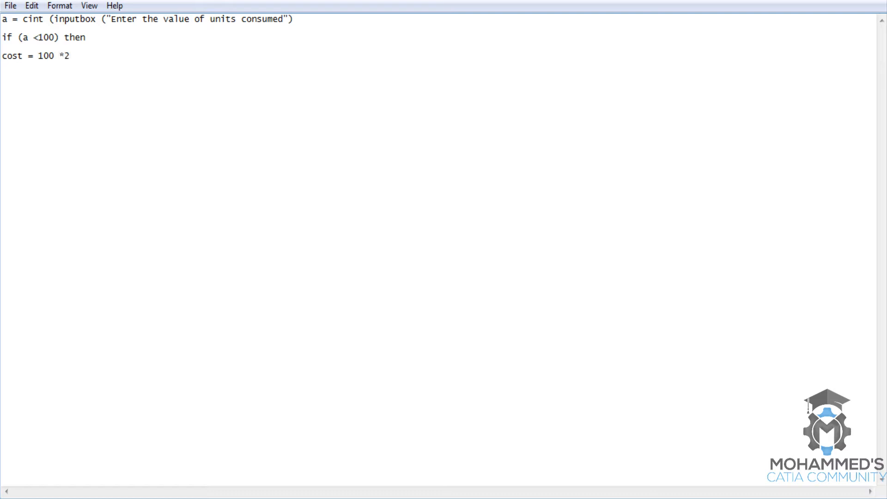
{"action": "type", "text": "el"}
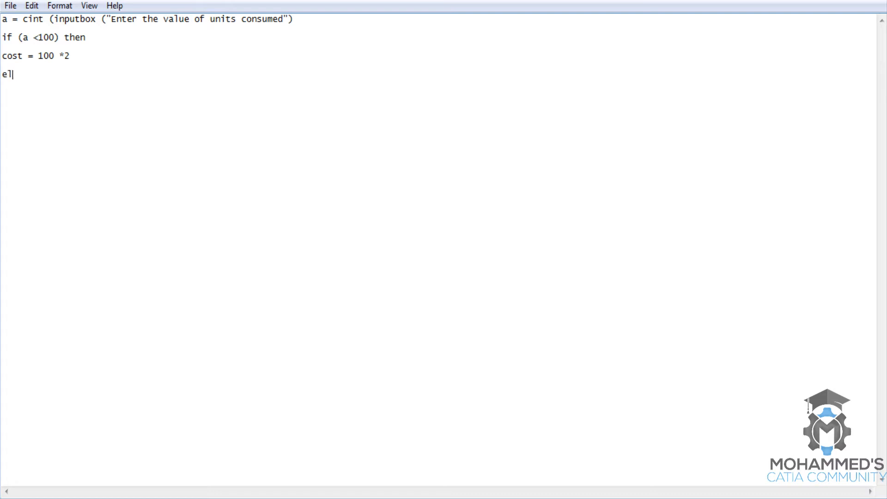
{"action": "type", "text": "seif"}
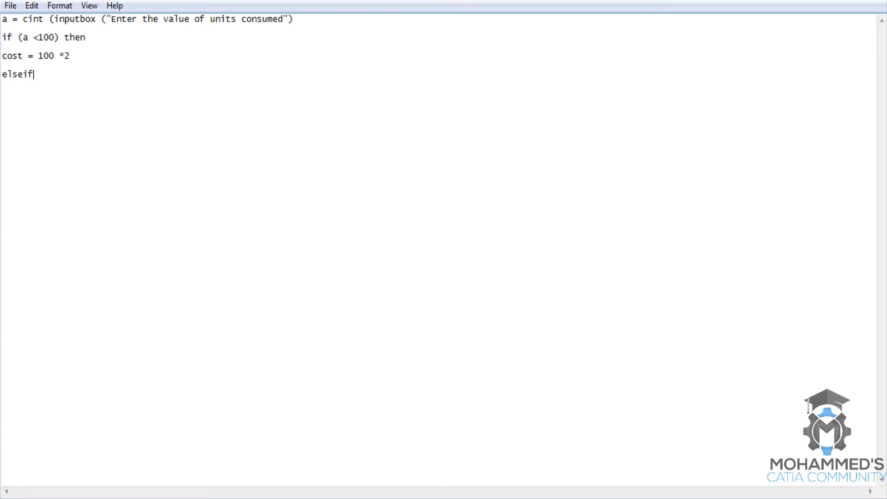
{"action": "mouse_move", "coordinate": [117, 94]}
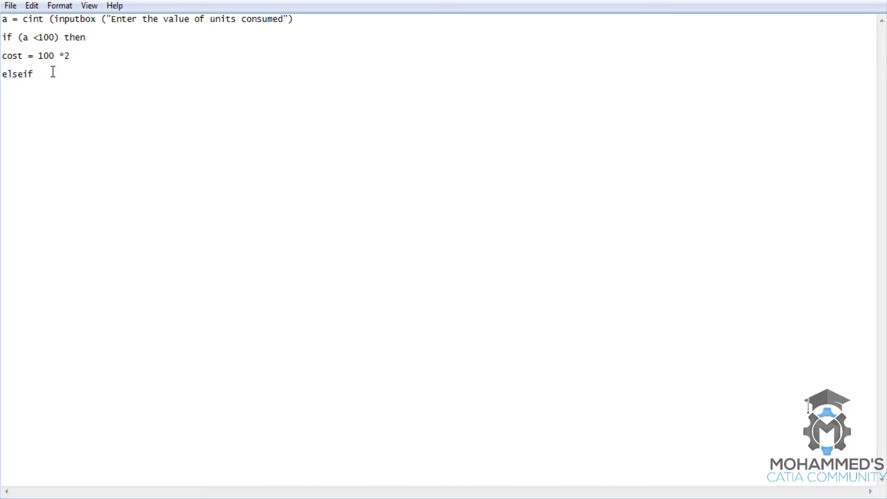
{"action": "mouse_move", "coordinate": [65, 80]}
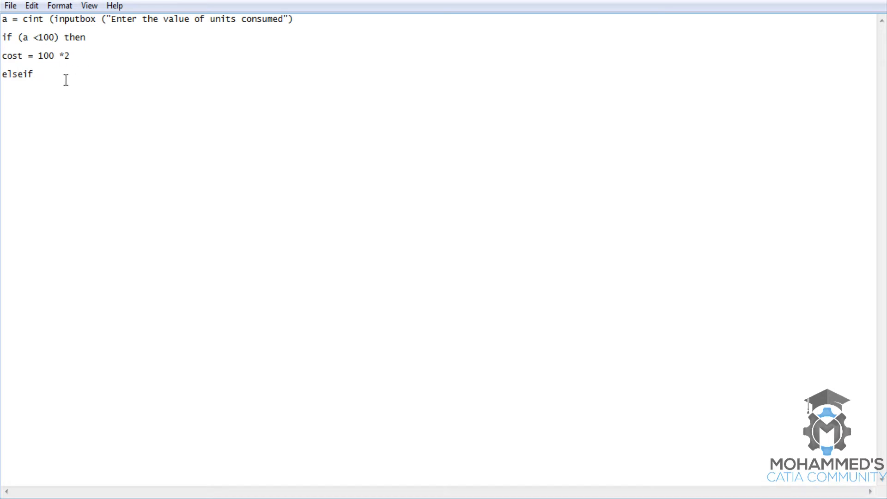
{"action": "mouse_move", "coordinate": [65, 59]}
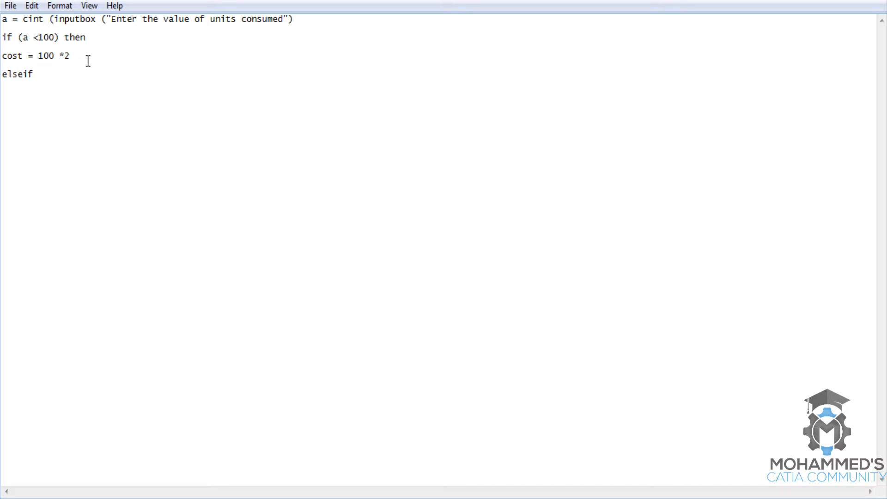
{"action": "mouse_move", "coordinate": [104, 195]}
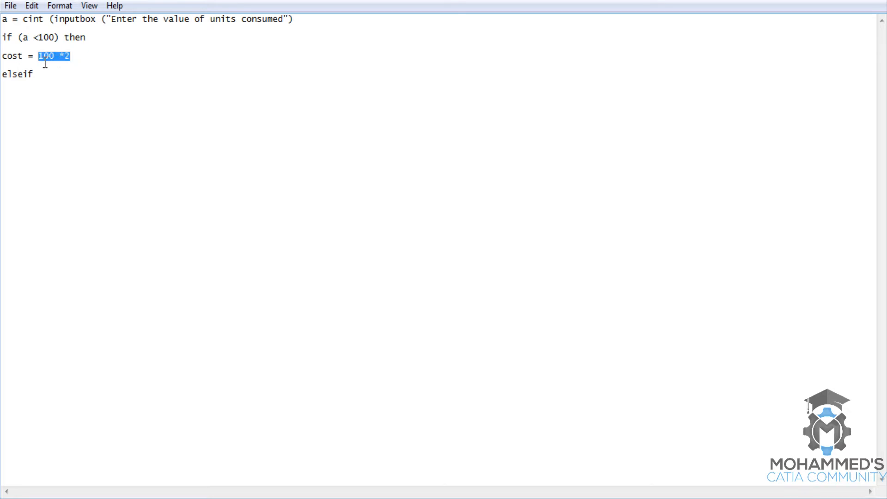
{"action": "type", "text": "2 *"}
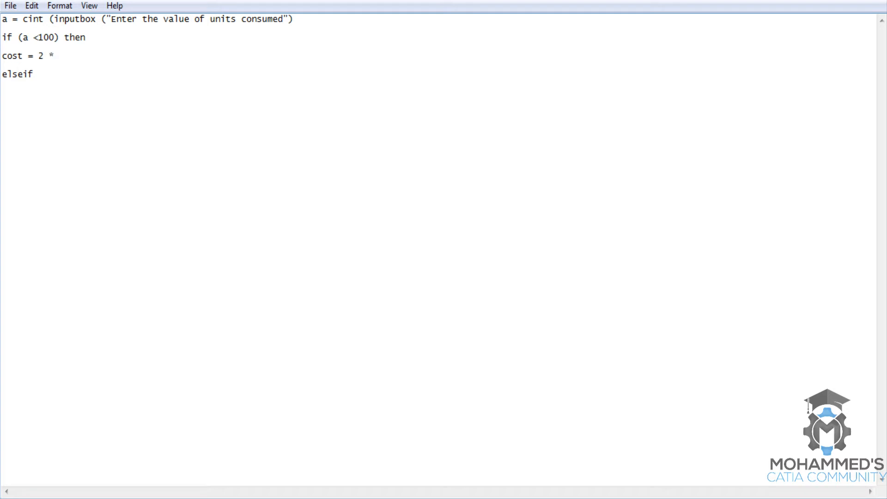
{"action": "type", "text": "a"}
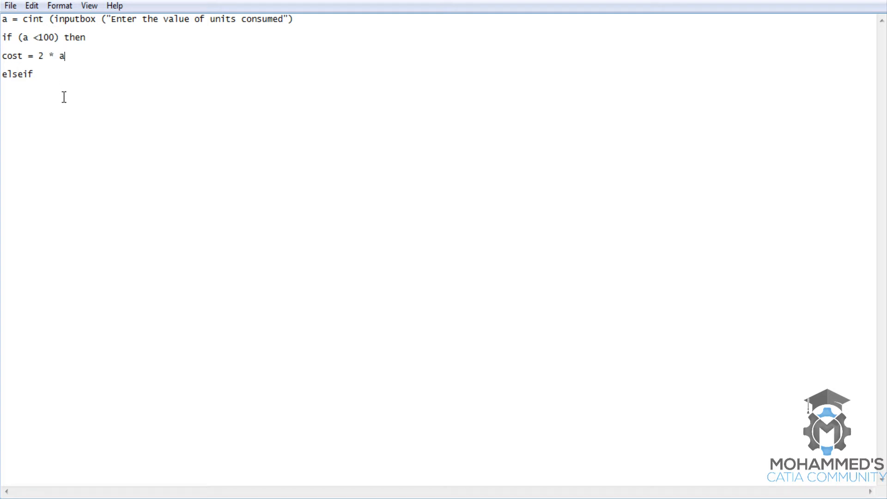
{"action": "mouse_move", "coordinate": [74, 61]}
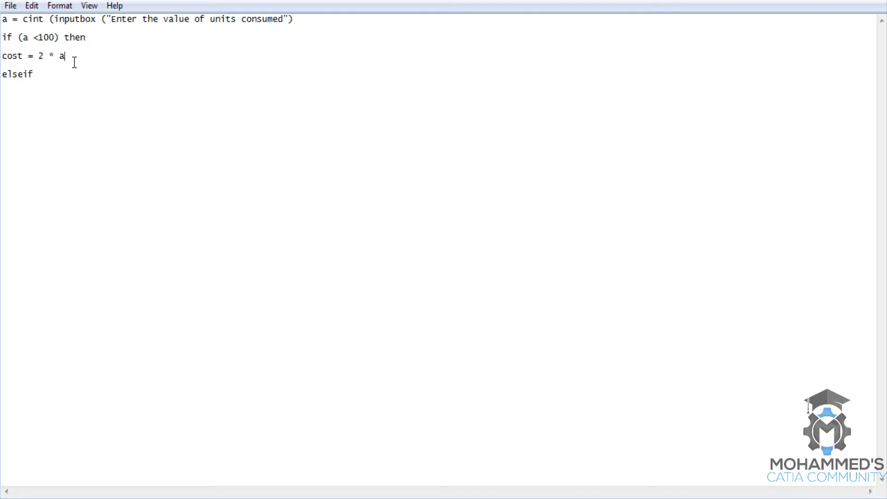
{"action": "mouse_move", "coordinate": [70, 70]}
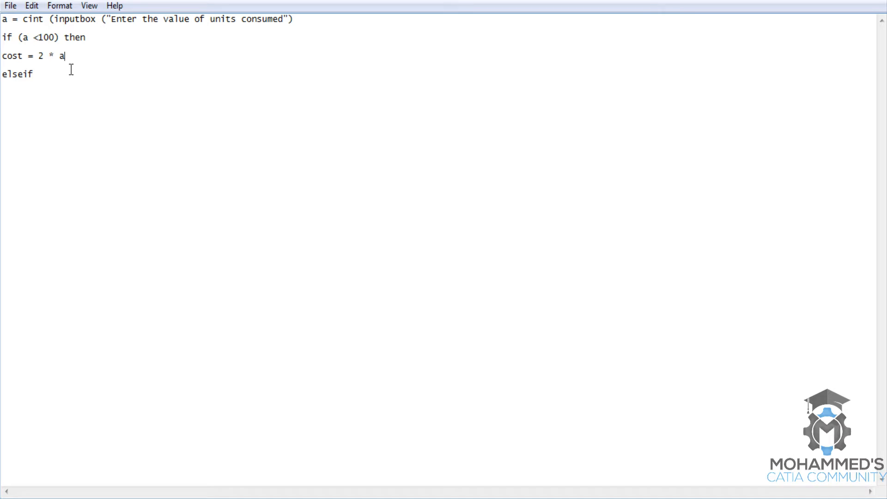
{"action": "mouse_move", "coordinate": [77, 86]}
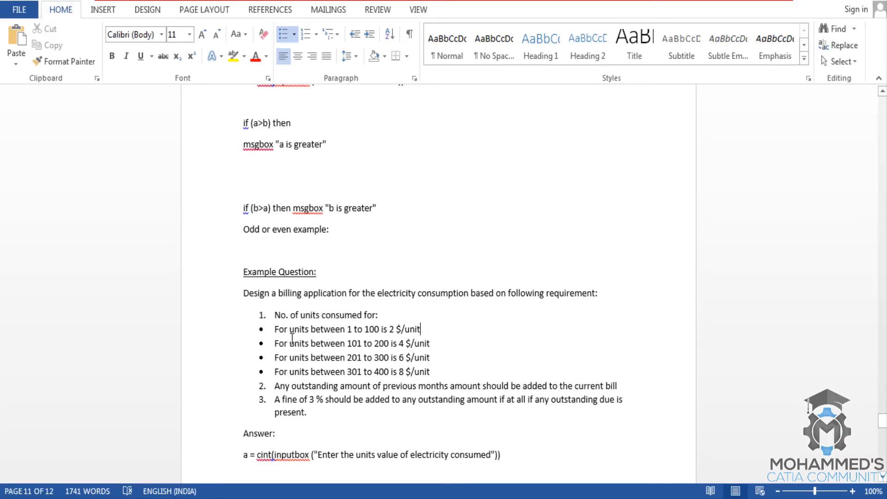
{"action": "mouse_move", "coordinate": [347, 347]}
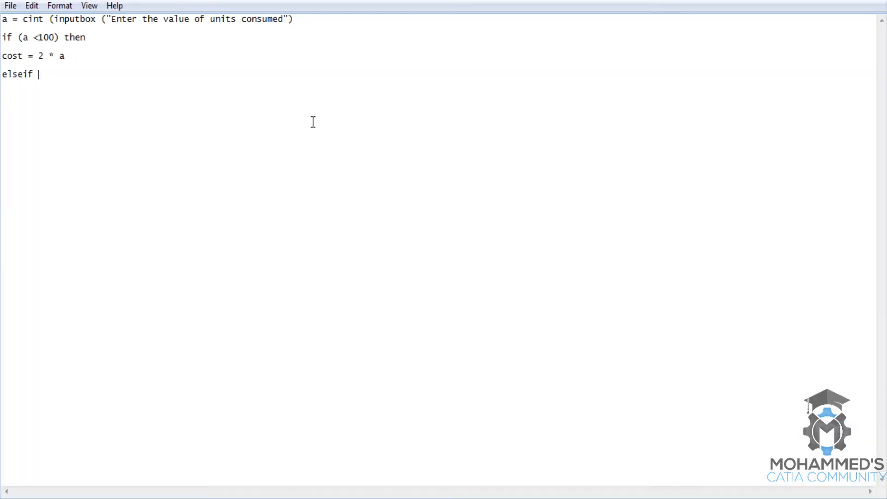
{"action": "mouse_move", "coordinate": [223, 106]}
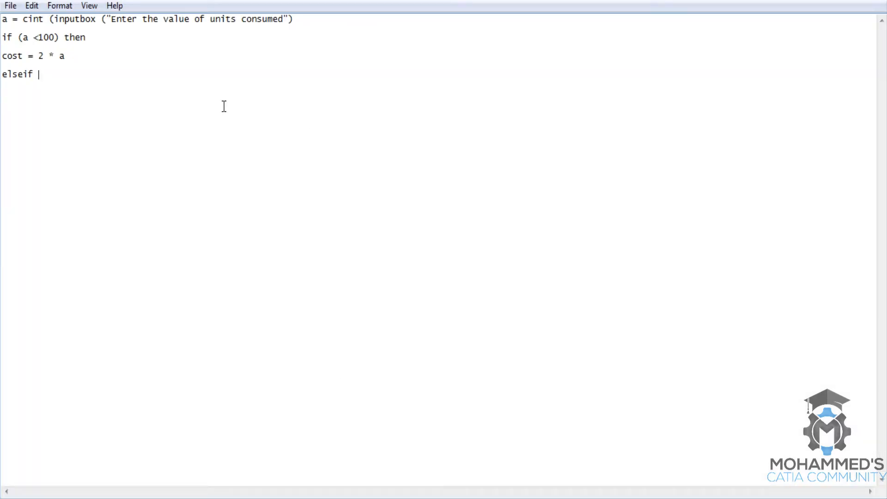
Complete the elseif test as (a > 100) and (a<201) then
{"action": "type", "text": "("}
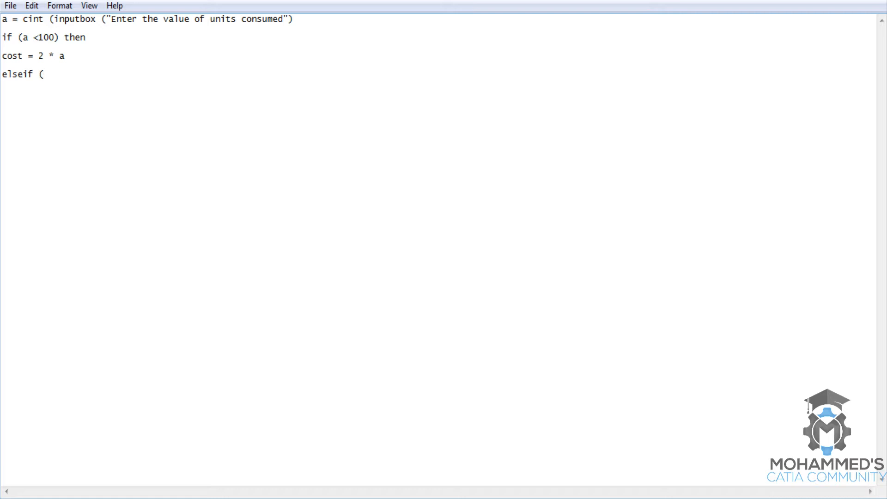
{"action": "type", "text": "a"}
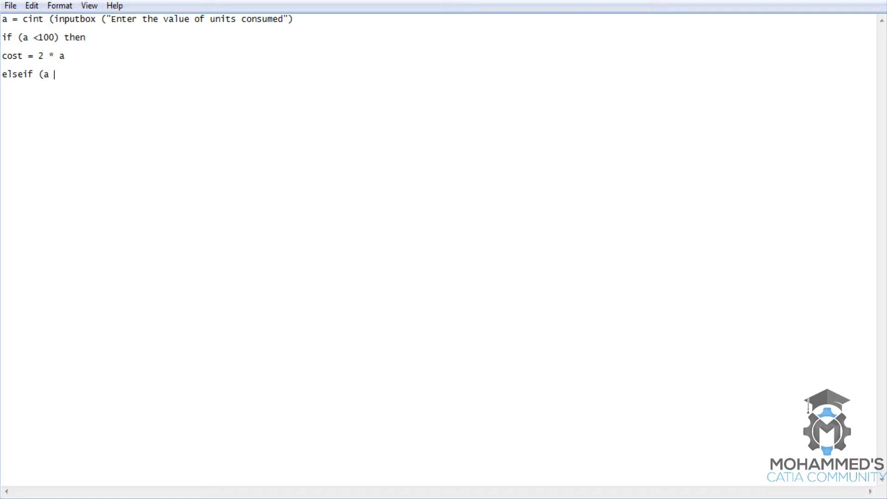
{"action": "type", "text": ">"}
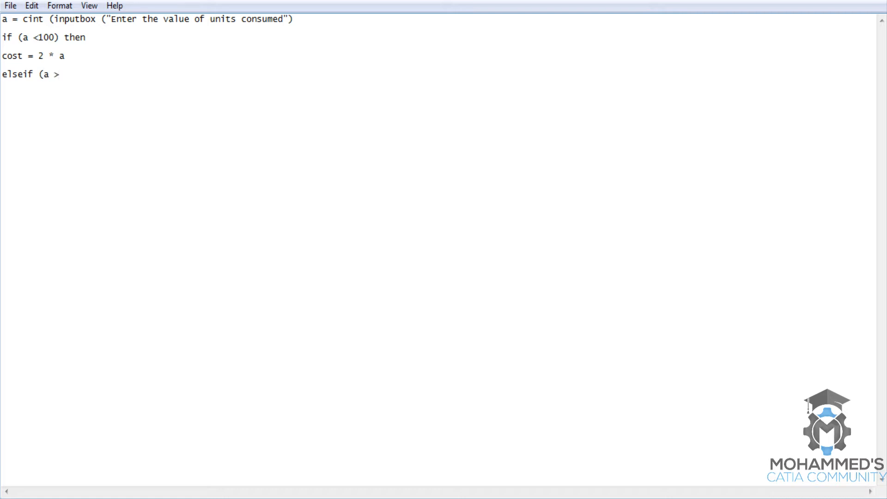
{"action": "type", "text": "100)"}
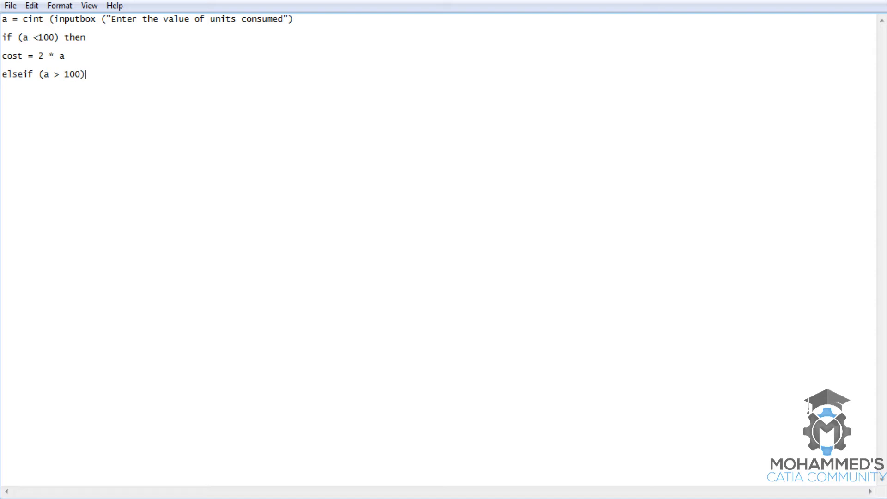
{"action": "type", "text": "and (a"}
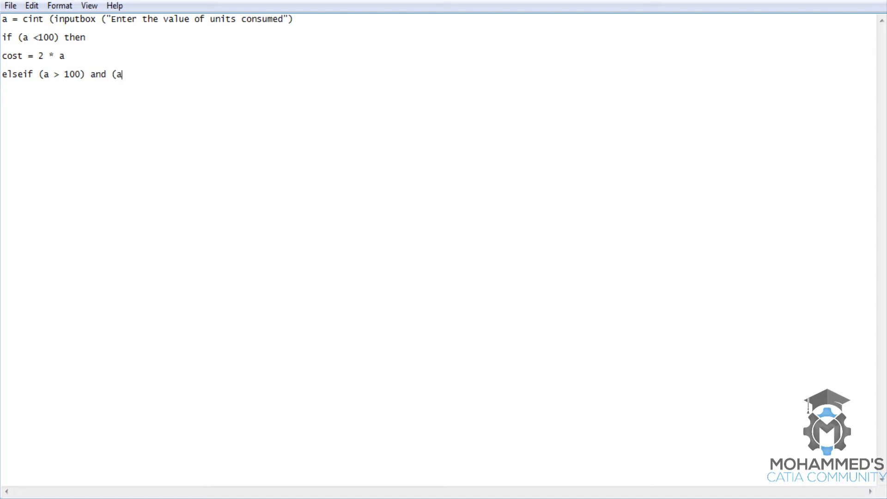
{"action": "type", "text": "<"}
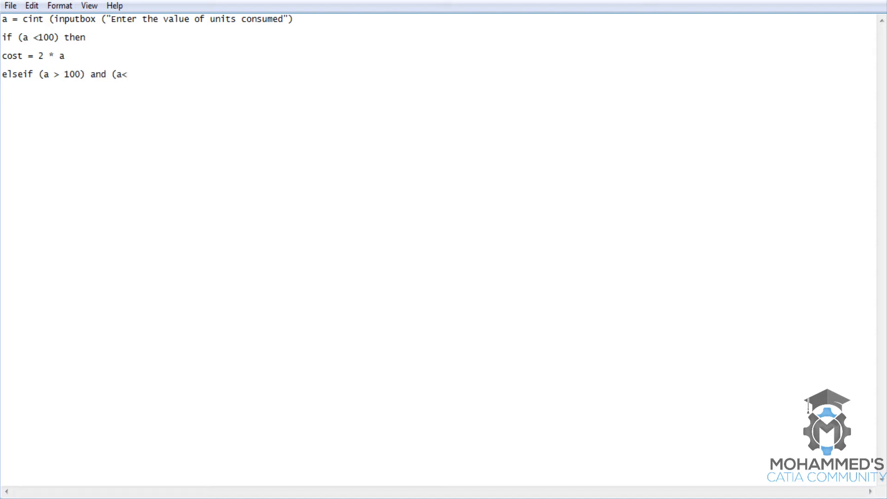
{"action": "type", "text": "201) then"}
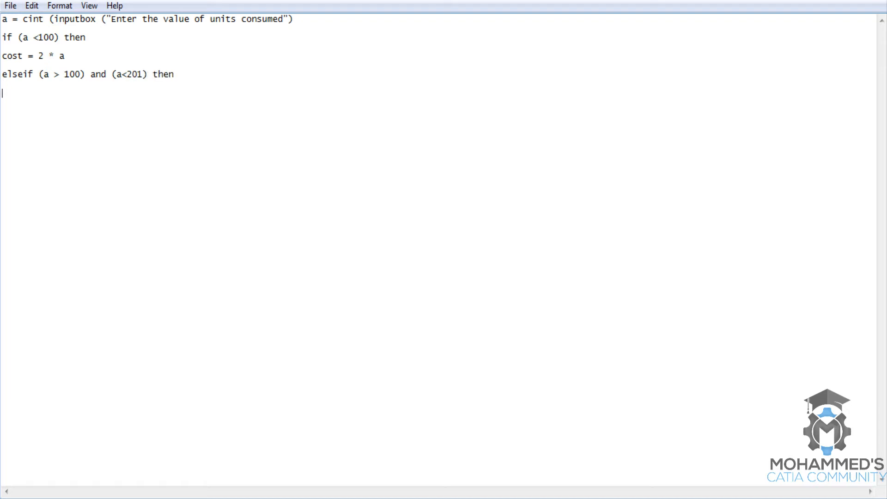
Write cost = (100 *2) + ((a-100))*4) for the 101–200 tier
{"action": "type", "text": "cos"}
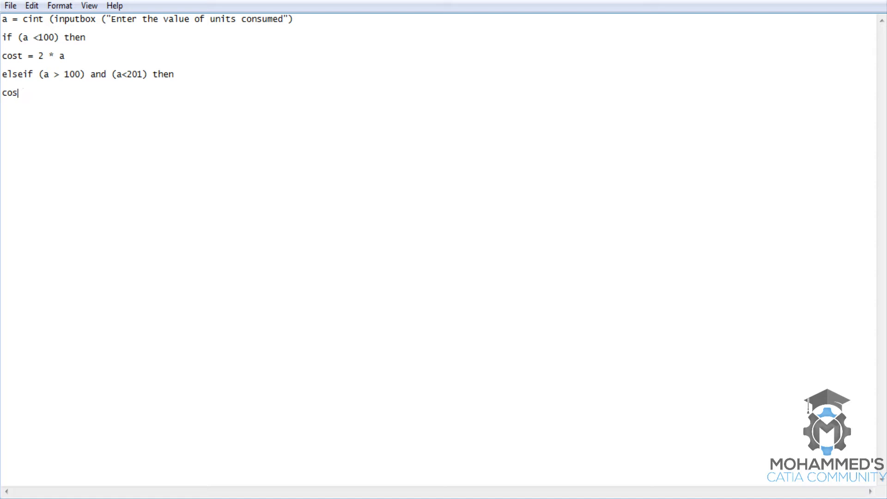
{"action": "type", "text": "t ="}
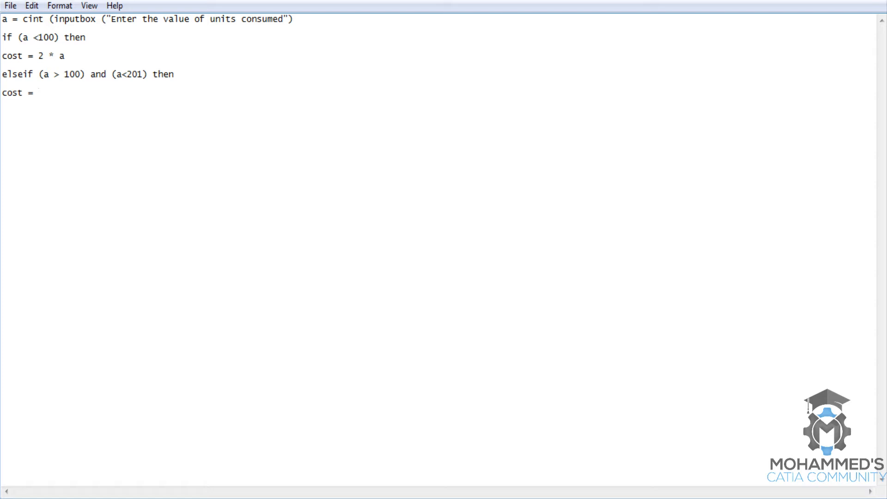
{"action": "type", "text": "(100 *"}
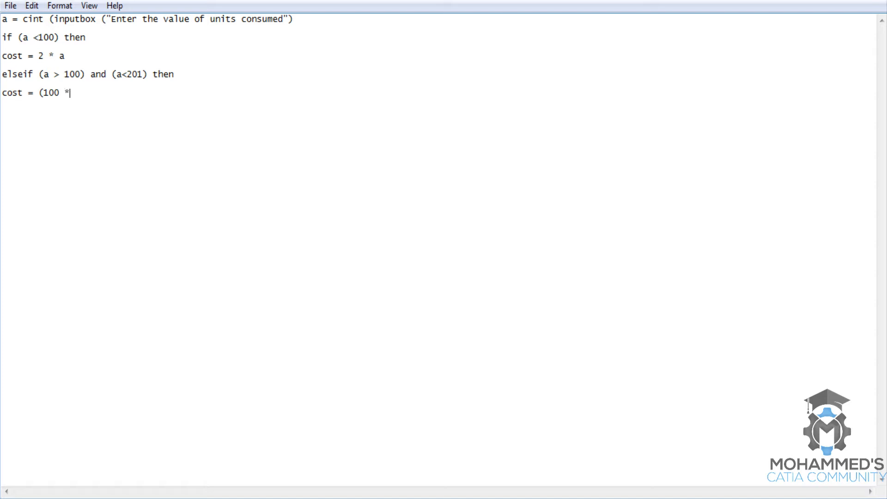
{"action": "type", "text": "2)"}
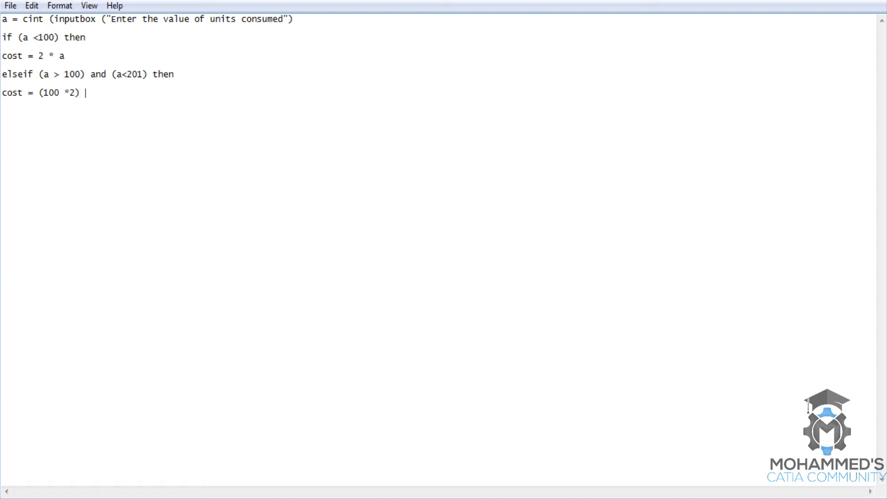
{"action": "type", "text": "+ ("}
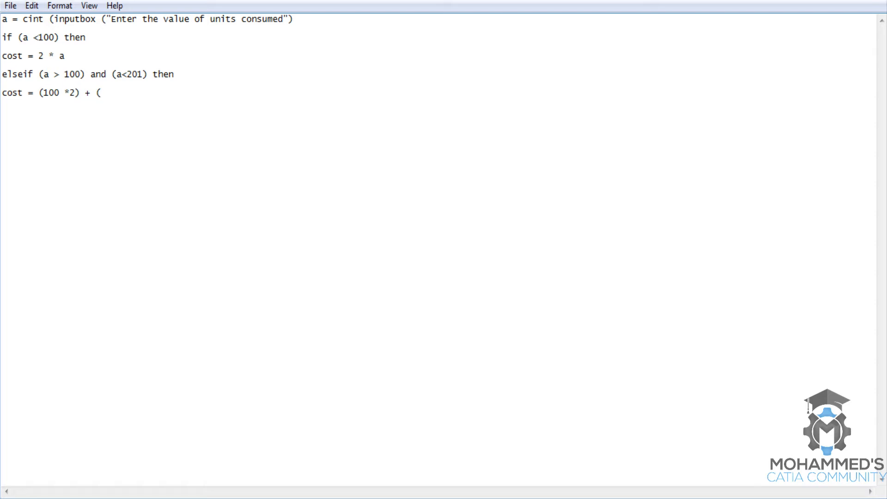
{"action": "type", "text": "1"}
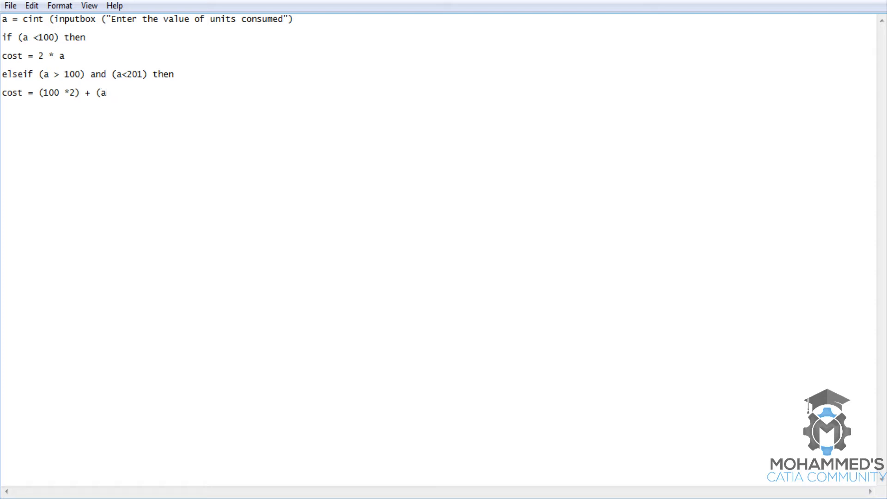
{"action": "type", "text": "-"}
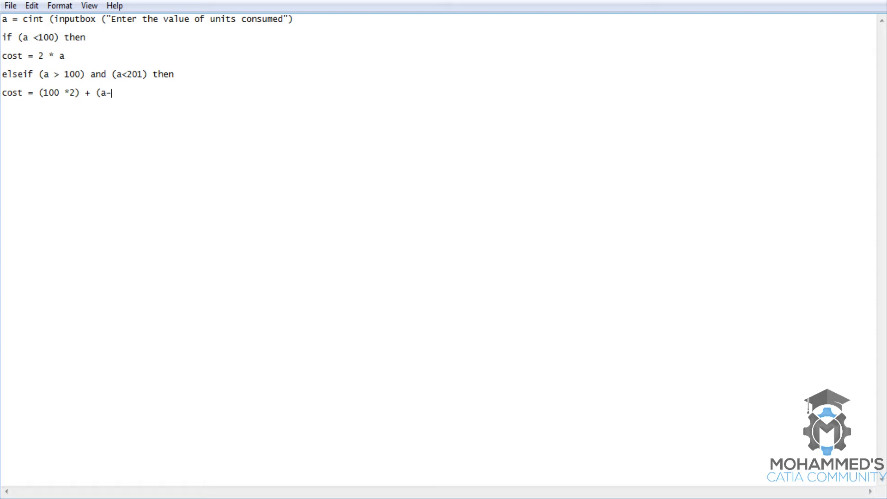
{"action": "type", "text": "100))"}
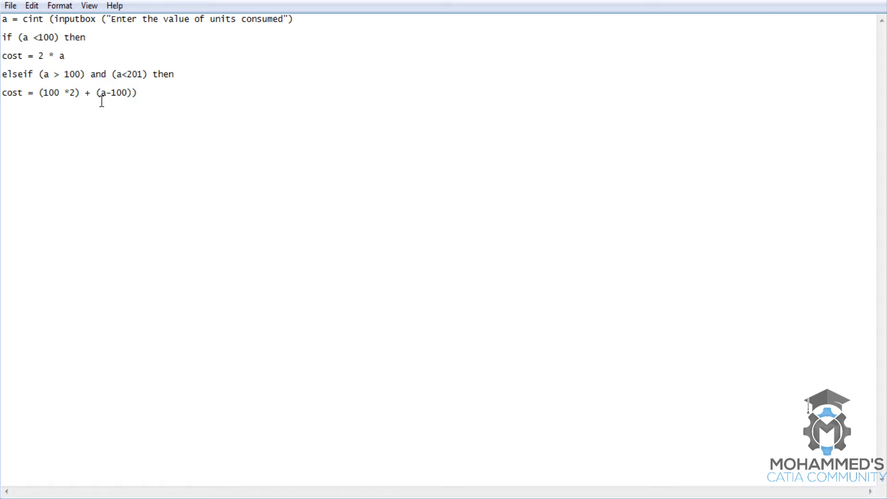
{"action": "type", "text": "("}
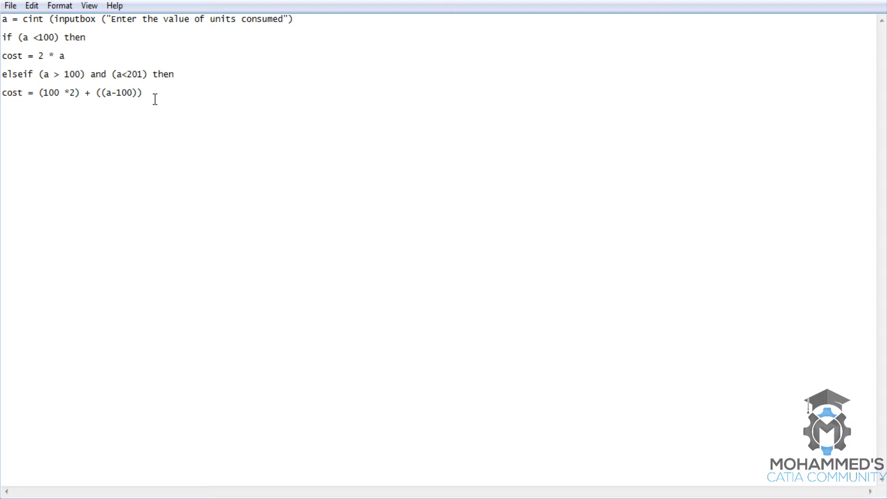
{"action": "type", "text": "*"}
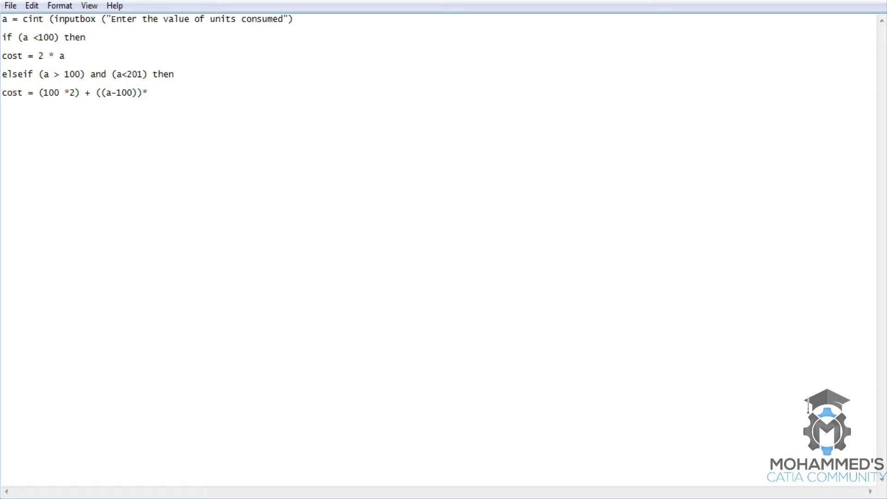
{"action": "type", "text": "4)"}
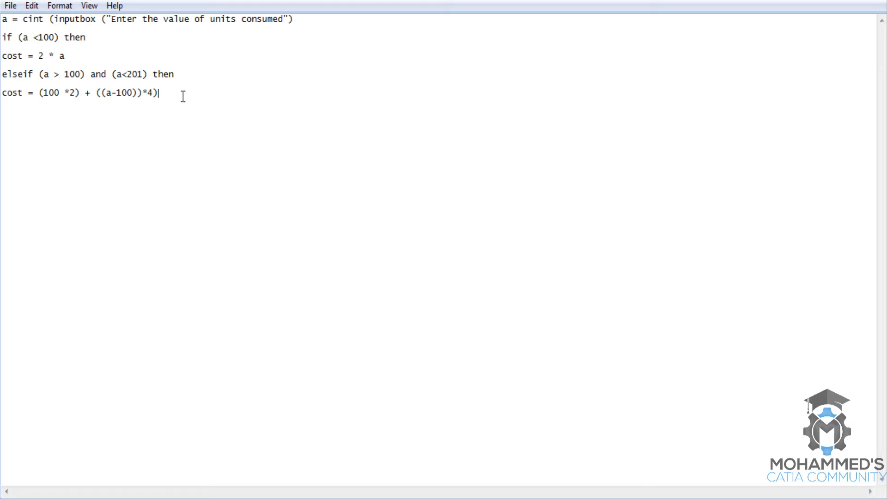
{"action": "mouse_move", "coordinate": [120, 86]}
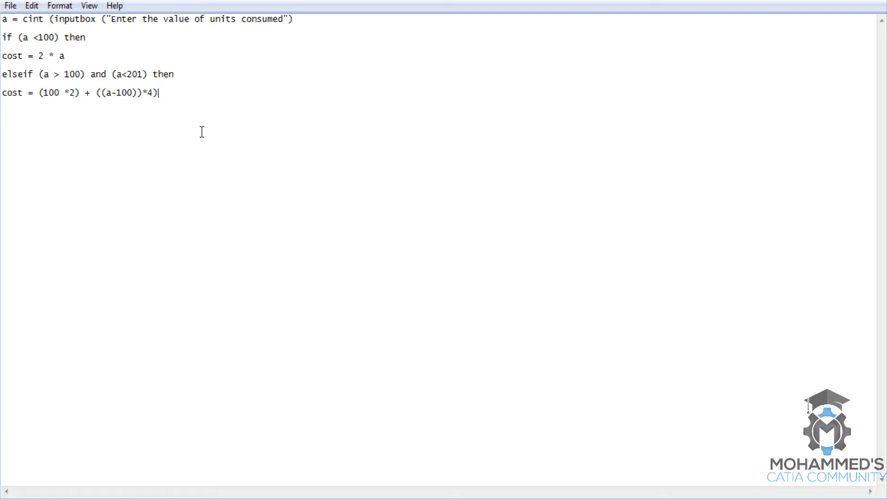
{"action": "mouse_move", "coordinate": [88, 101]}
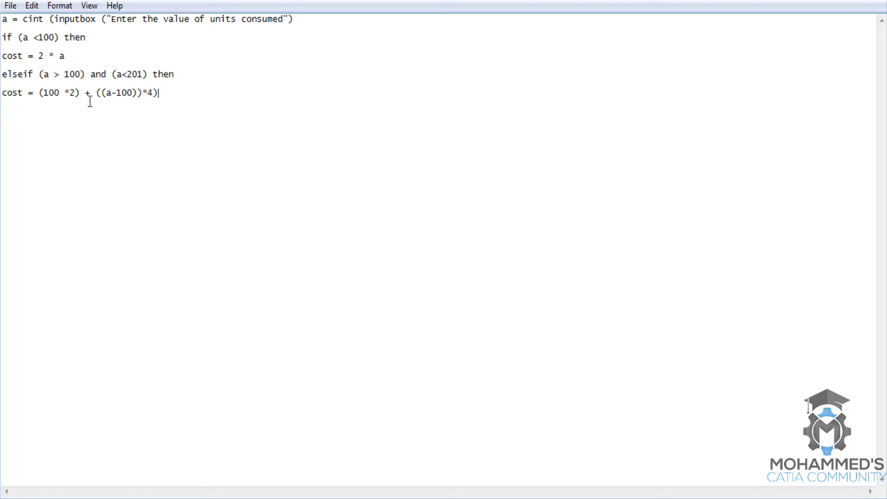
{"action": "left_click", "coordinate": [82, 92]}
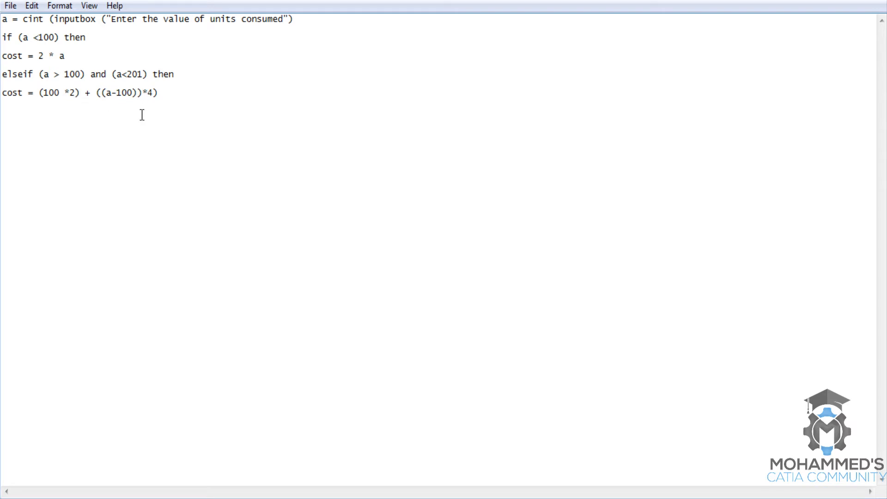
{"action": "mouse_move", "coordinate": [180, 107]}
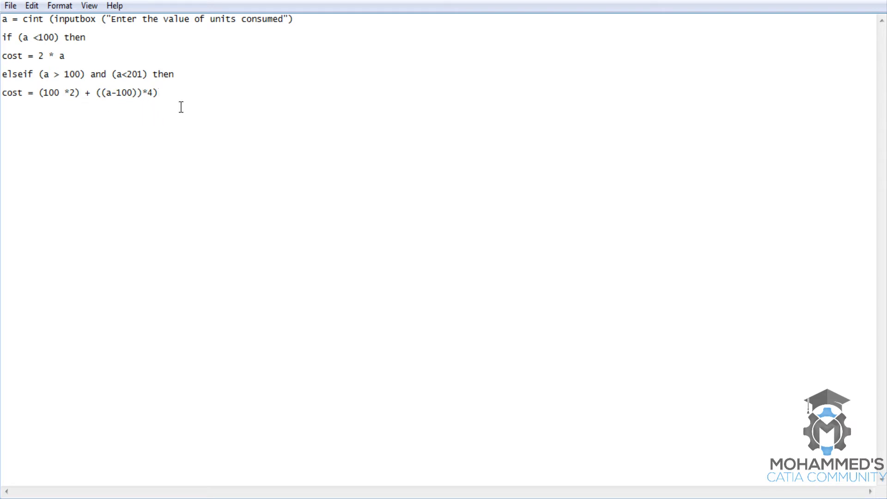
{"action": "mouse_move", "coordinate": [204, 102]}
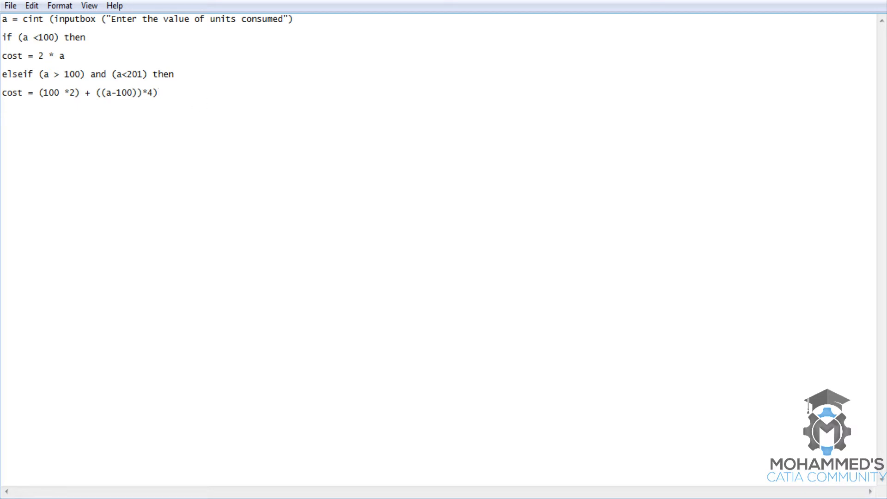
Duplicate the 101–200 branch and change its limits to (a > 200) and (a<301)
{"action": "type", "text": "elseif"}
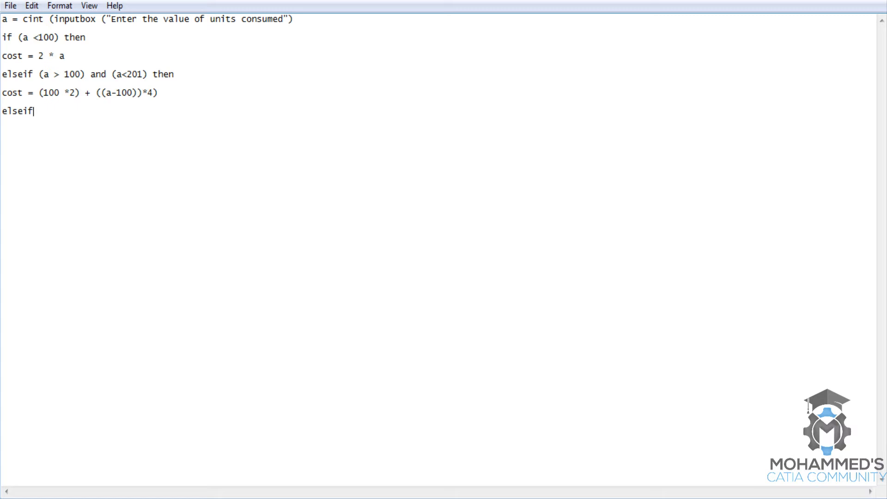
{"action": "key", "text": "backspace"}
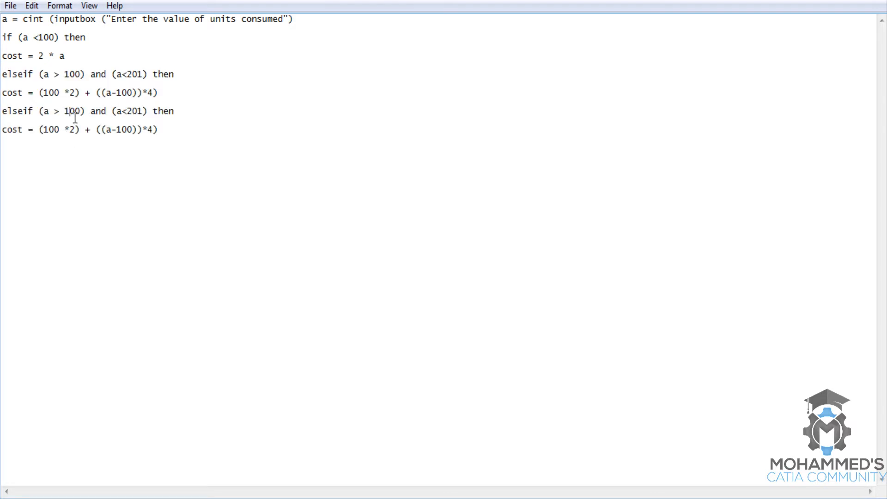
{"action": "type", "text": "2"}
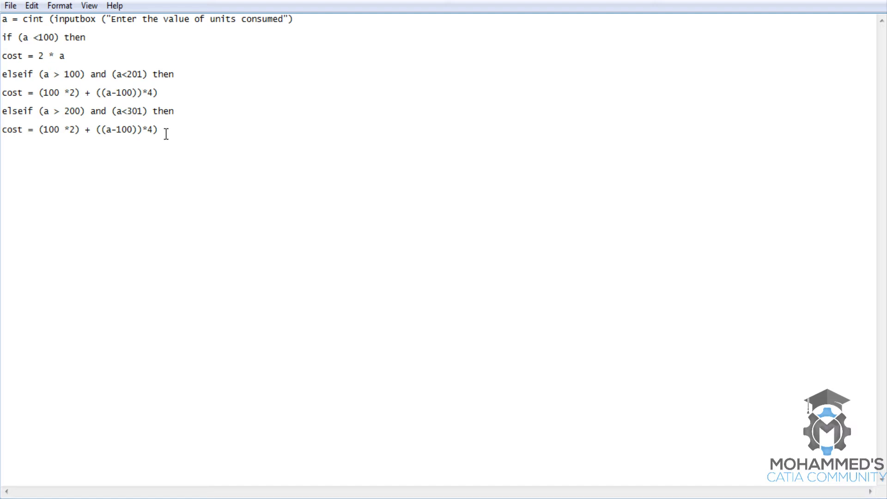
{"action": "triple_click", "coordinate": [79, 129]}
{"action": "type", "text": "("}
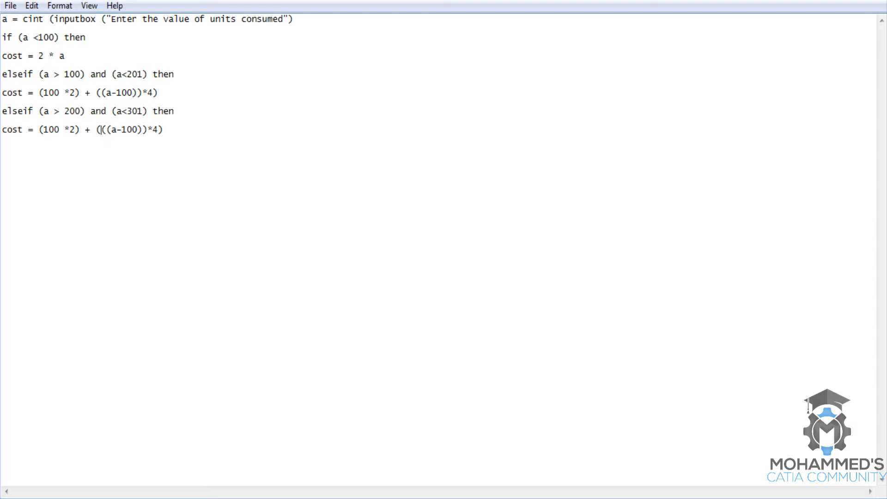
Edit the third-tier formula to add (100* 4) and end with ((a-200))*6)
{"action": "type", "text": "100* 4) +"}
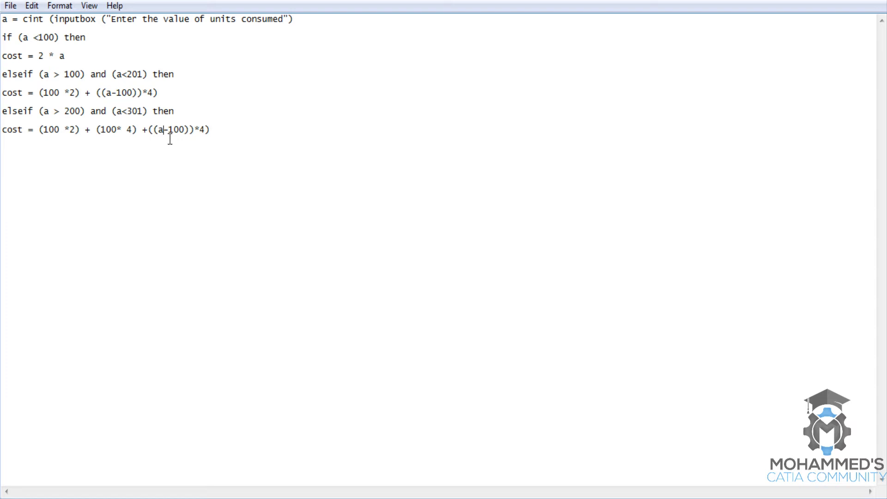
{"action": "type", "text": "2"}
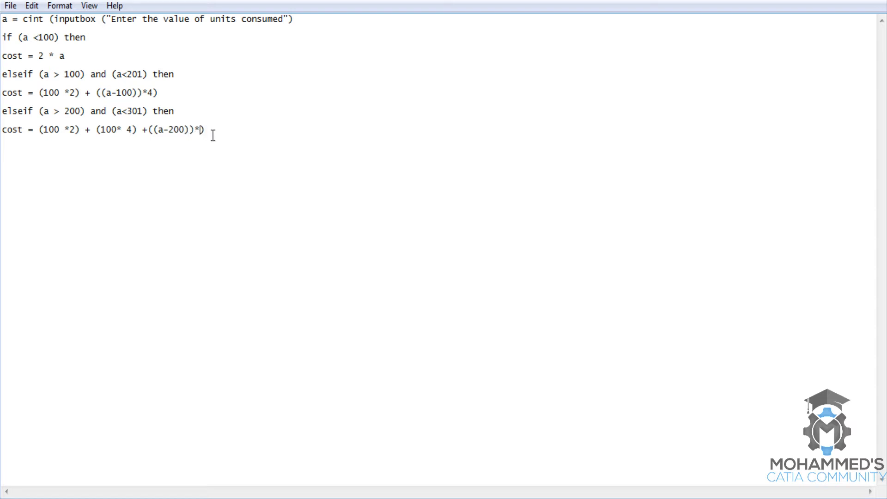
{"action": "type", "text": "6)"}
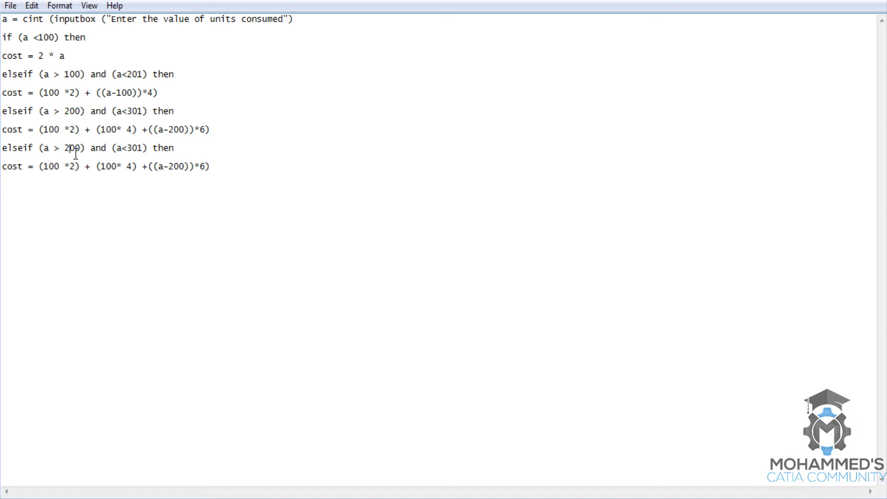
Fix the subtraction to a-300 and insert (100 * 6) + before ((a-300))*8)
{"action": "type", "text": "3"}
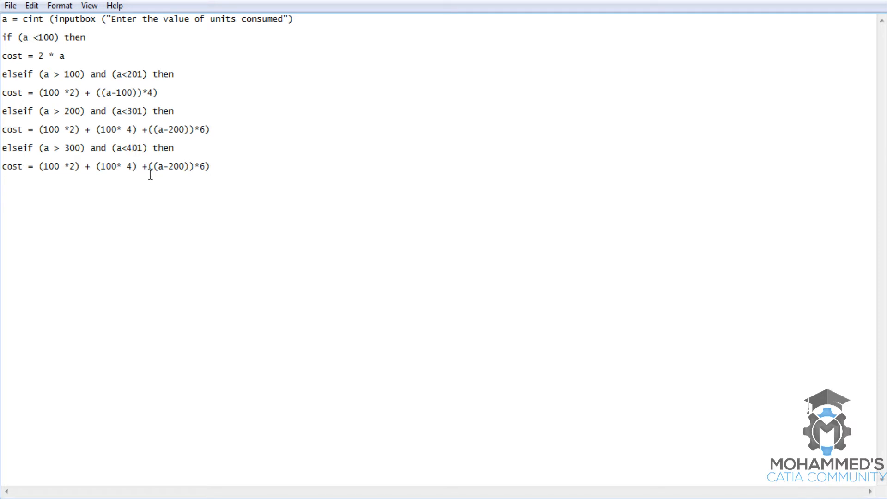
{"action": "type", "text": "("}
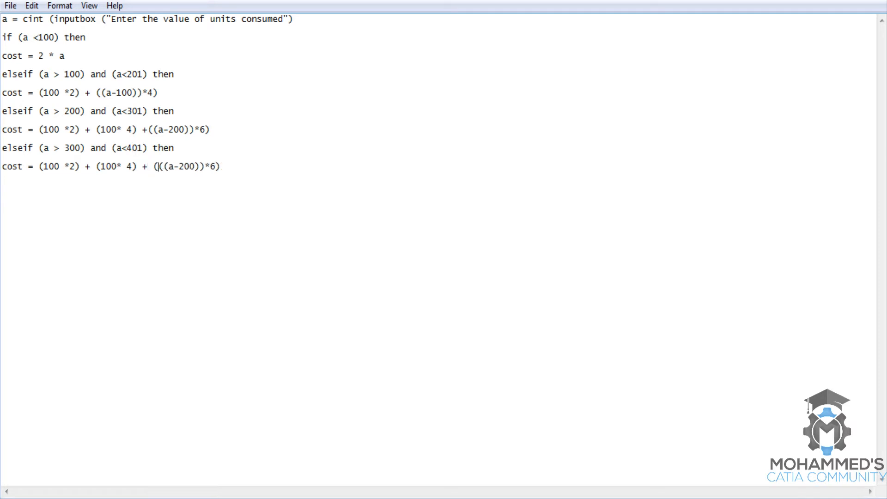
{"action": "type", "text": "100"}
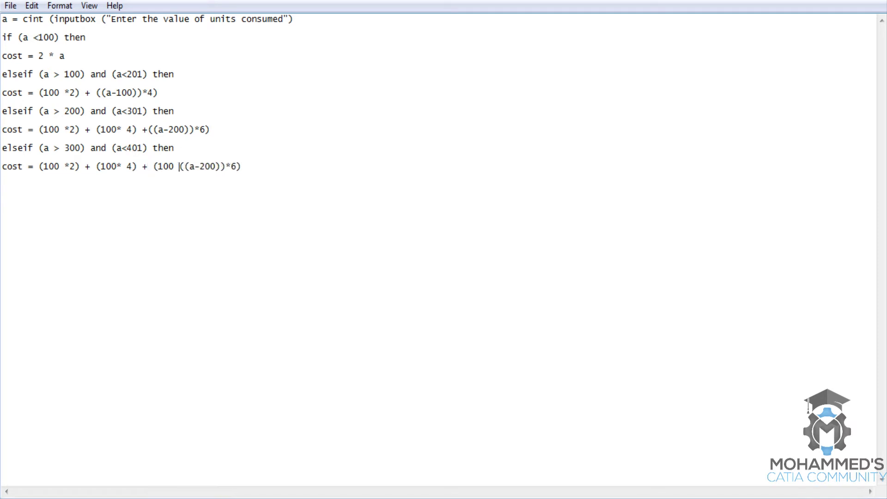
{"action": "type", "text": "*"}
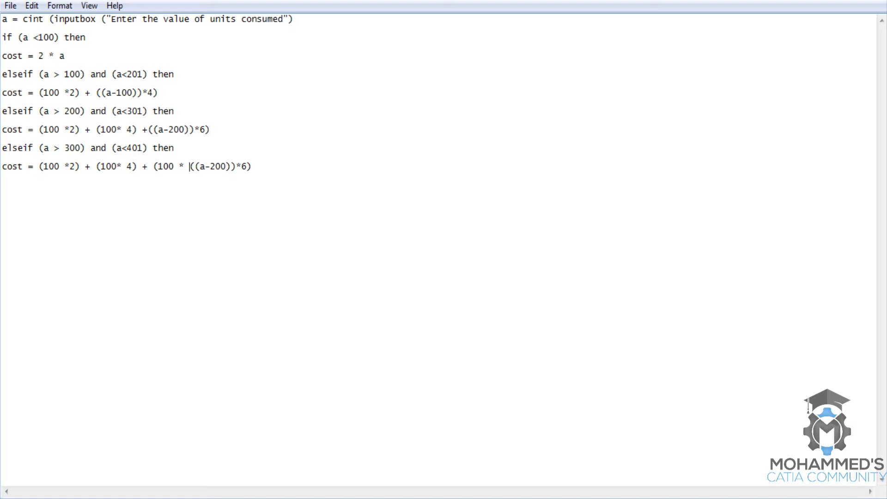
{"action": "type", "text": "6)"}
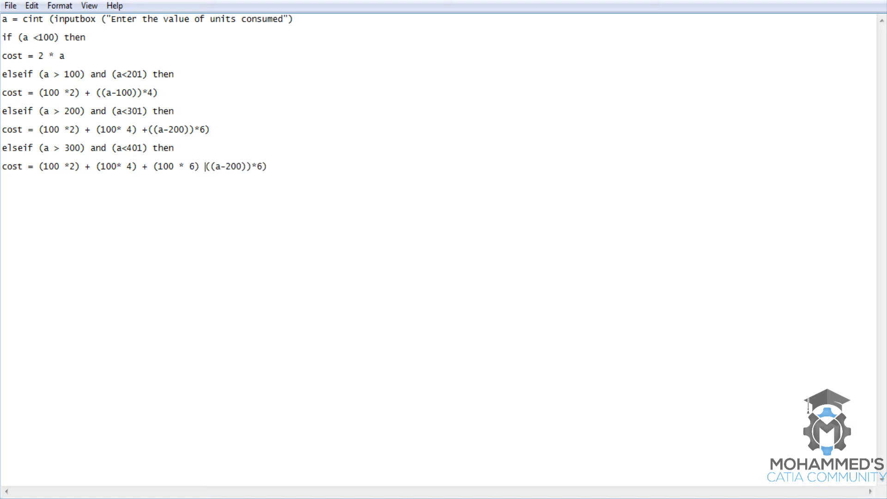
{"action": "type", "text": "+"}
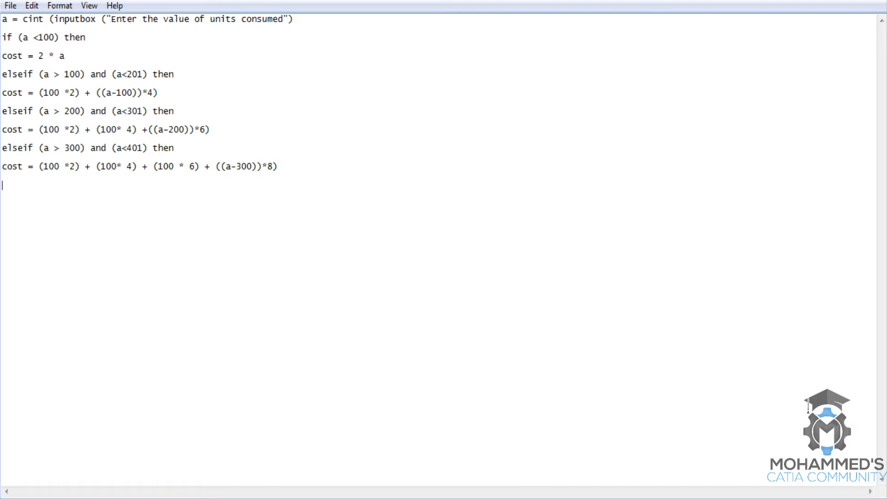
Add else with msgbox "The value entered is invalid" and close with end if
{"action": "type", "text": "else"}
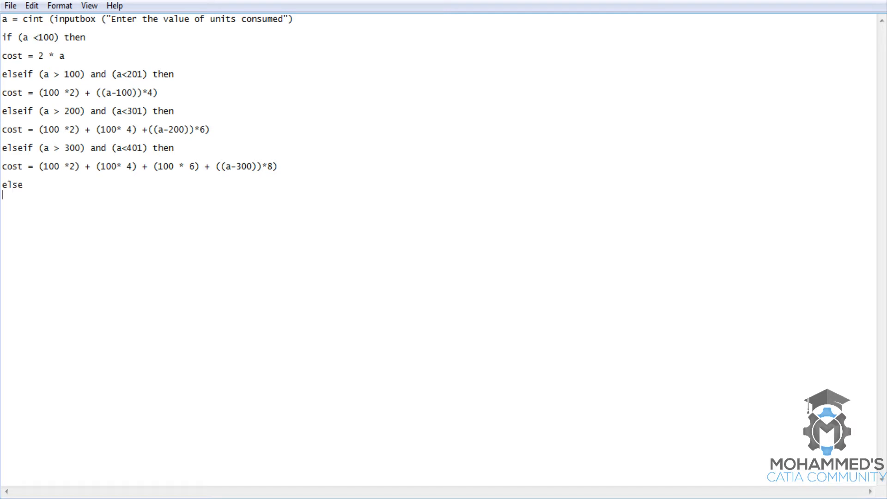
{"action": "type", "text": "msgbox \""}
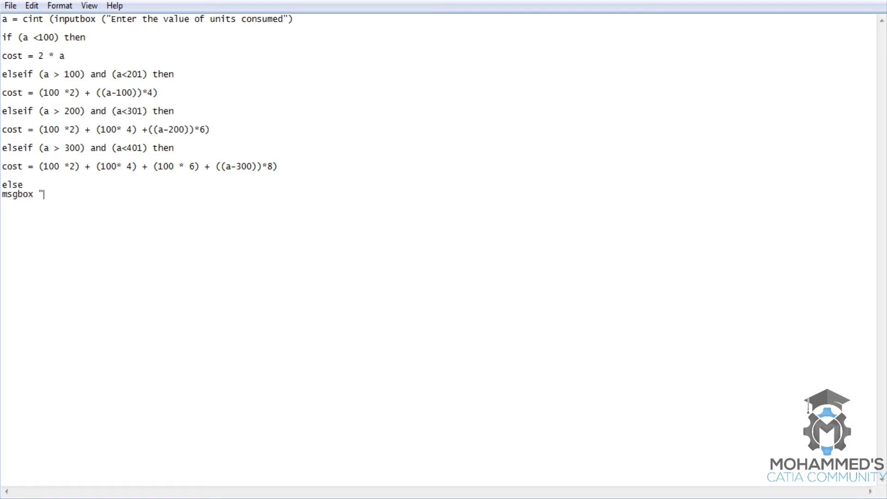
{"action": "type", "text": "The val"}
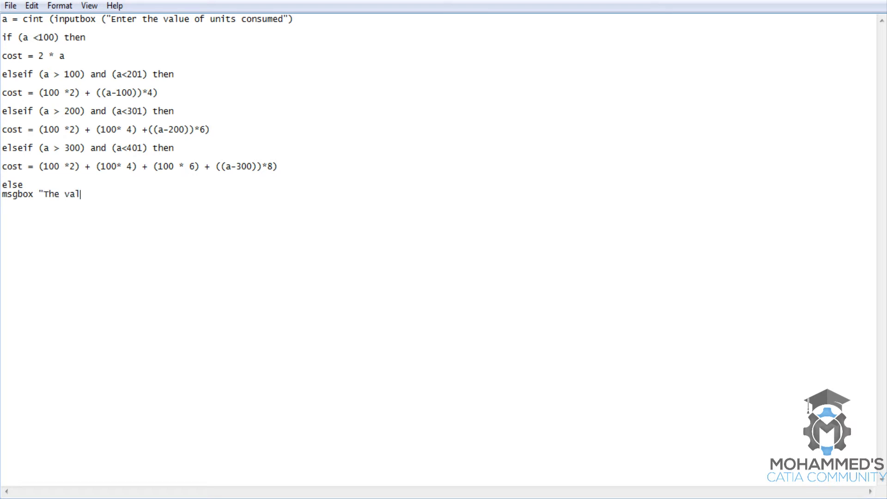
{"action": "type", "text": "ue entered i"}
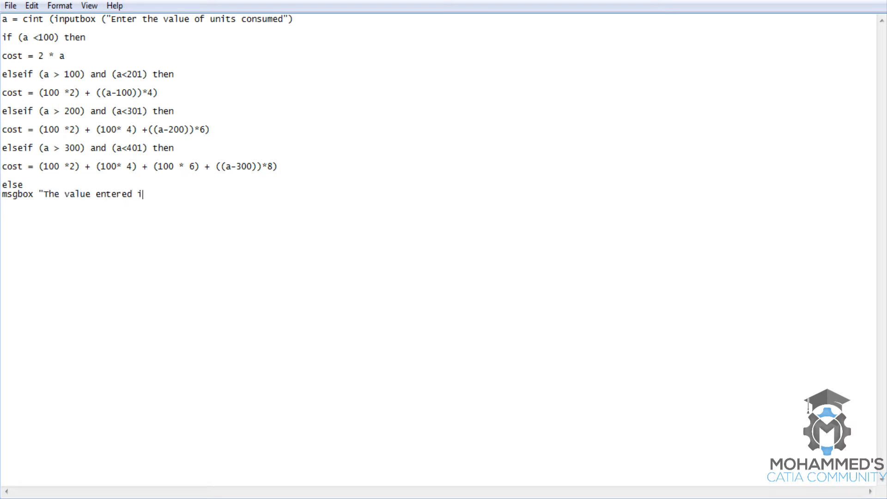
{"action": "type", "text": "s inval"}
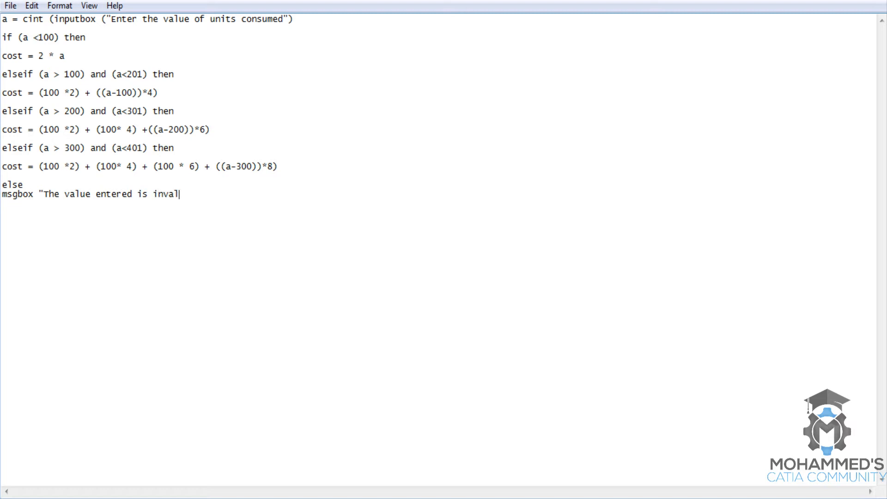
{"action": "type", "text": "id\""}
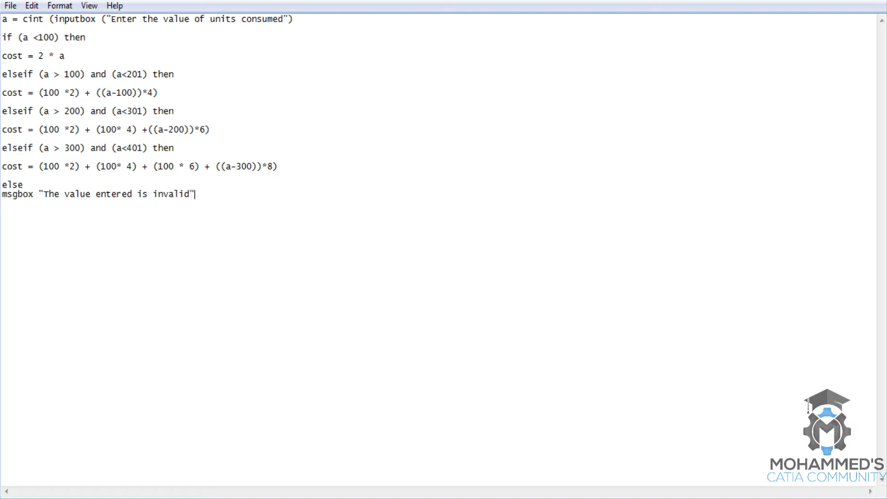
{"action": "type", "text": "e"}
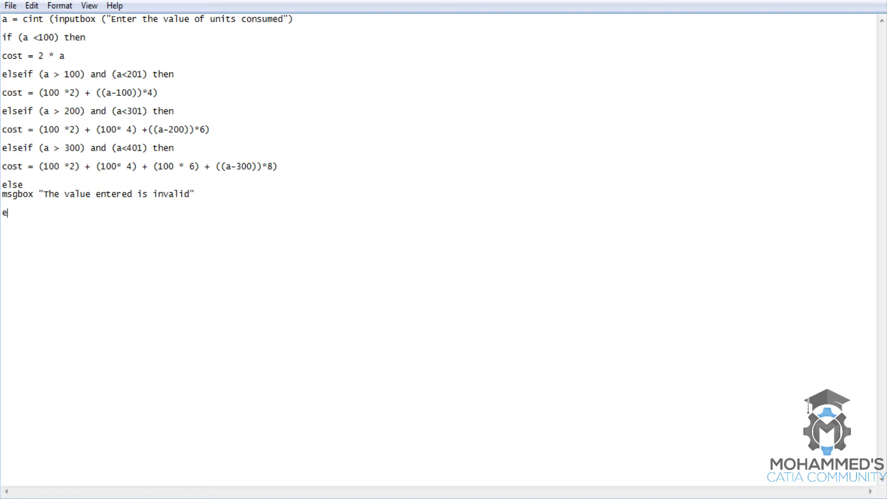
{"action": "type", "text": "nd if"}
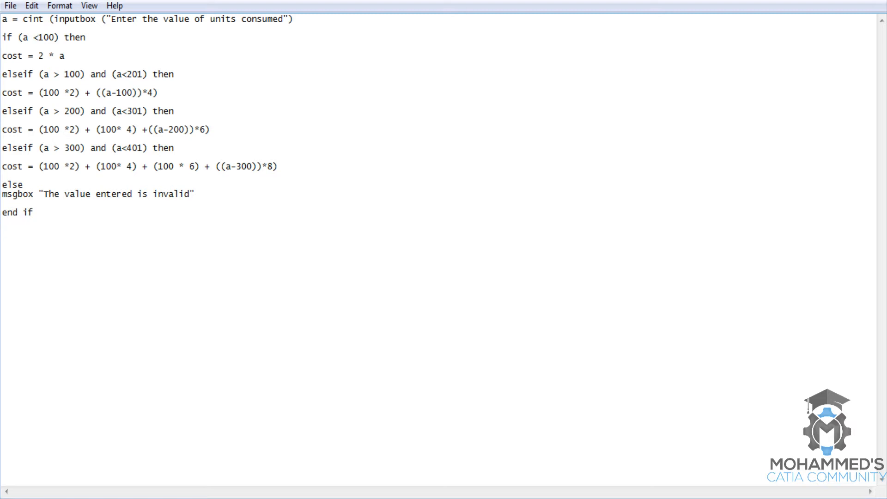
Add the final msgbox "The total bill amount is " & cost line
{"action": "type", "text": "msgbox"}
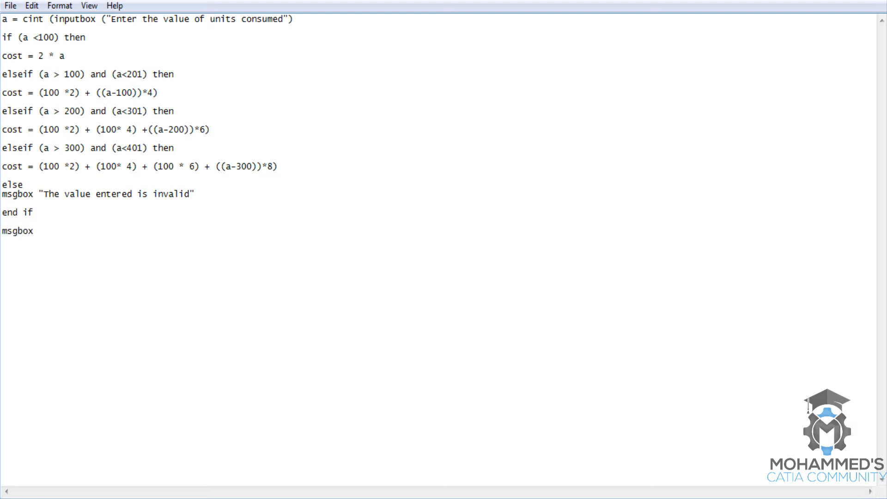
{"action": "type", "text": "\"The total"}
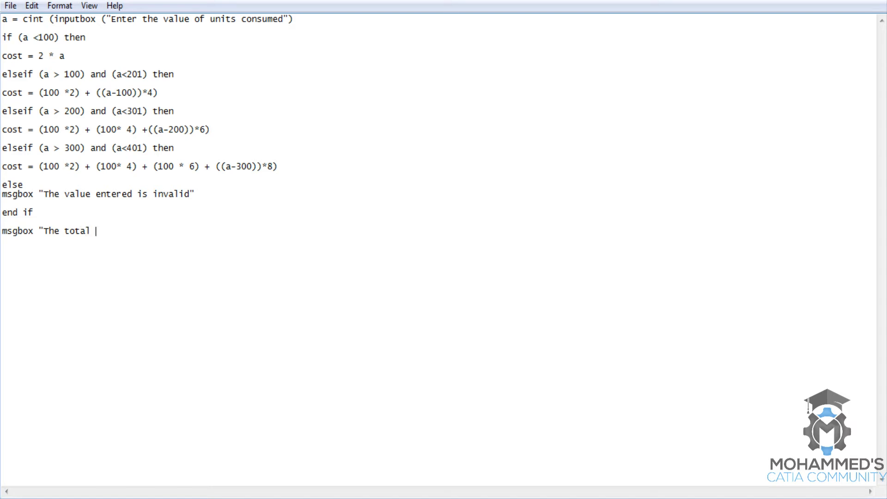
{"action": "type", "text": "bill amount is"}
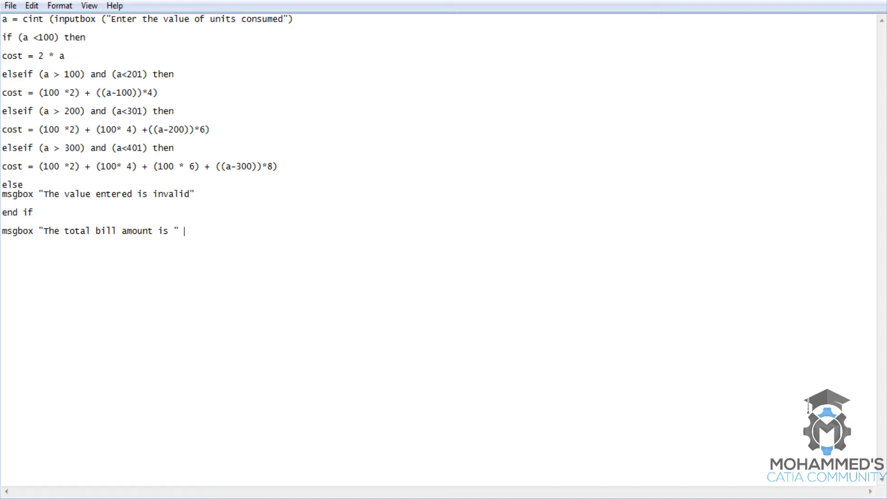
{"action": "type", "text": "&"}
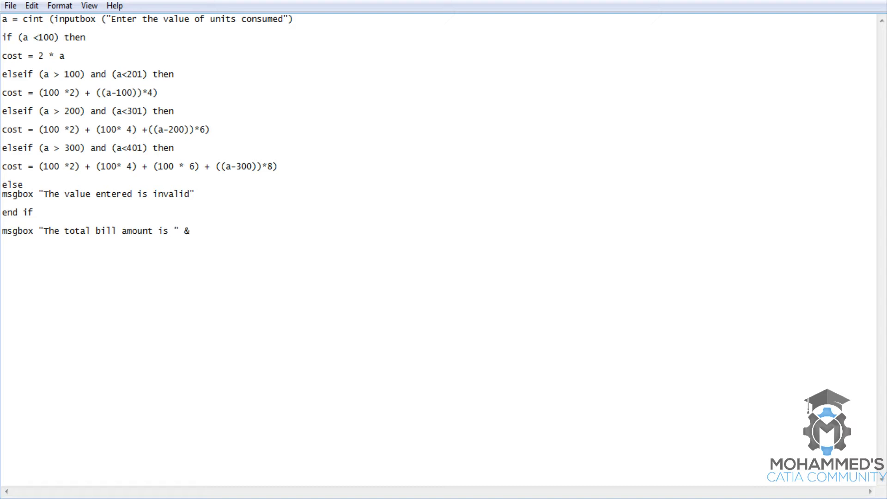
{"action": "type", "text": "cost"}
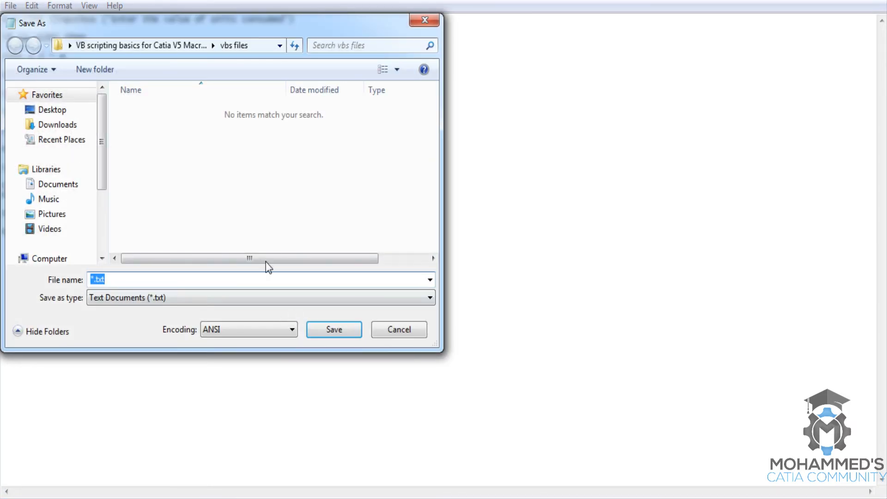
{"action": "mouse_move", "coordinate": [227, 182]}
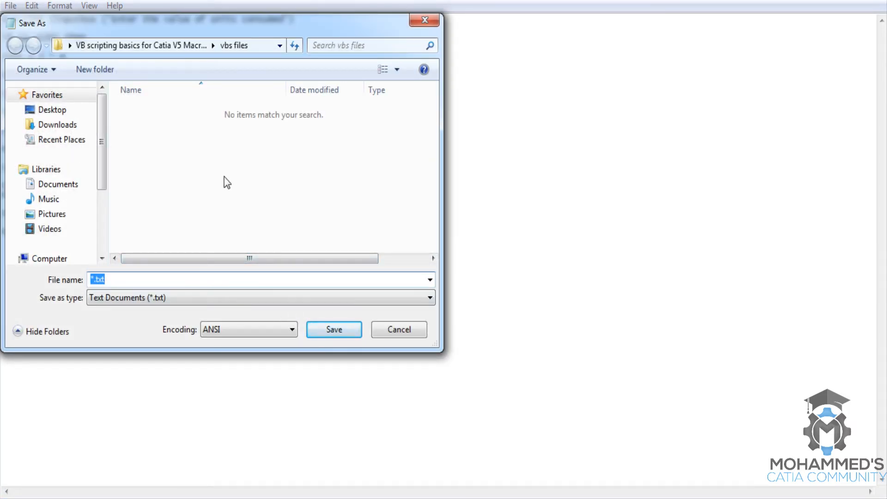
Save the script as '21 electricity bill class.vbs' in the vbs files folder
{"action": "type", "text": "2"}
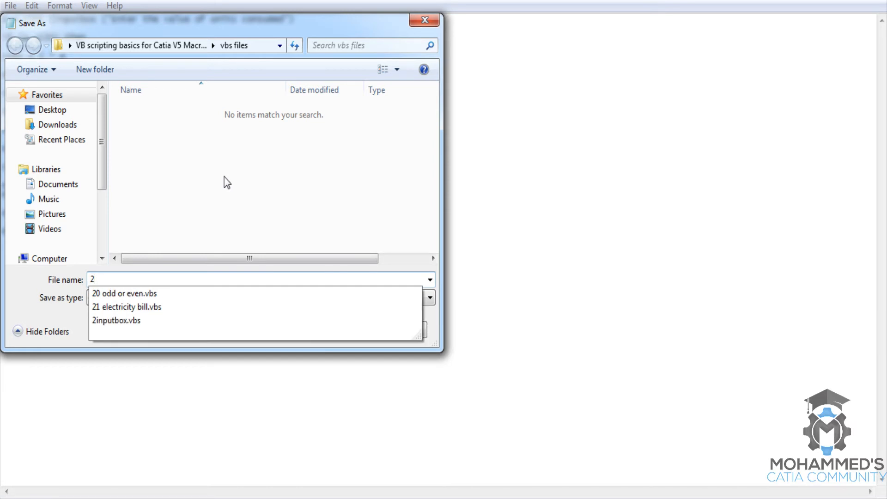
{"action": "type", "text": "1"}
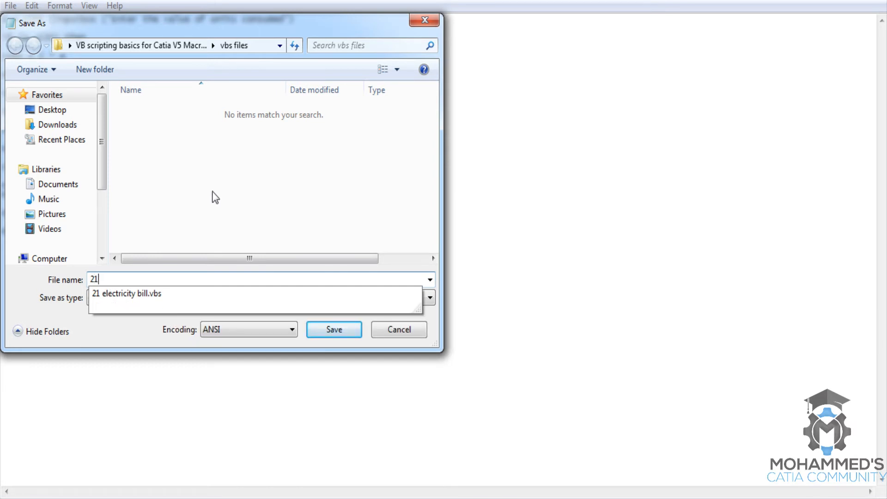
{"action": "left_click", "coordinate": [127, 293]}
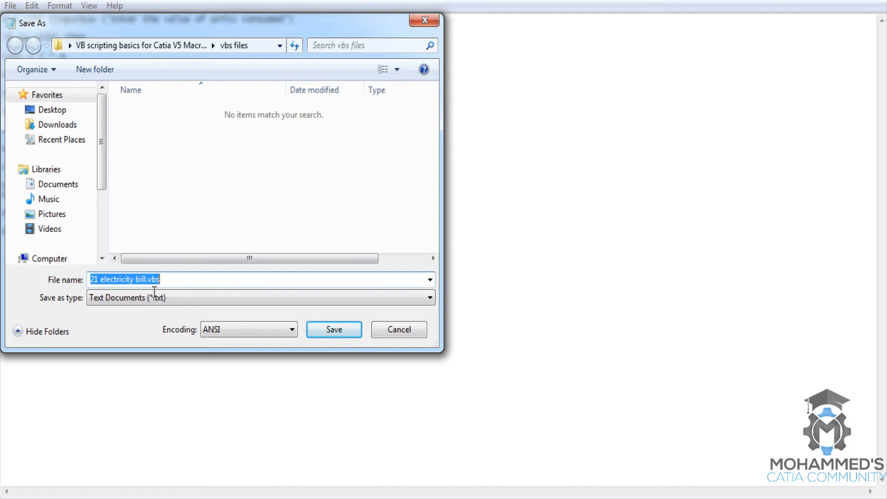
{"action": "left_click", "coordinate": [149, 279]}
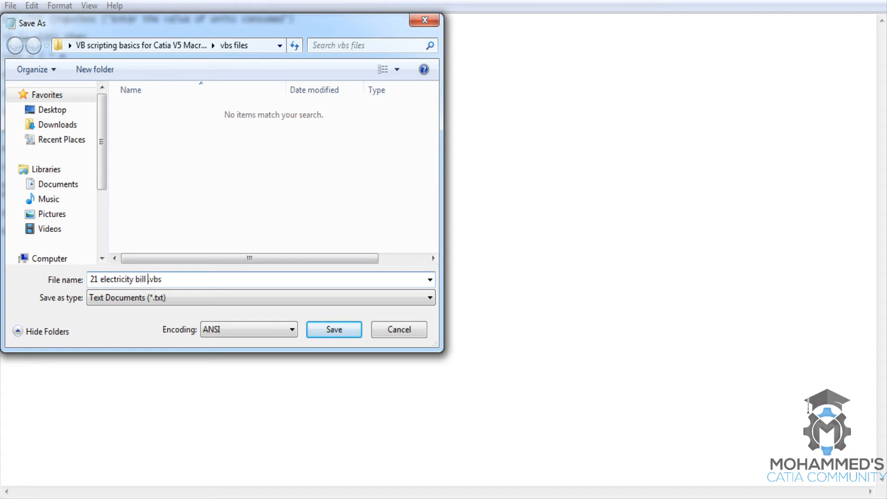
{"action": "type", "text": "class"}
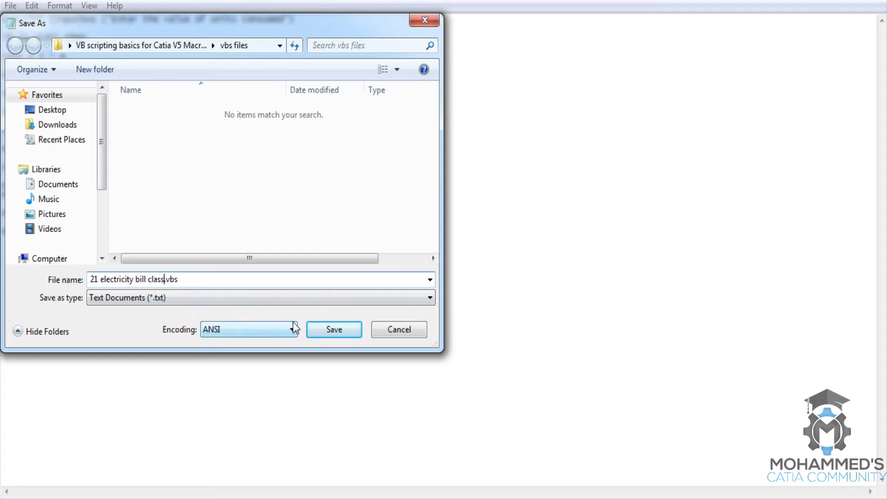
{"action": "left_click", "coordinate": [334, 329]}
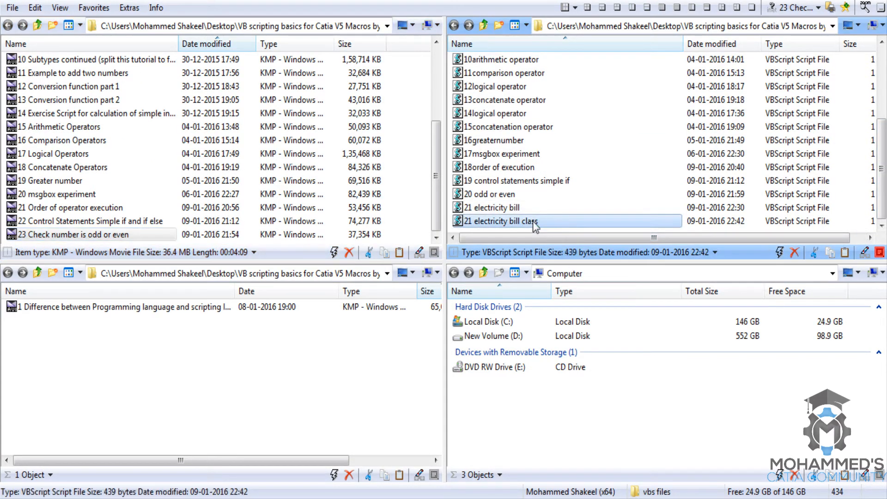
Run the script, dismiss its compilation error, and add a closing parenthesis to line 1
{"action": "double_click", "coordinate": [499, 221]}
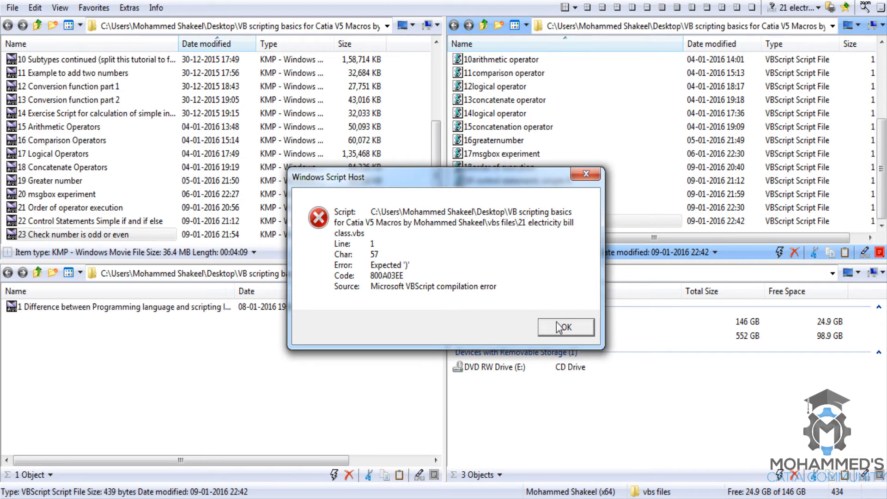
{"action": "left_click", "coordinate": [565, 327]}
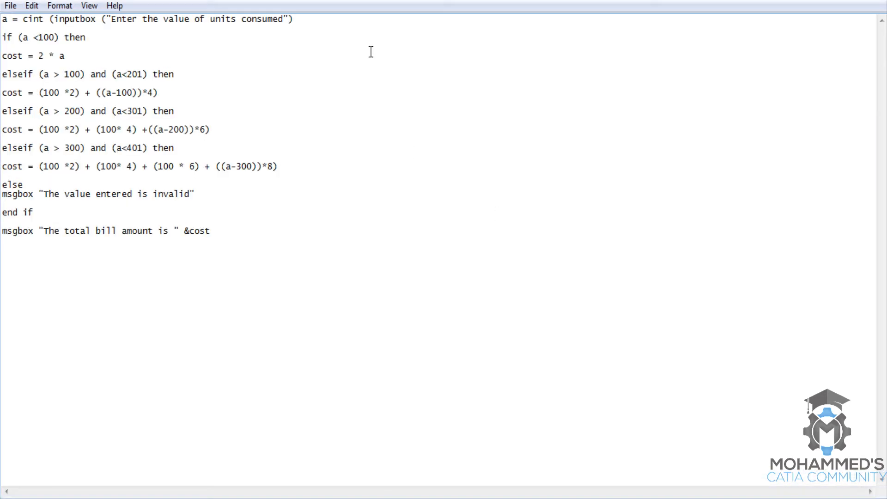
{"action": "mouse_move", "coordinate": [314, 30]}
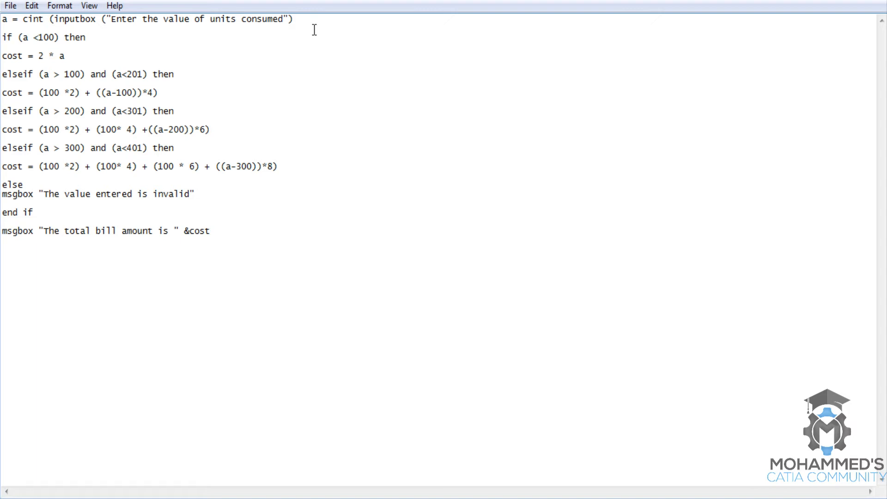
{"action": "type", "text": ")"}
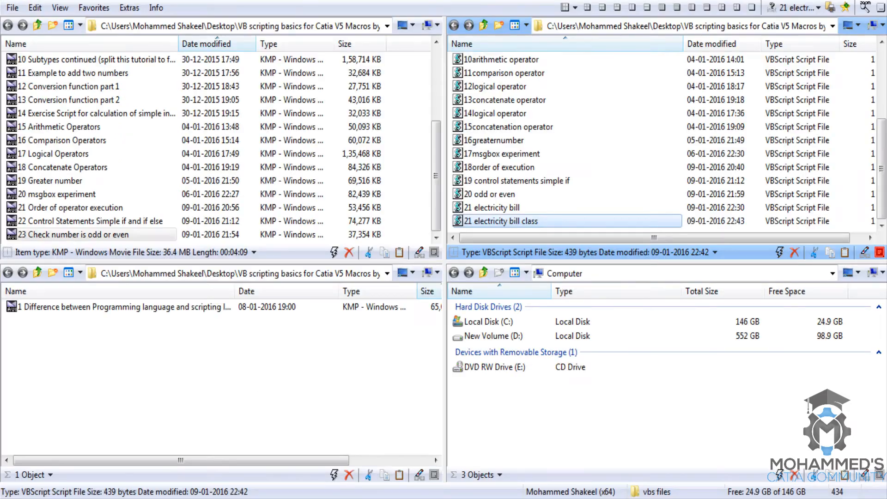
Rerun the script, dismiss the error again, and return to the script source
{"action": "double_click", "coordinate": [499, 221]}
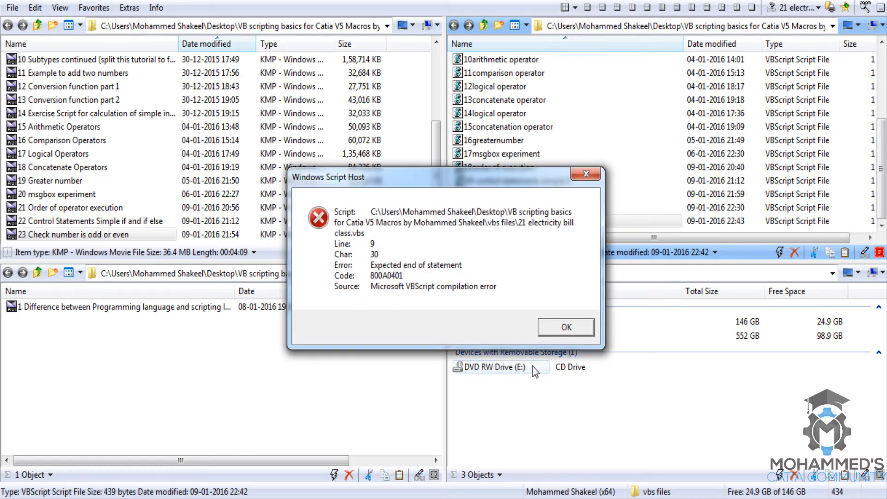
{"action": "mouse_move", "coordinate": [565, 327]}
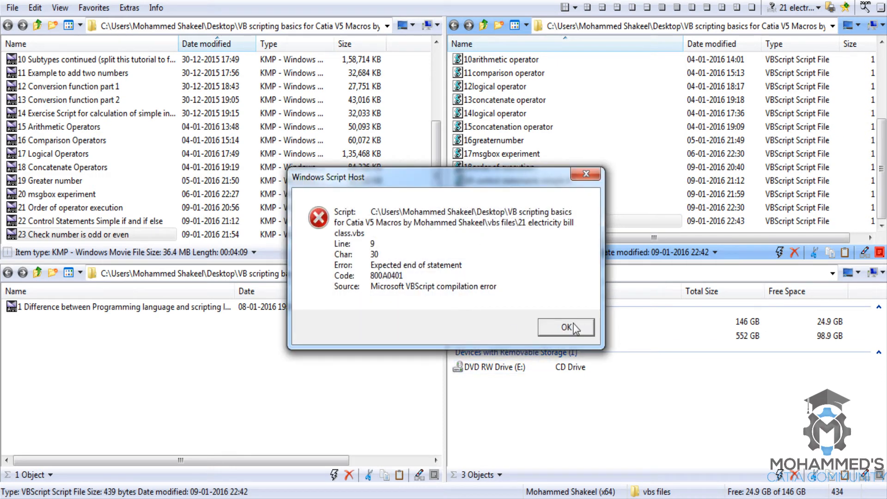
{"action": "left_click", "coordinate": [564, 327]}
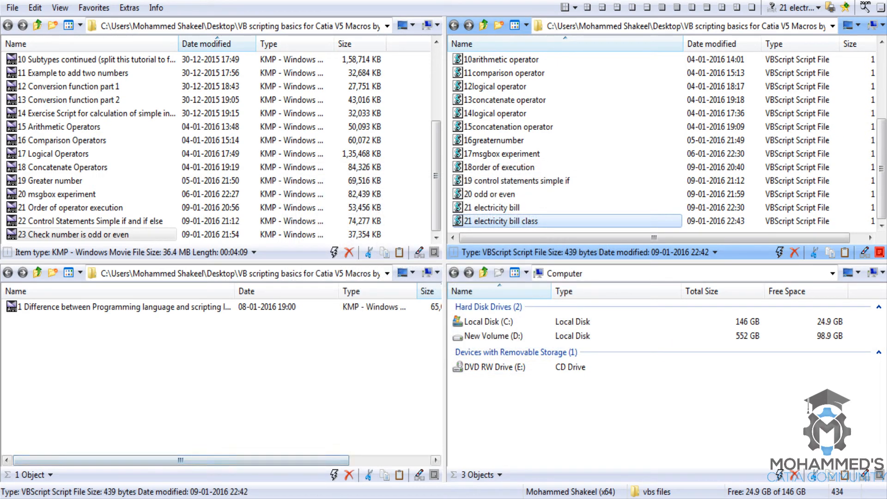
{"action": "double_click", "coordinate": [499, 221]}
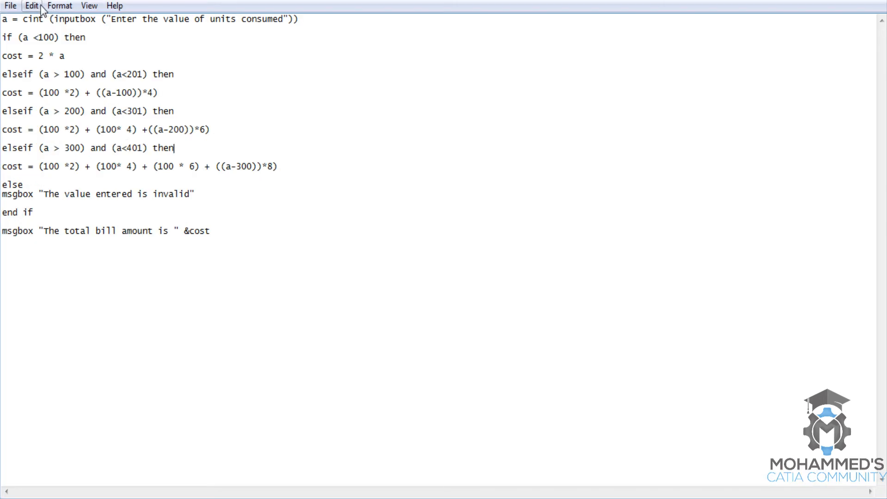
Use an Edit menu command and place the cursor on the 301–400 condition line
{"action": "left_click", "coordinate": [31, 6]}
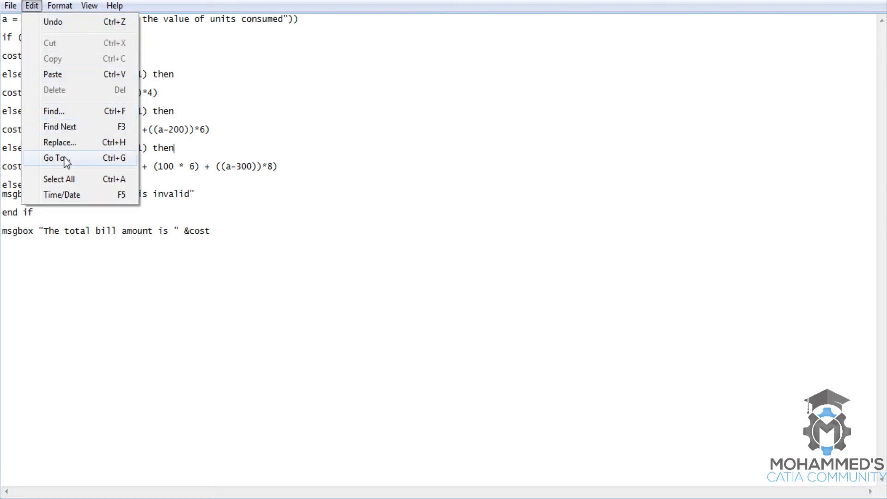
{"action": "left_click", "coordinate": [54, 158]}
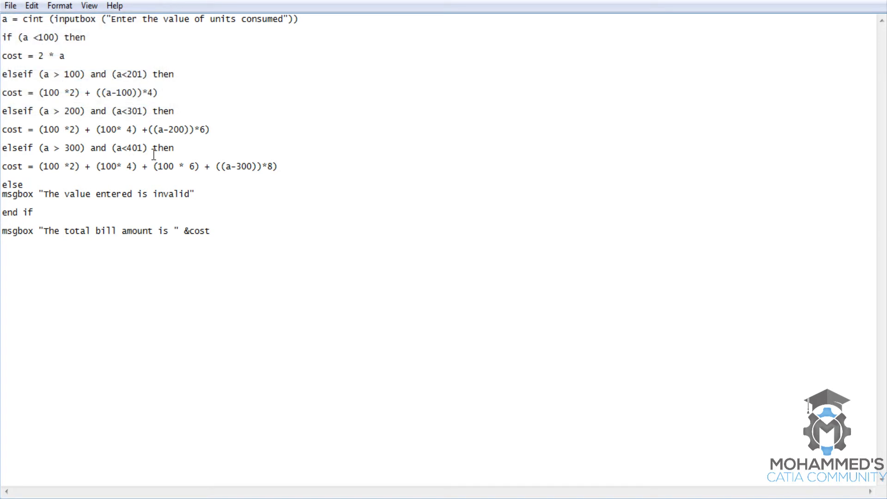
{"action": "mouse_move", "coordinate": [189, 154]}
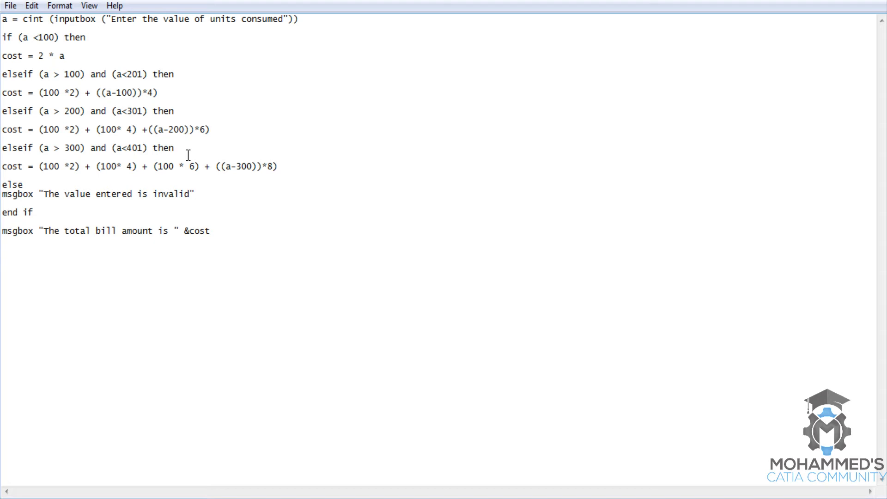
{"action": "left_click", "coordinate": [176, 148]}
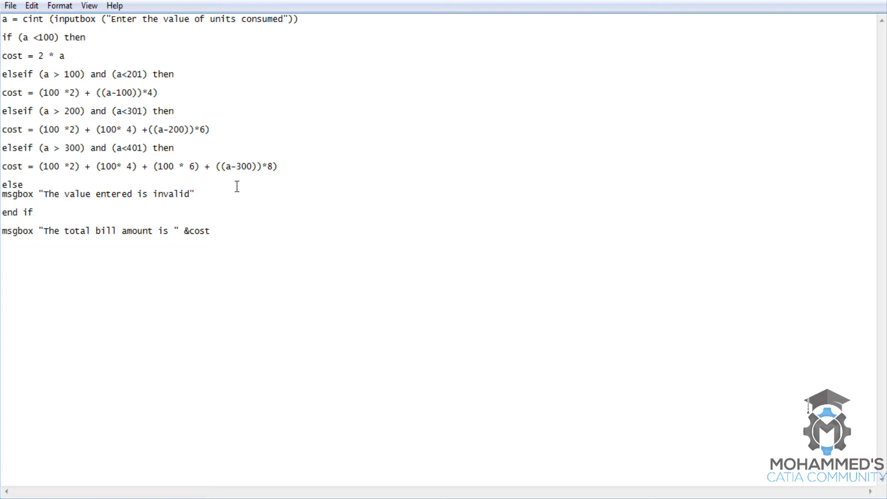
{"action": "mouse_move", "coordinate": [232, 200]}
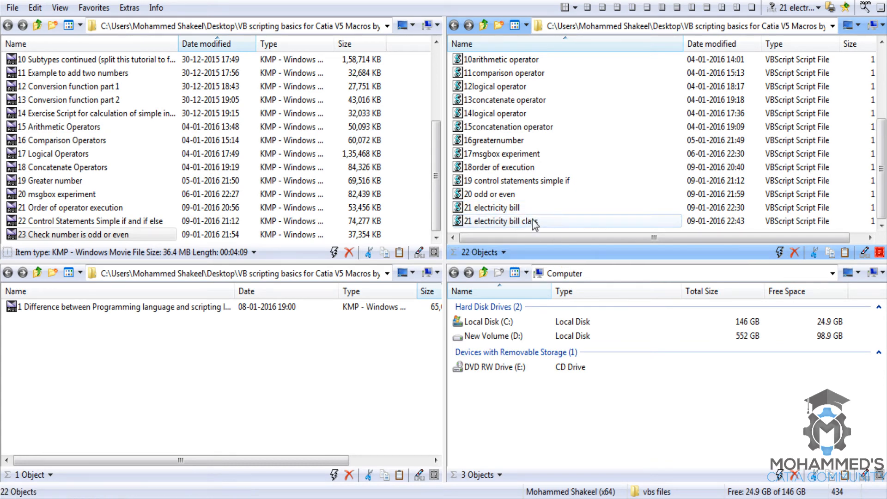
Rerun the script from Q-Dir, dismiss the line 9 error, and return to the source
{"action": "double_click", "coordinate": [500, 220]}
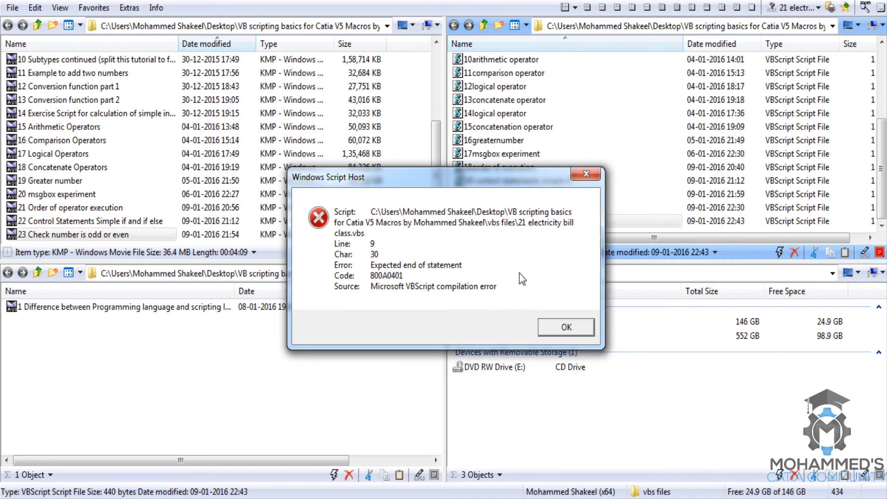
{"action": "mouse_move", "coordinate": [540, 309]}
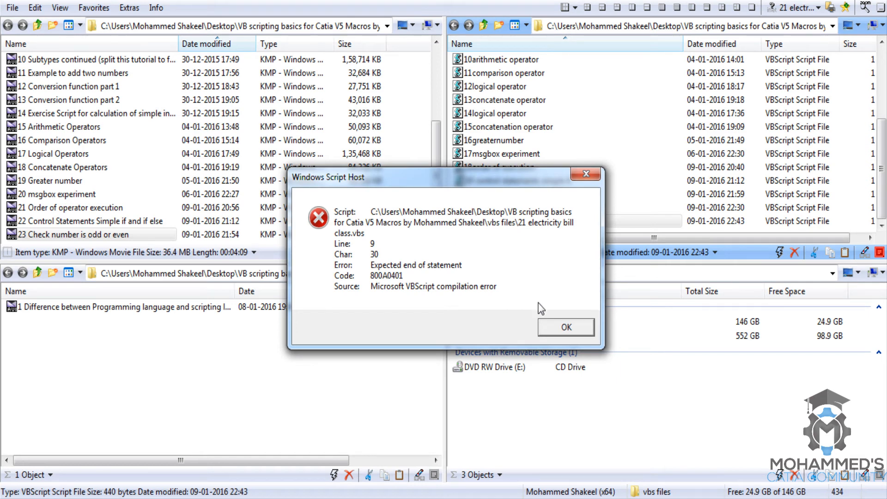
{"action": "left_click", "coordinate": [565, 327]}
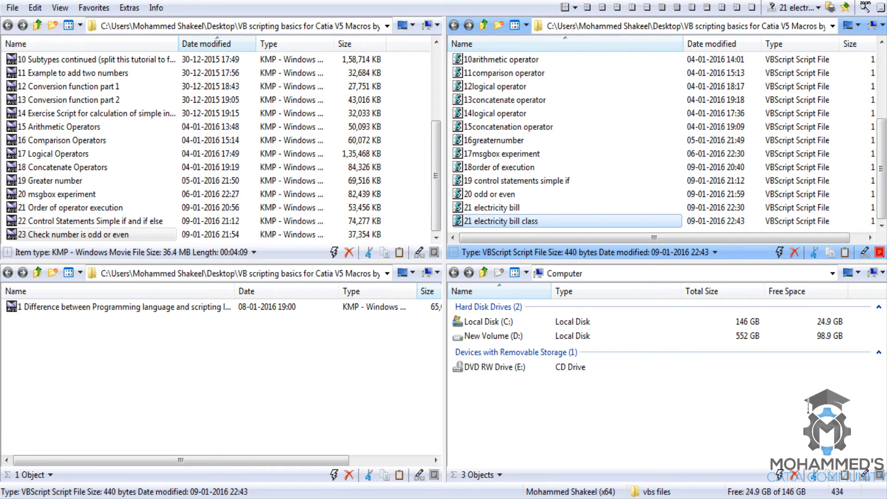
{"action": "double_click", "coordinate": [500, 220]}
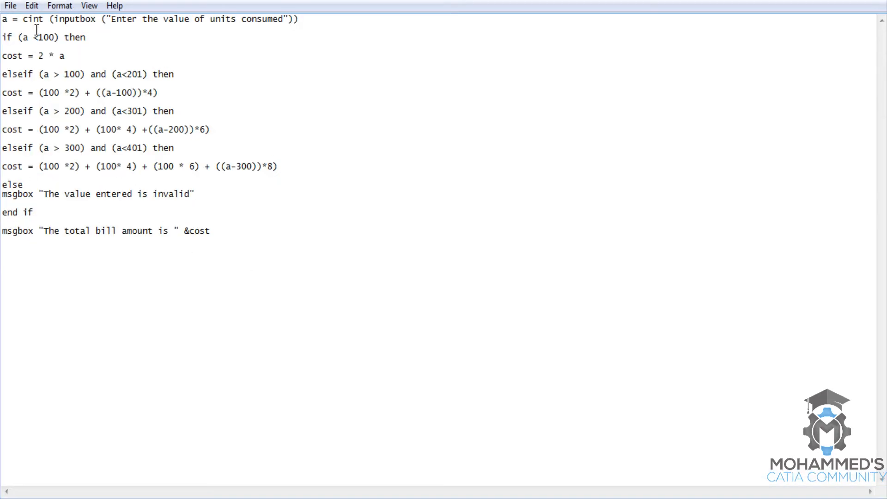
Use Edit > Go To to jump to line 9, the cost formula flagged by the error
{"action": "left_click", "coordinate": [31, 5]}
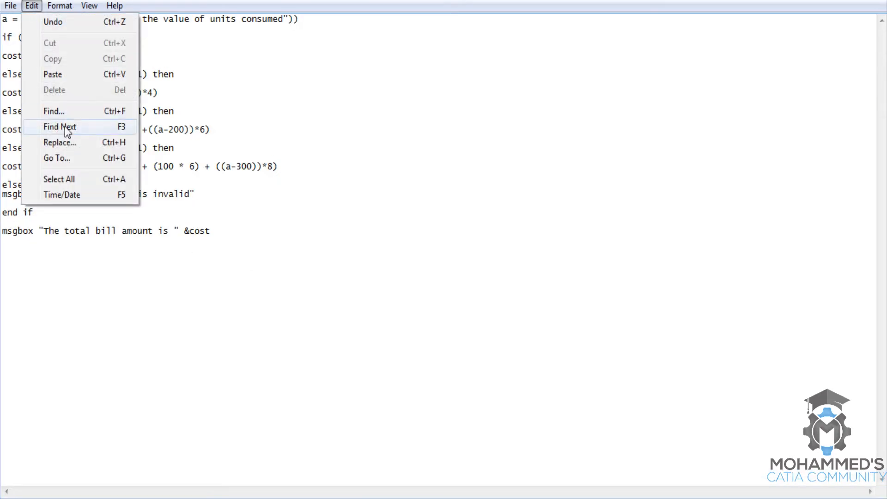
{"action": "left_click", "coordinate": [56, 158]}
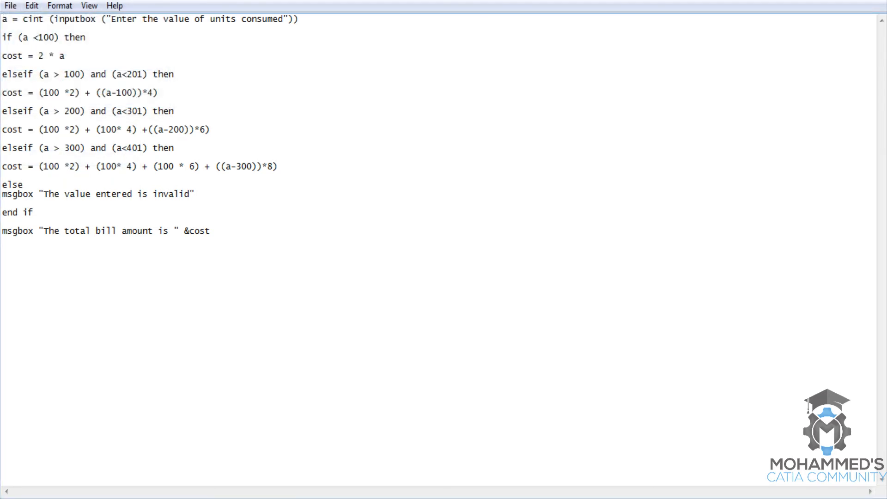
{"action": "left_click", "coordinate": [31, 6]}
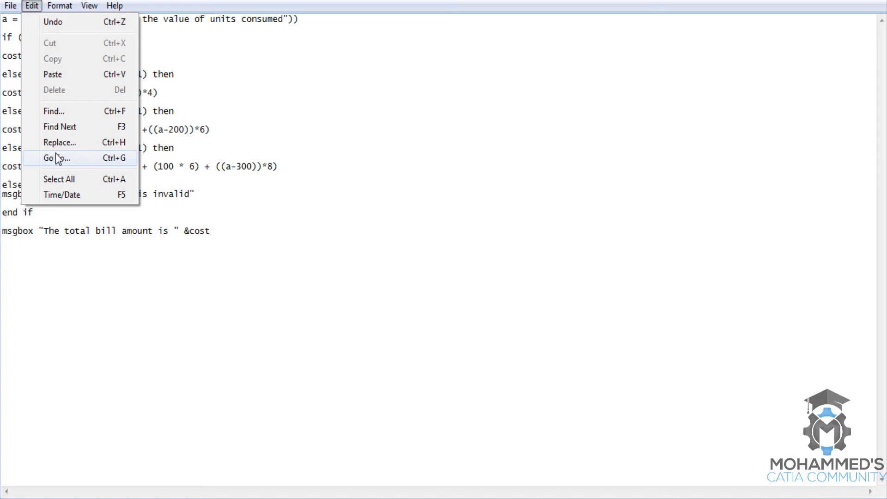
{"action": "left_click", "coordinate": [56, 158]}
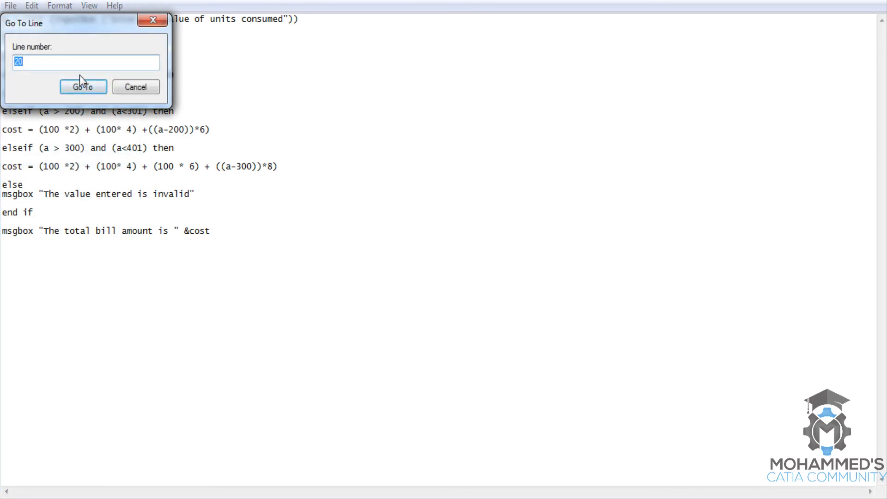
{"action": "left_click", "coordinate": [82, 86]}
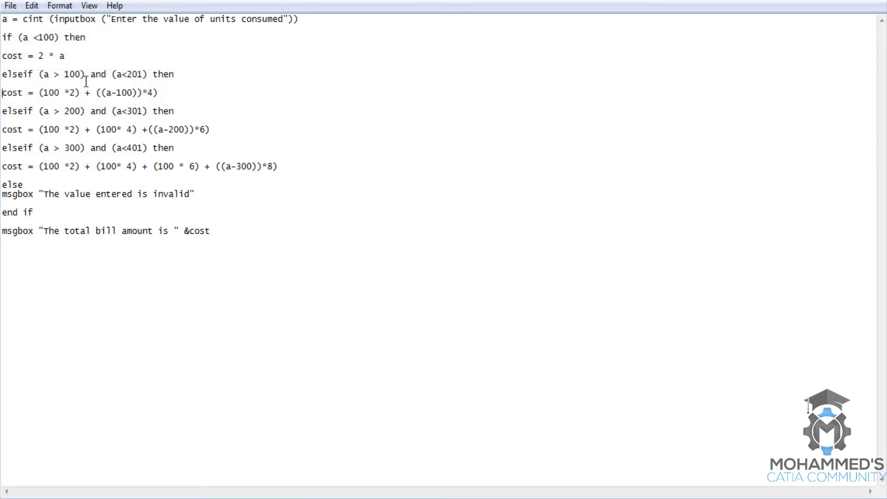
{"action": "mouse_move", "coordinate": [82, 117]}
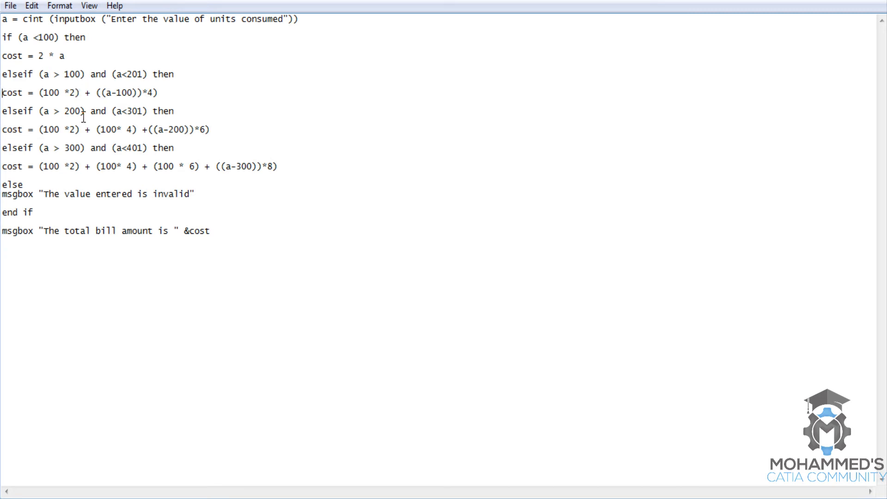
{"action": "mouse_move", "coordinate": [27, 108]}
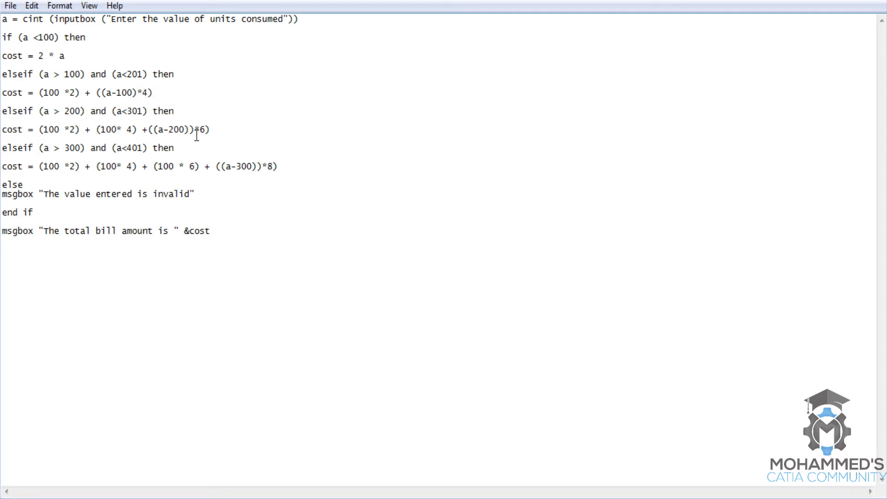
{"action": "mouse_move", "coordinate": [201, 138]}
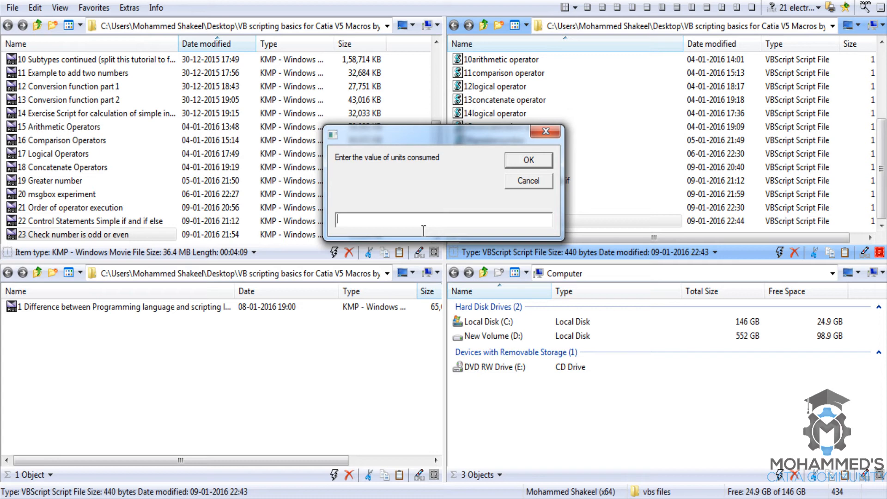
Run the bill script with 50 units, confirming a total bill of 100
{"action": "type", "text": "50"}
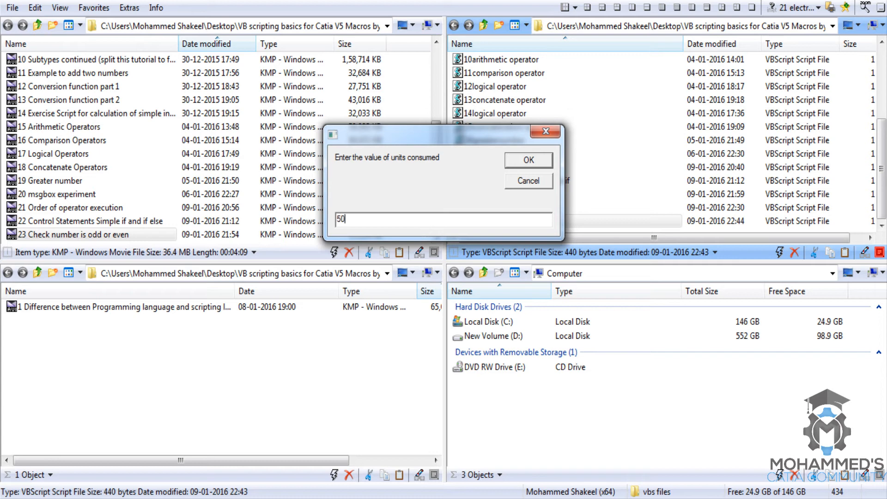
{"action": "left_click", "coordinate": [526, 160]}
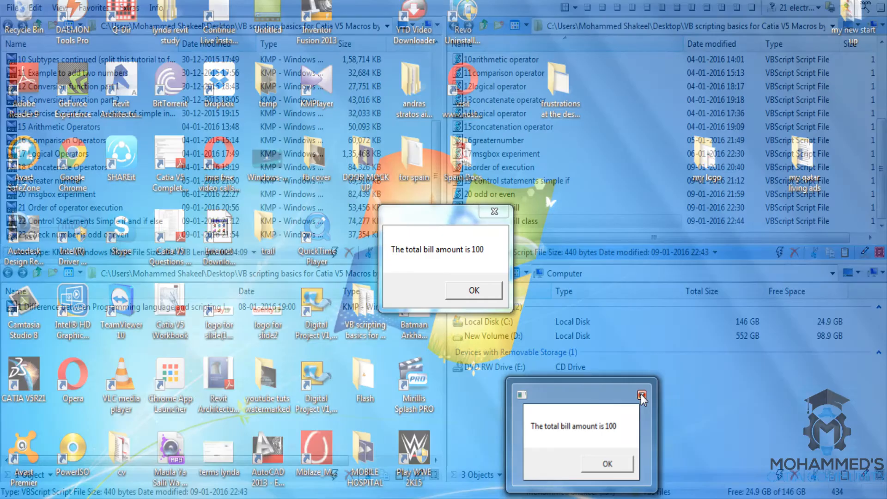
{"action": "left_click", "coordinate": [641, 395]}
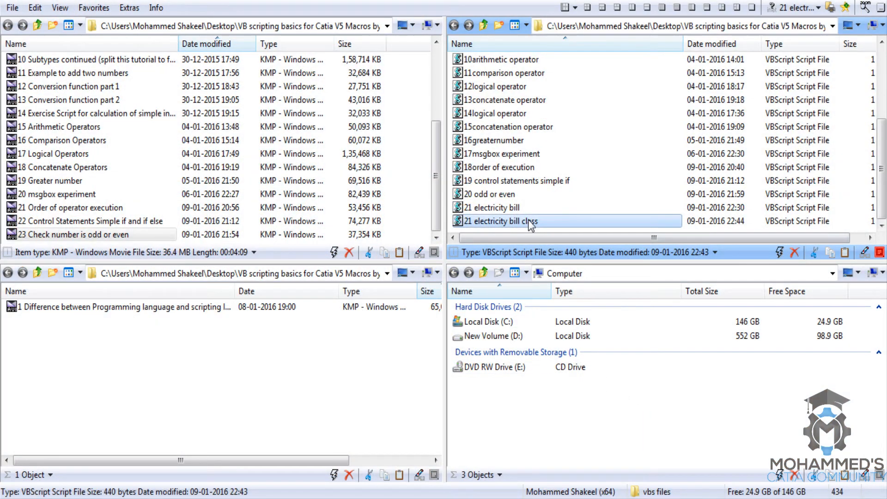
Run the script a second time with another units value, confirming a total of 400
{"action": "double_click", "coordinate": [498, 221]}
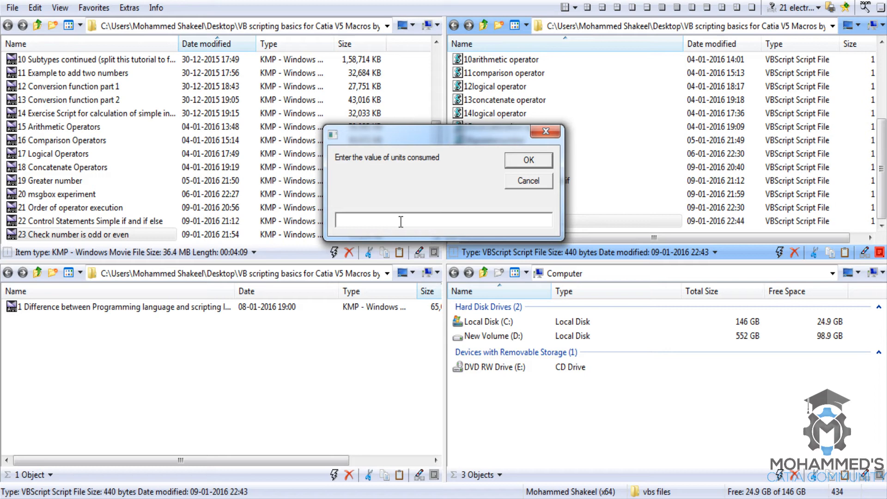
{"action": "left_click", "coordinate": [527, 160]}
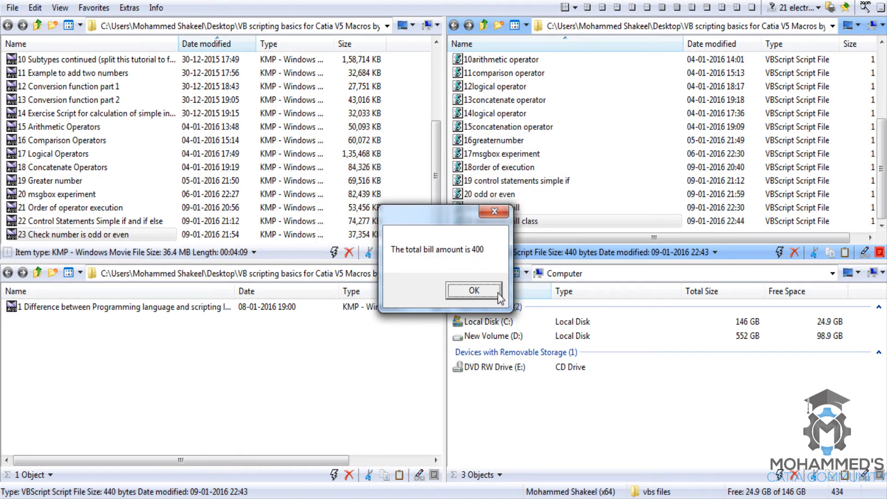
{"action": "mouse_move", "coordinate": [491, 274]}
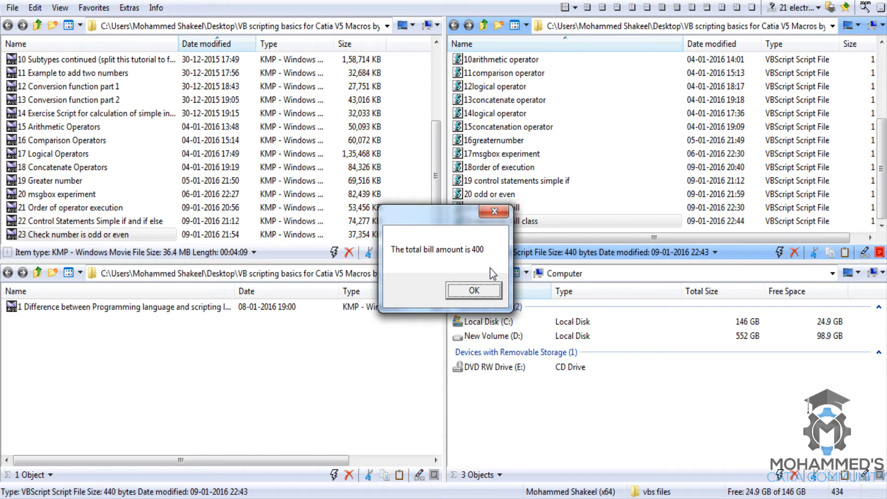
{"action": "left_click", "coordinate": [473, 290]}
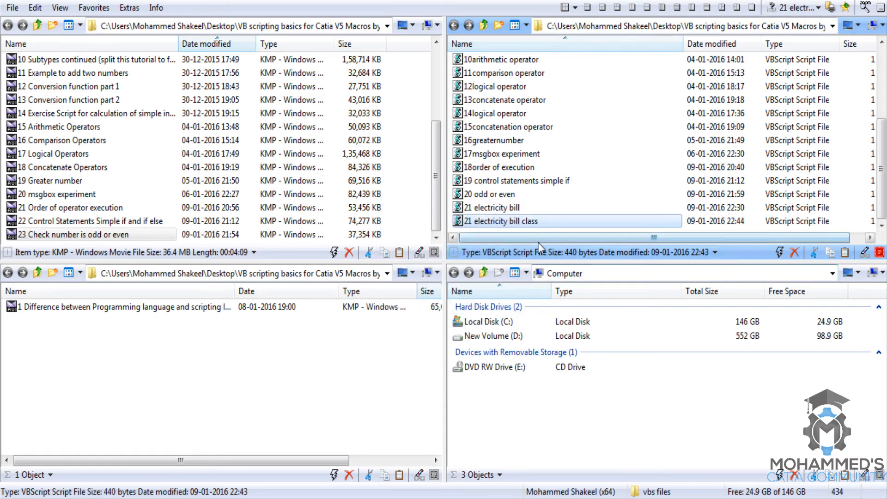
{"action": "mouse_move", "coordinate": [321, 407]}
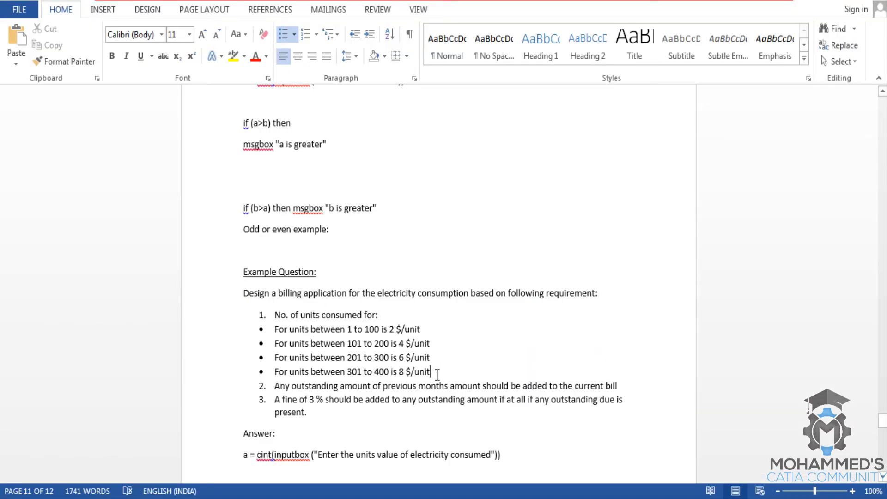
{"action": "mouse_move", "coordinate": [288, 384]}
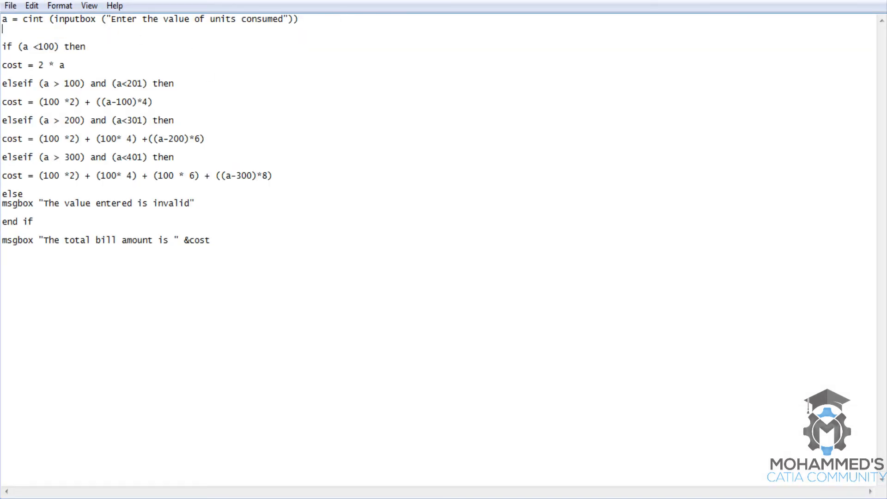
Add b = cint(inputbox("Enter the outstanding amount of previous month"))
{"action": "type", "text": "b ="}
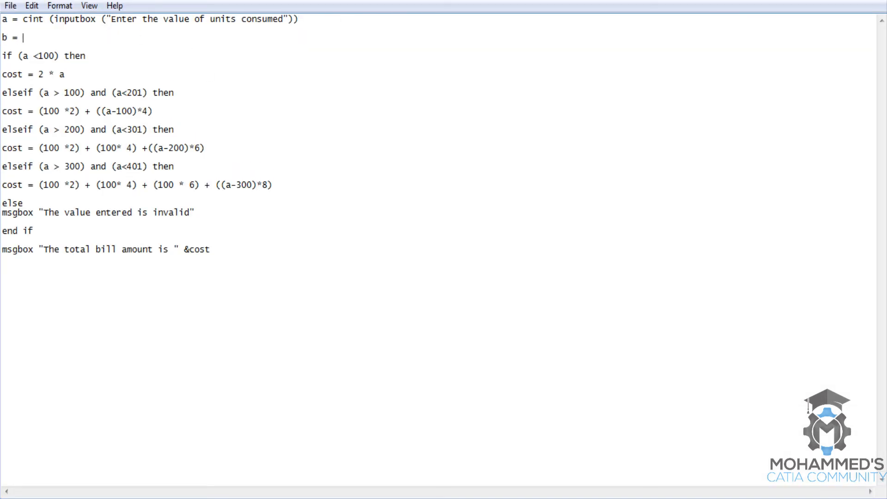
{"action": "type", "text": "cint("}
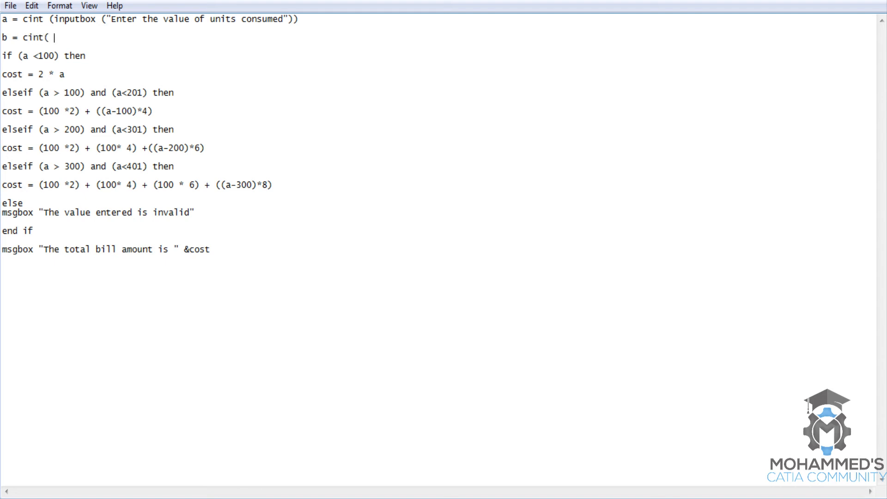
{"action": "type", "text": "inputbox"}
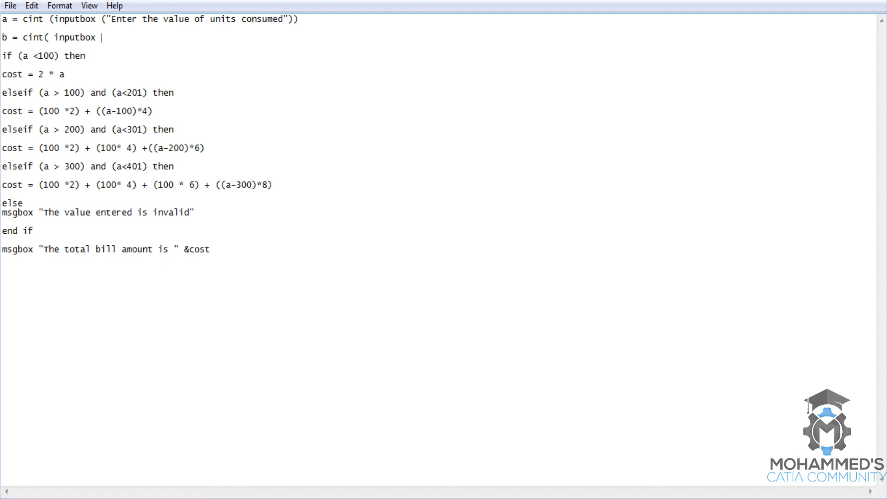
{"action": "type", "text": "("}
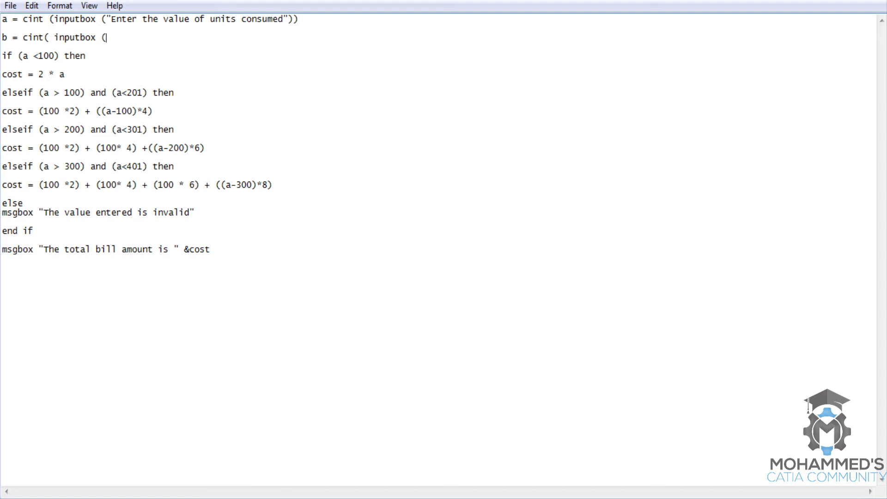
{"action": "type", "text": "\"e"}
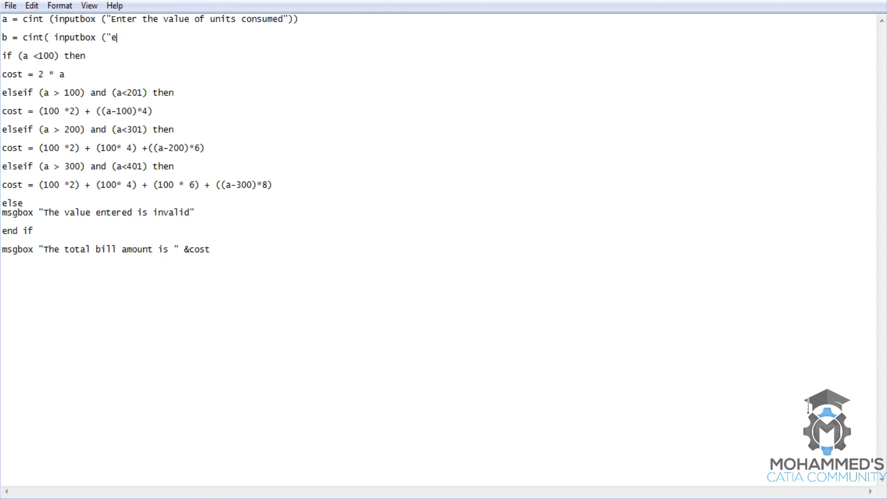
{"action": "type", "text": "nter the outstandi"}
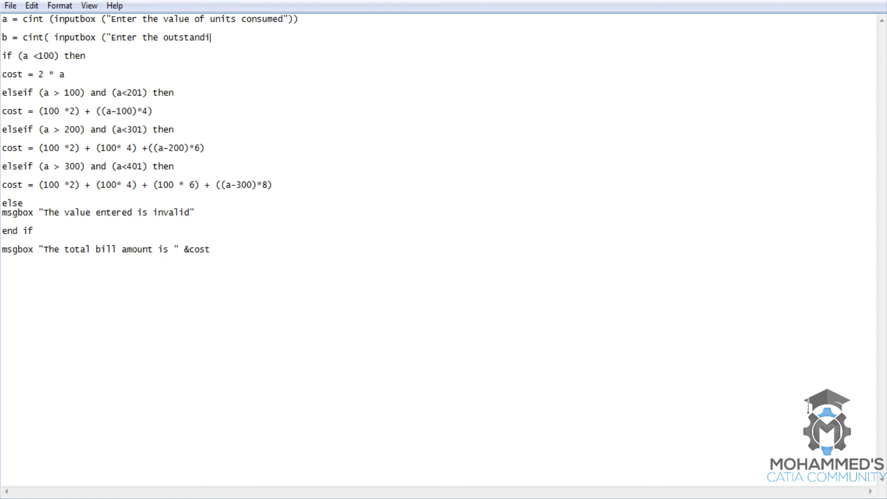
{"action": "type", "text": "ng amount of"}
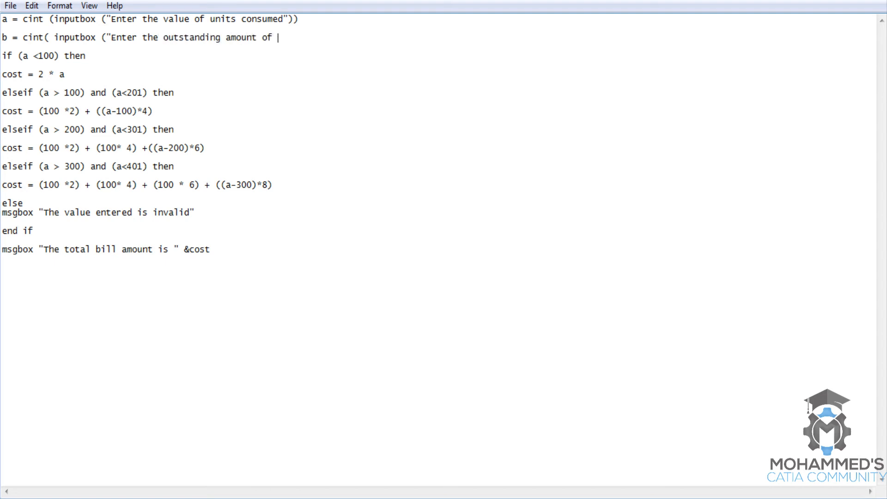
{"action": "type", "text": "previous m"}
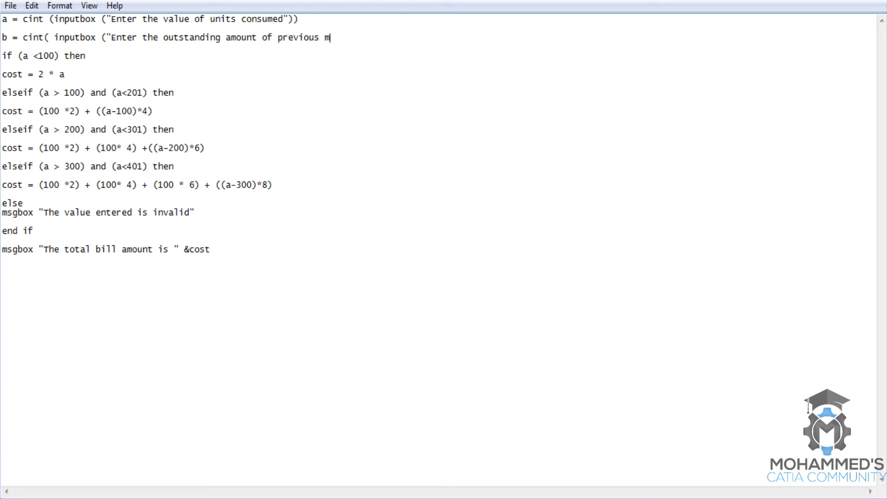
{"action": "type", "text": "onth"}
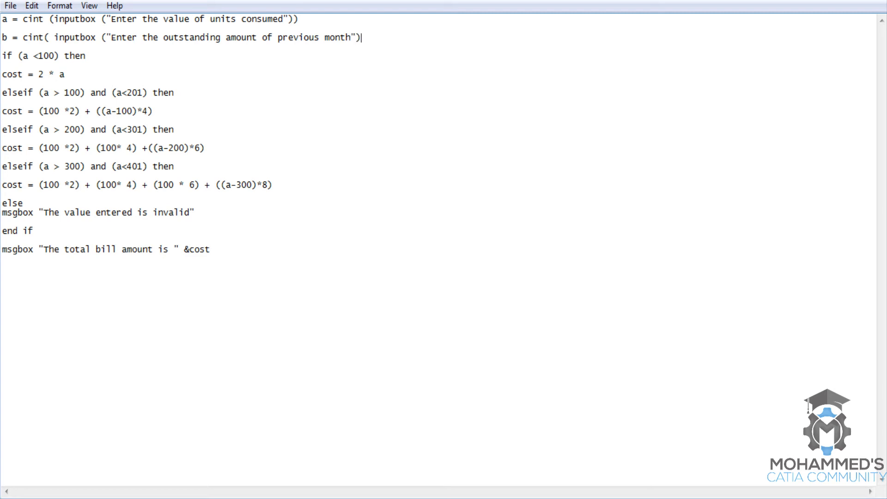
{"action": "type", "text": ")"}
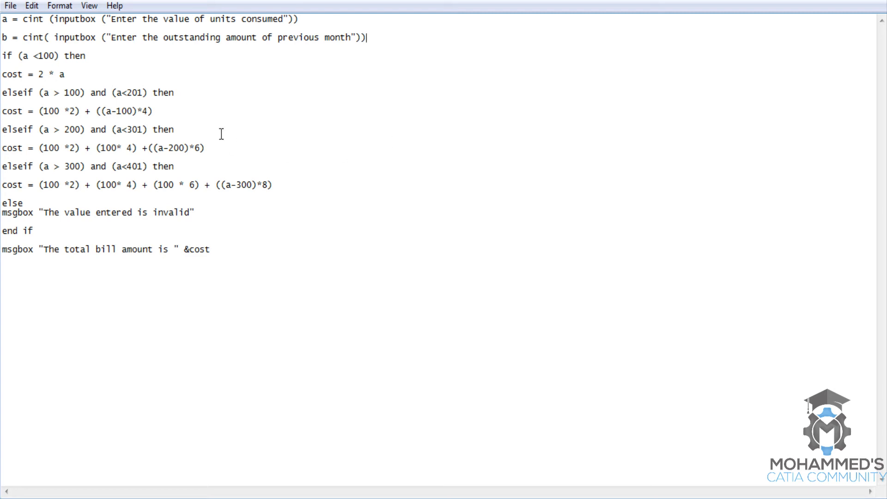
{"action": "mouse_move", "coordinate": [117, 255]}
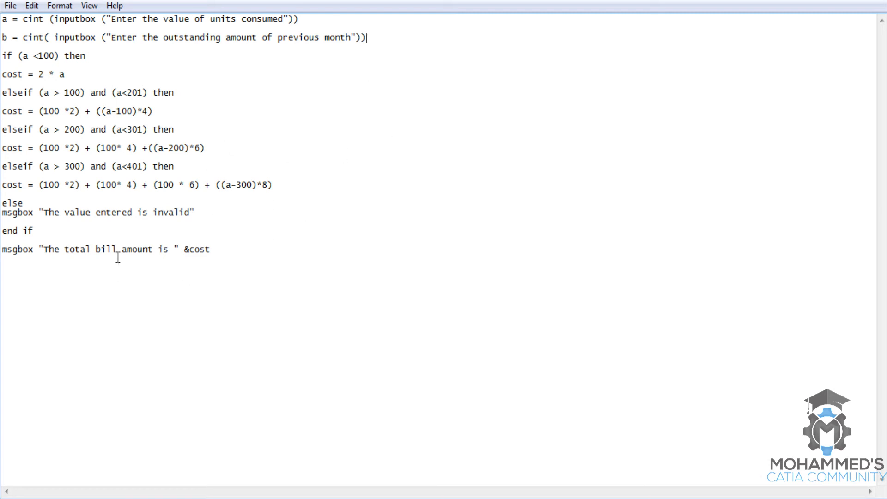
{"action": "mouse_move", "coordinate": [104, 239]}
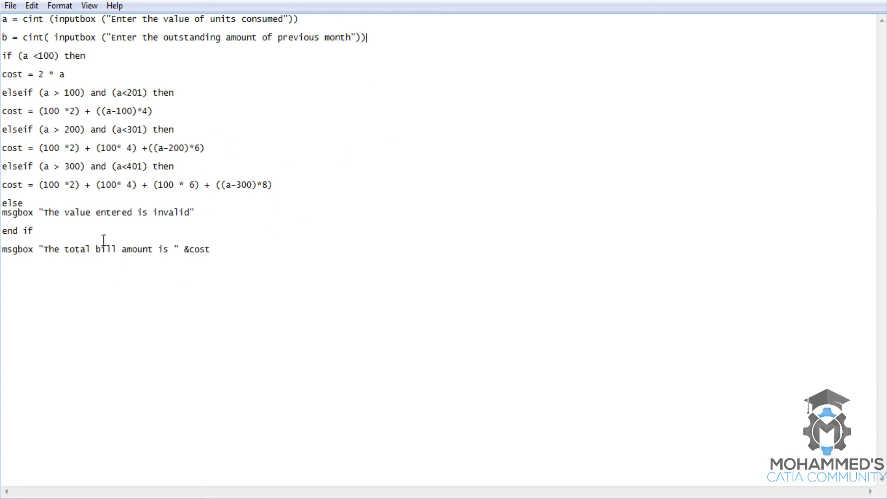
{"action": "mouse_move", "coordinate": [221, 182]}
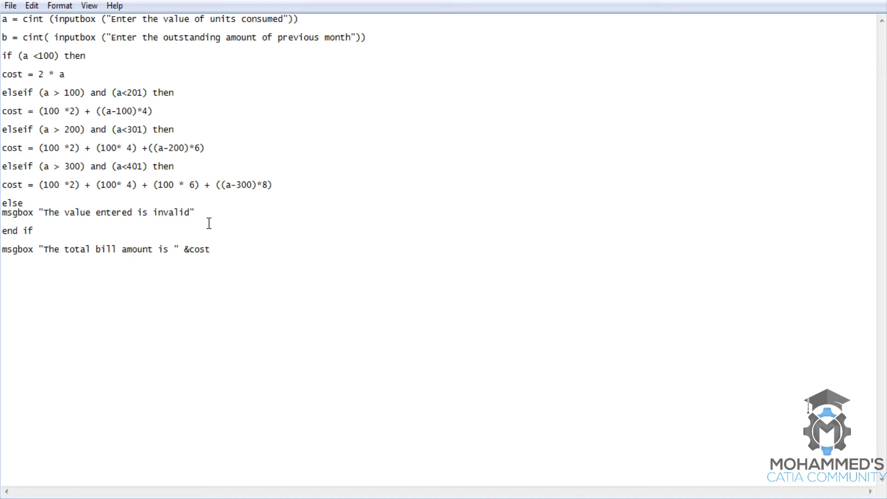
{"action": "mouse_move", "coordinate": [197, 232]}
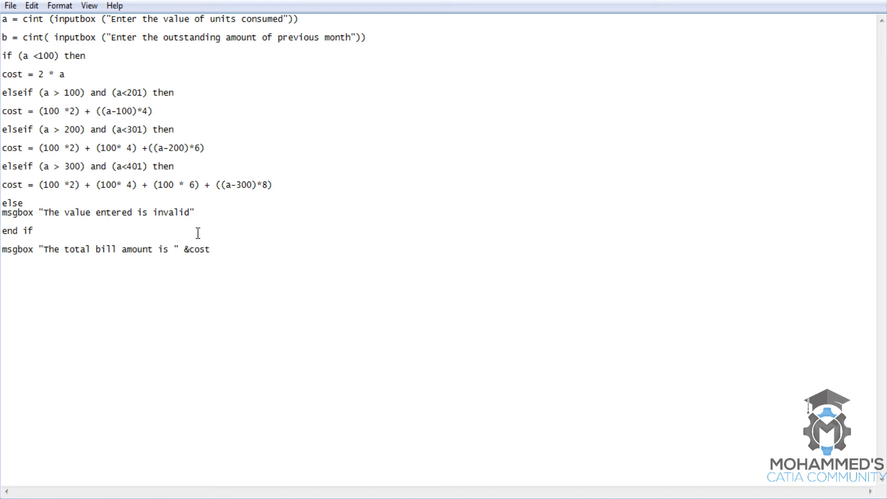
Add sum = cost + b after end if and show &sum in the bill message
{"action": "key", "text": "Return"}
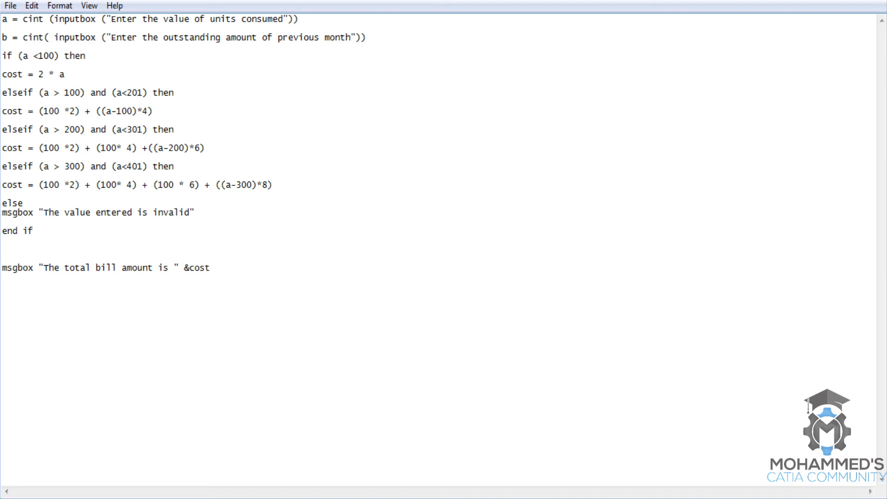
{"action": "type", "text": "sum ="}
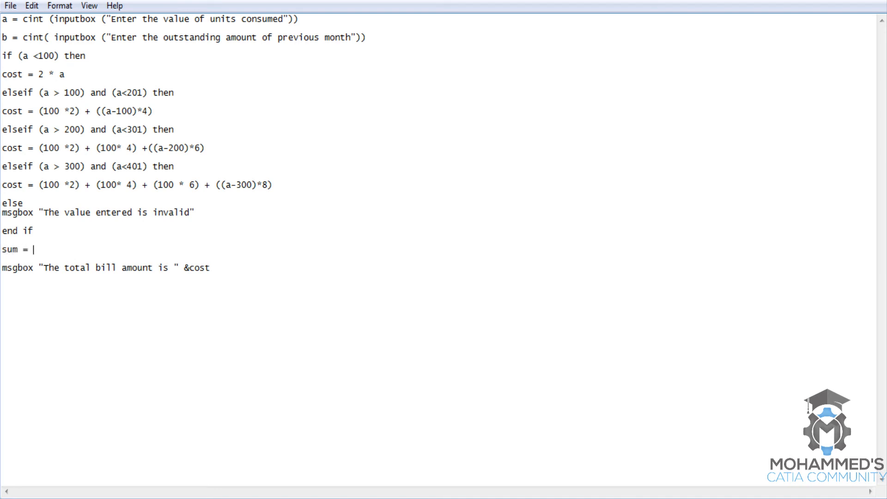
{"action": "type", "text": "cost +"}
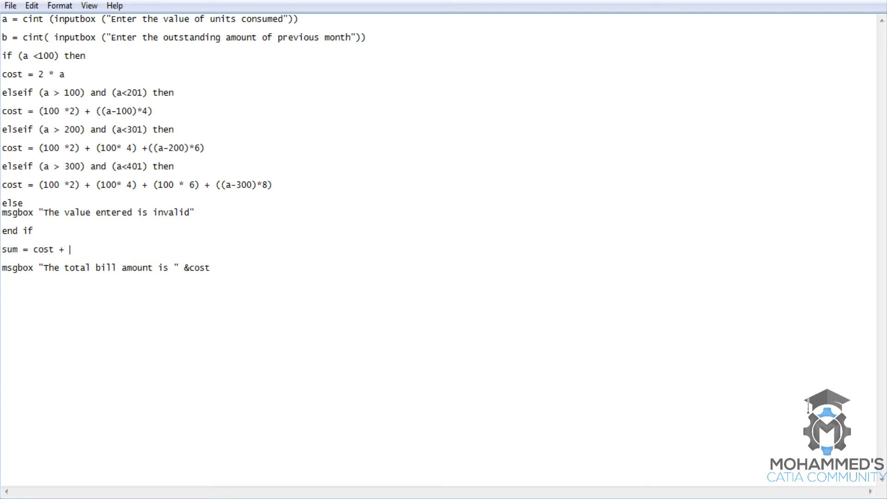
{"action": "mouse_move", "coordinate": [77, 264]}
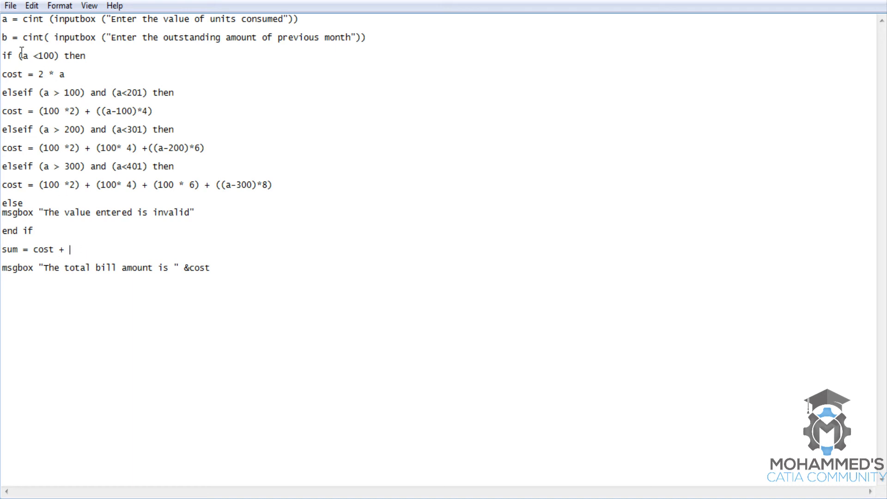
{"action": "mouse_move", "coordinate": [95, 252]}
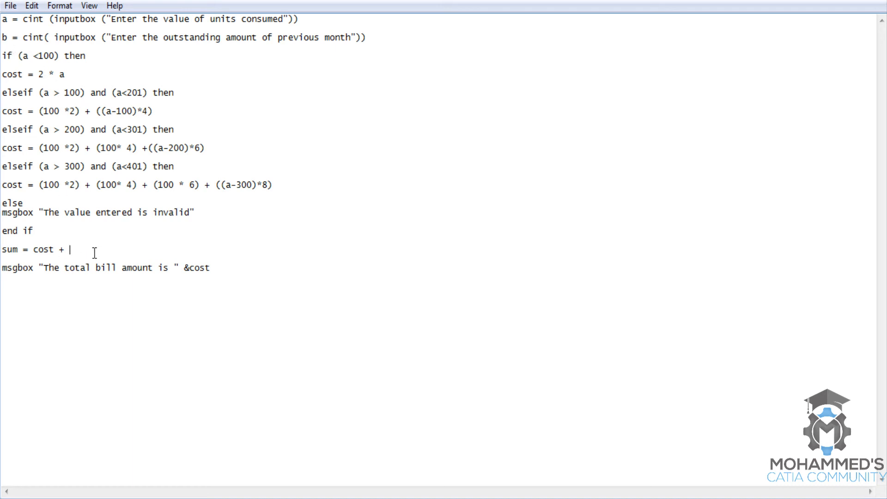
{"action": "type", "text": "b"}
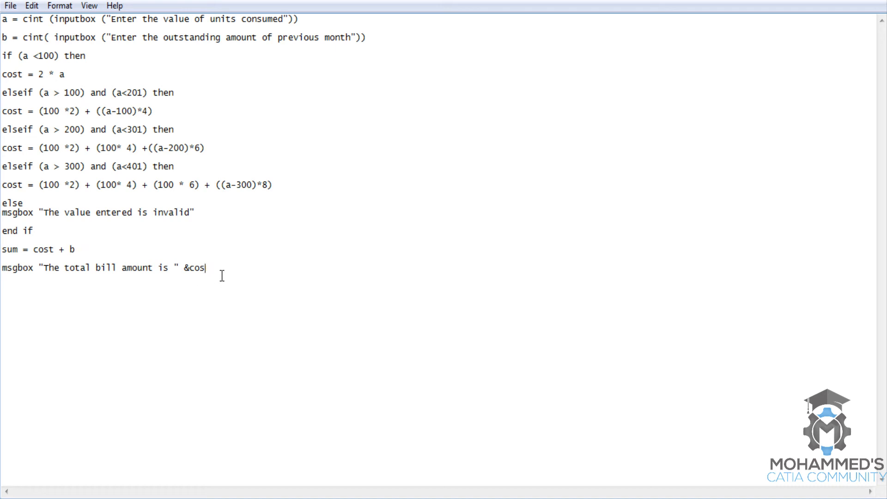
{"action": "type", "text": "um"}
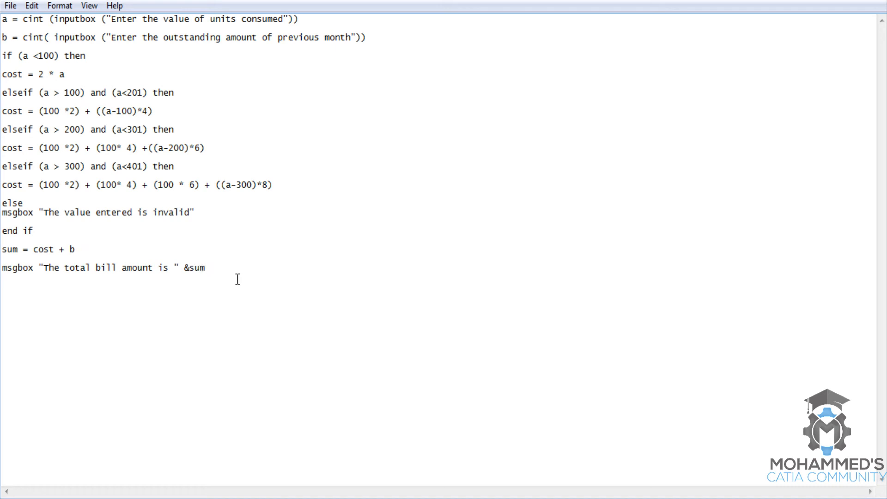
{"action": "mouse_move", "coordinate": [245, 398]}
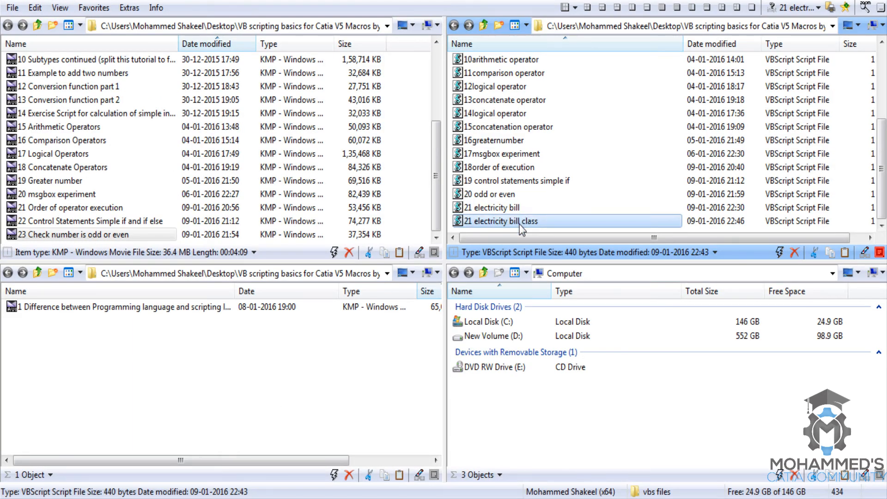
Run the script with 150 units and 100 outstanding, confirming a total bill of 500
{"action": "double_click", "coordinate": [500, 221]}
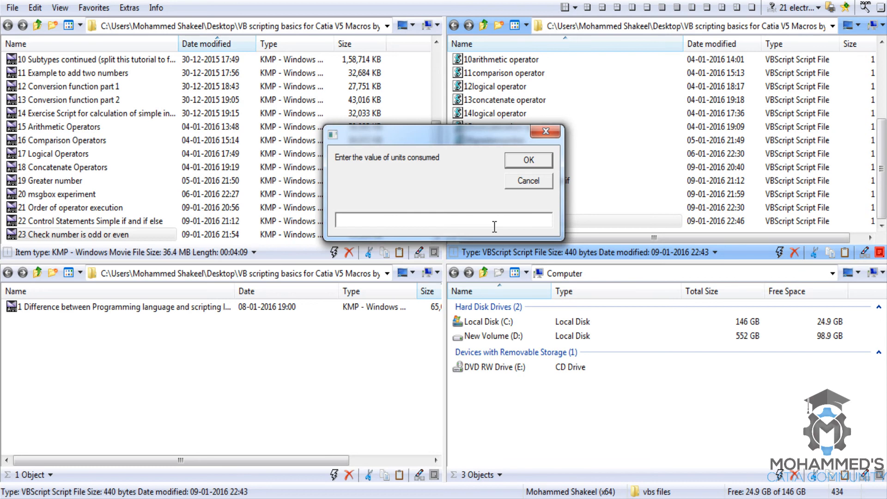
{"action": "type", "text": "150"}
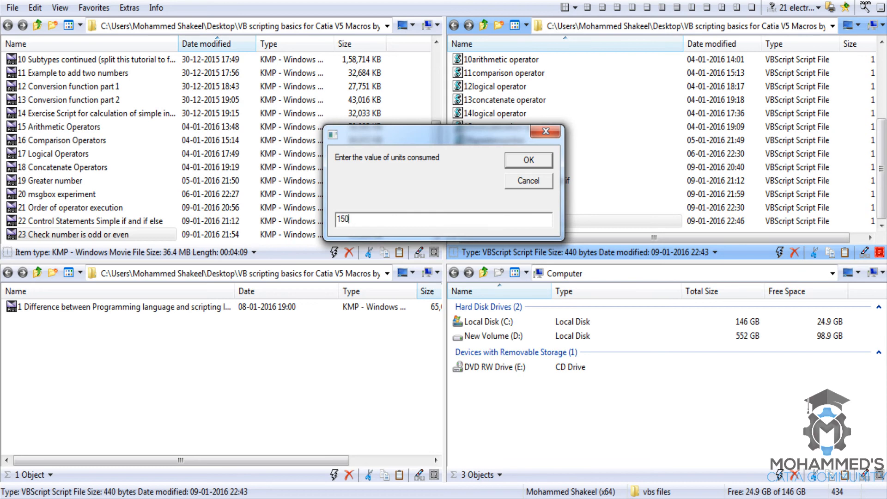
{"action": "left_click", "coordinate": [526, 160]}
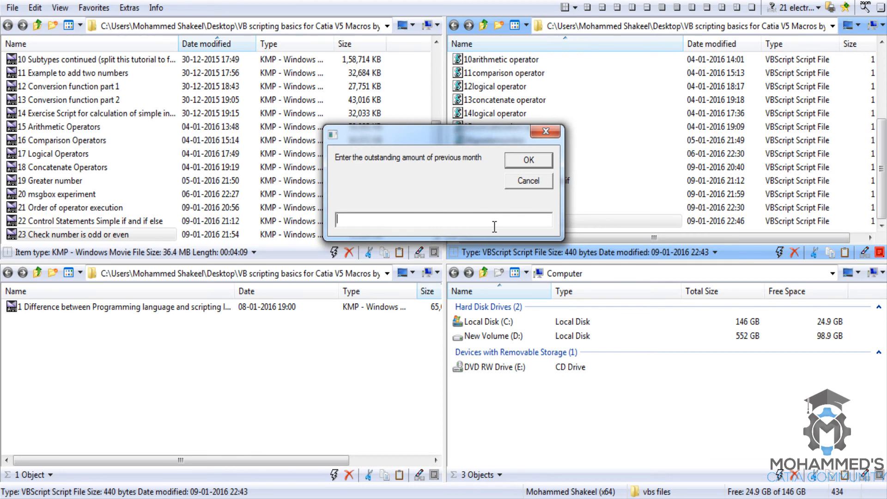
{"action": "type", "text": "100"}
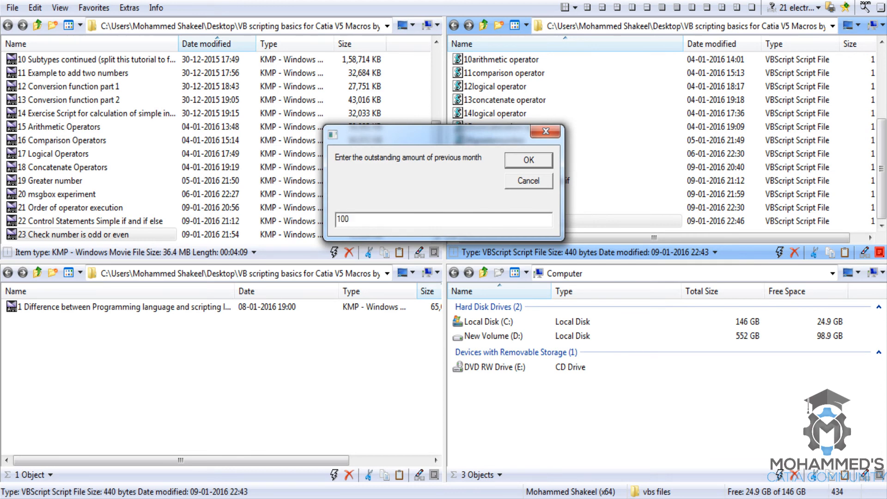
{"action": "left_click", "coordinate": [526, 160]}
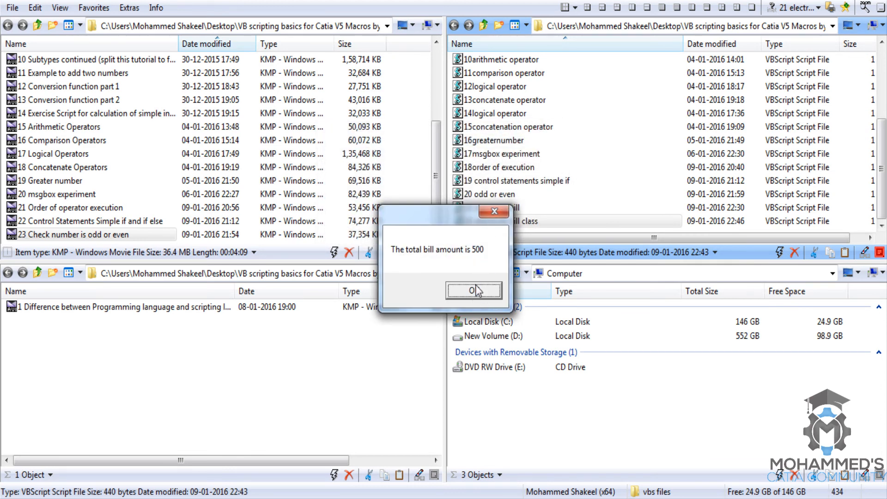
{"action": "left_click", "coordinate": [474, 290]}
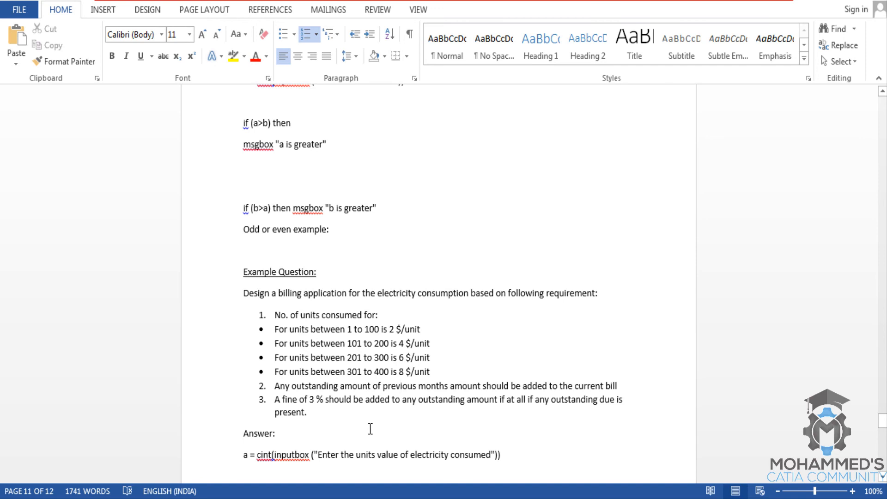
Bring the Word billing question with its 3% fine rule into focus
{"action": "left_click", "coordinate": [306, 413]}
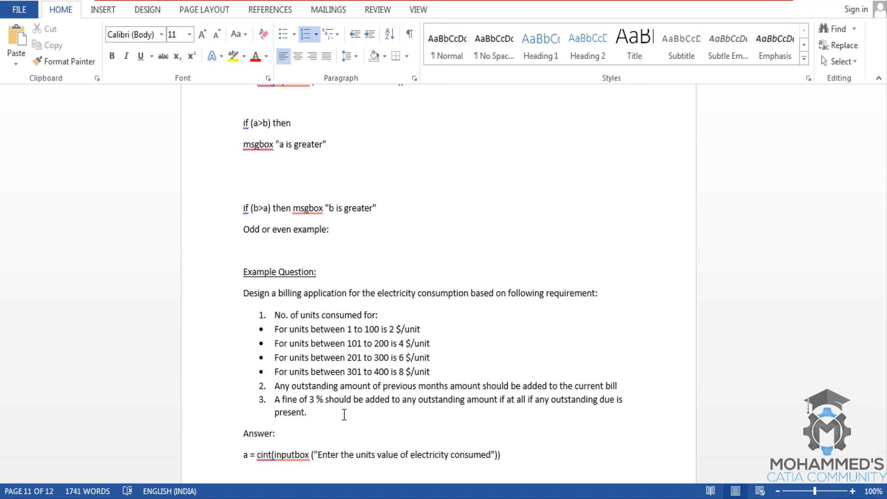
{"action": "mouse_move", "coordinate": [403, 449]}
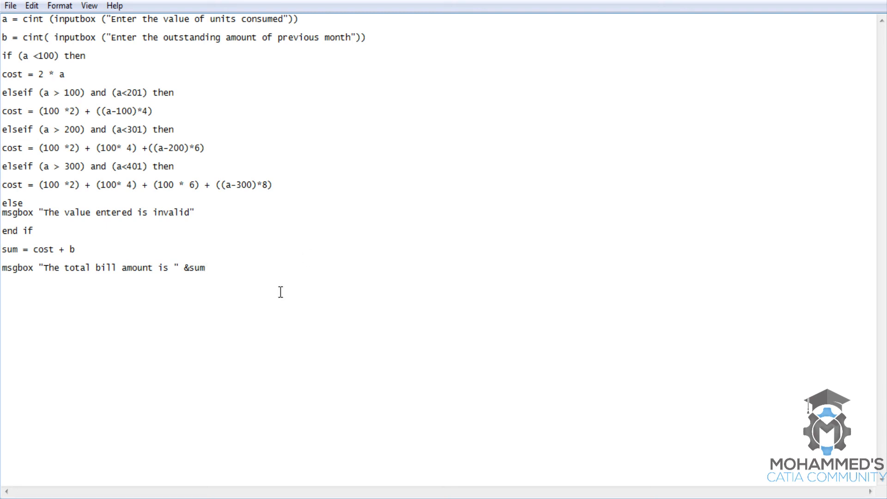
{"action": "mouse_move", "coordinate": [237, 329]}
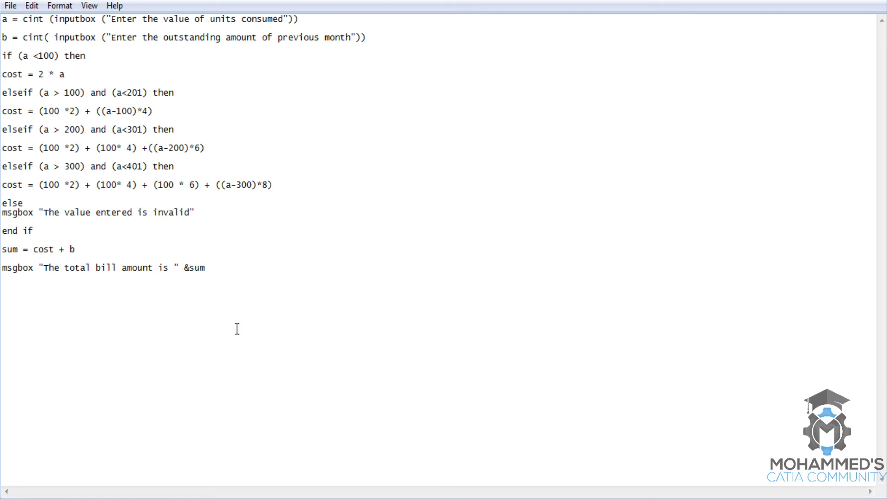
{"action": "mouse_move", "coordinate": [312, 329]}
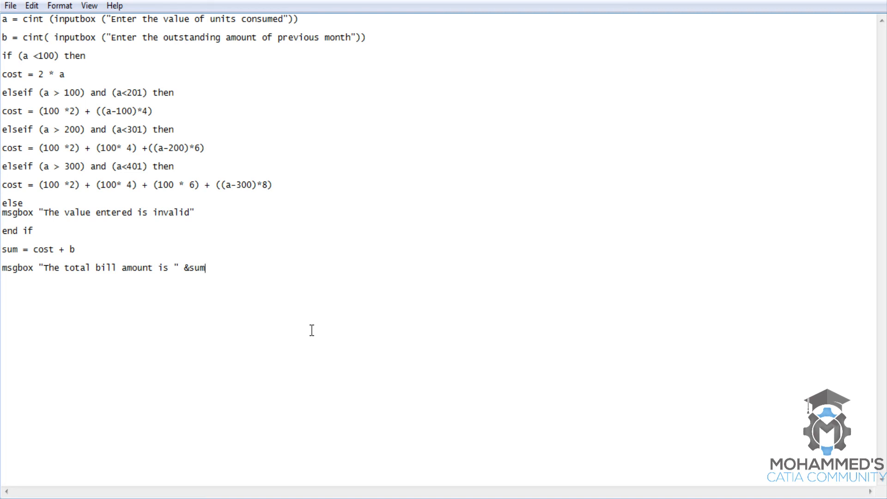
{"action": "mouse_move", "coordinate": [281, 331]}
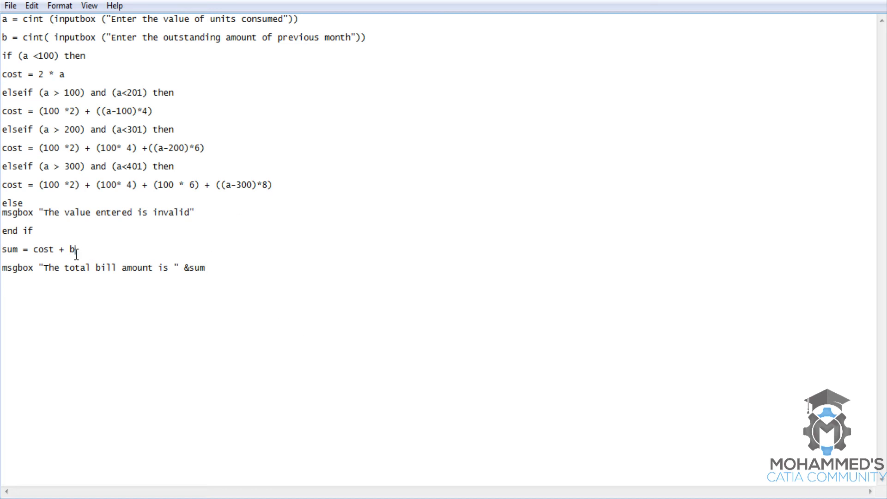
Edit the sum line to read sum = cost + (b * 1.03)
{"action": "type", "text": "("}
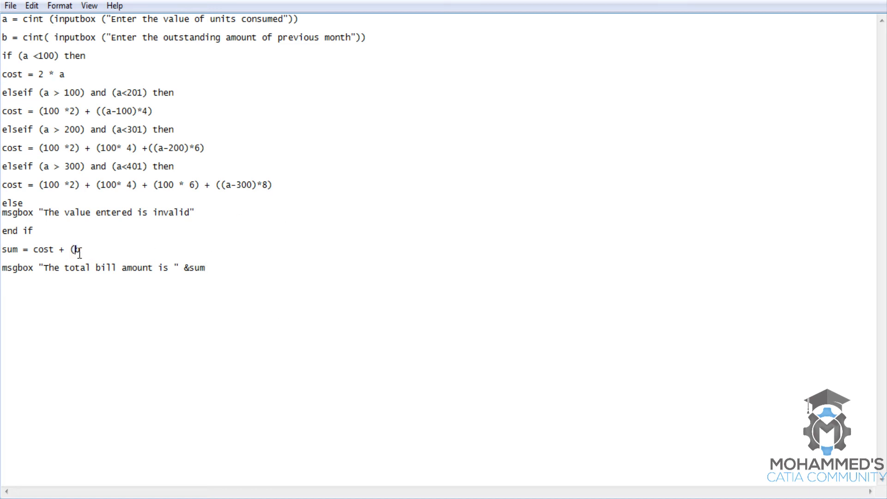
{"action": "type", "text": "b"}
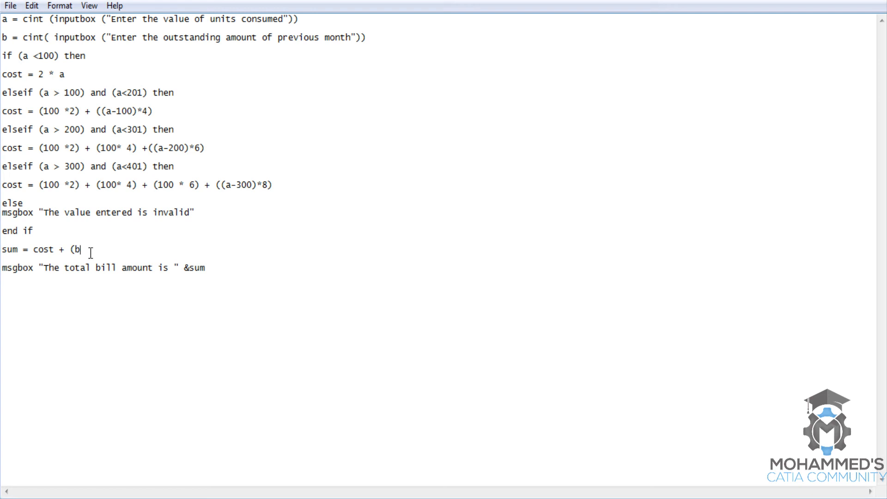
{"action": "type", "text": "*"}
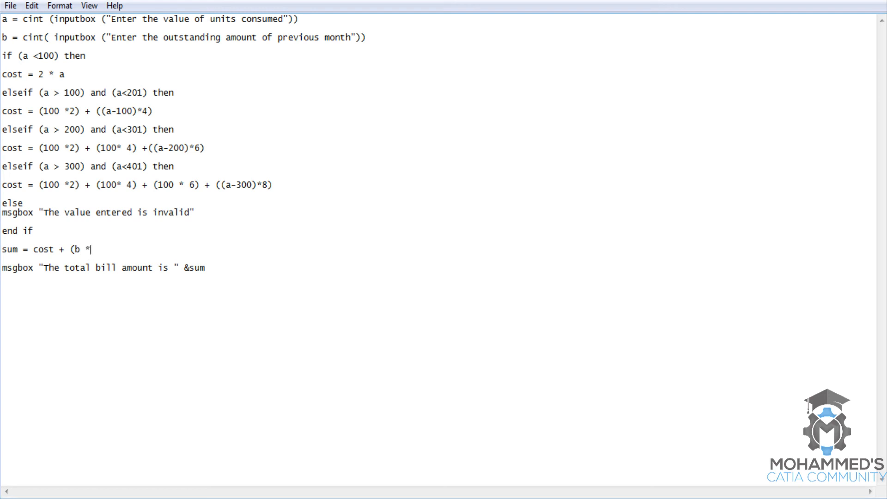
{"action": "type", "text": "1."}
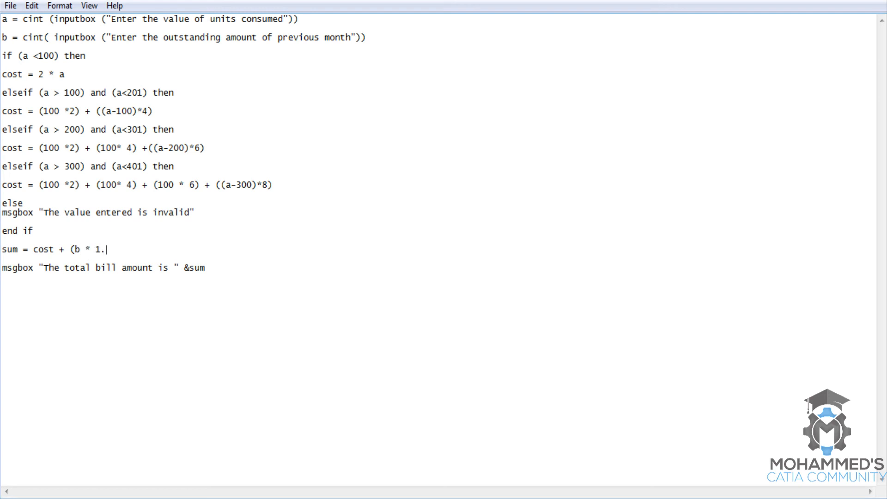
{"action": "type", "text": "03)"}
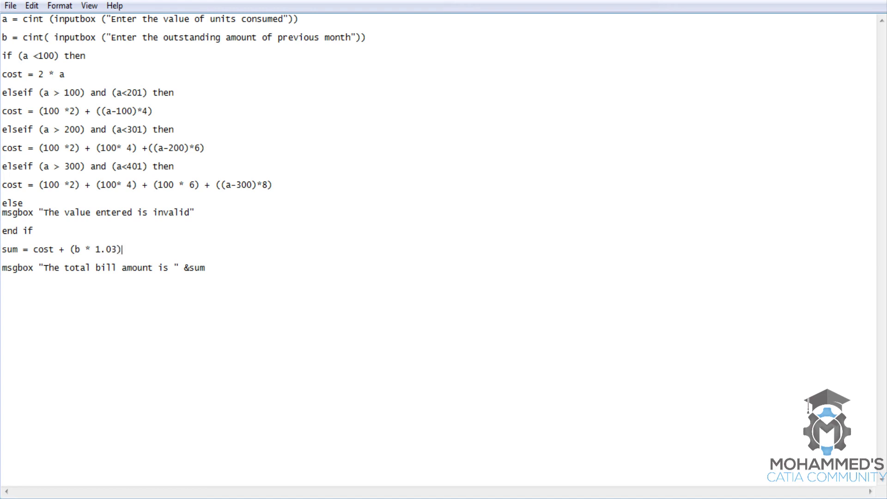
{"action": "mouse_move", "coordinate": [132, 255]}
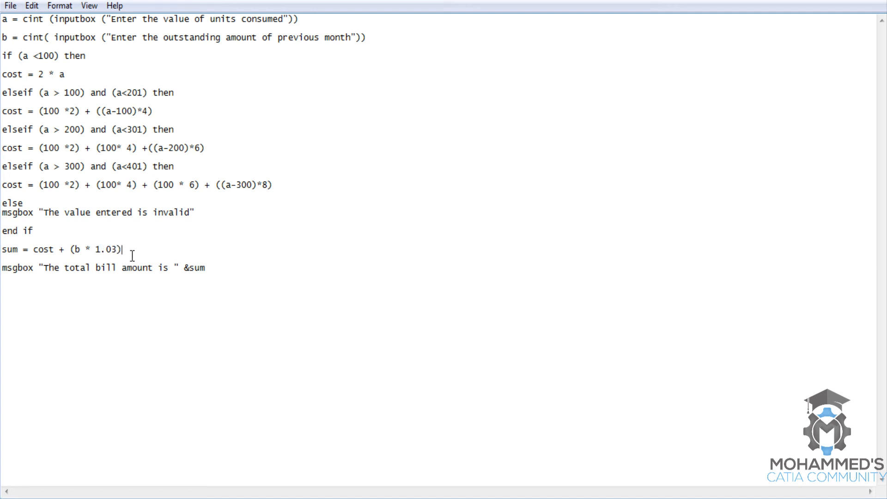
{"action": "double_click", "coordinate": [106, 249]}
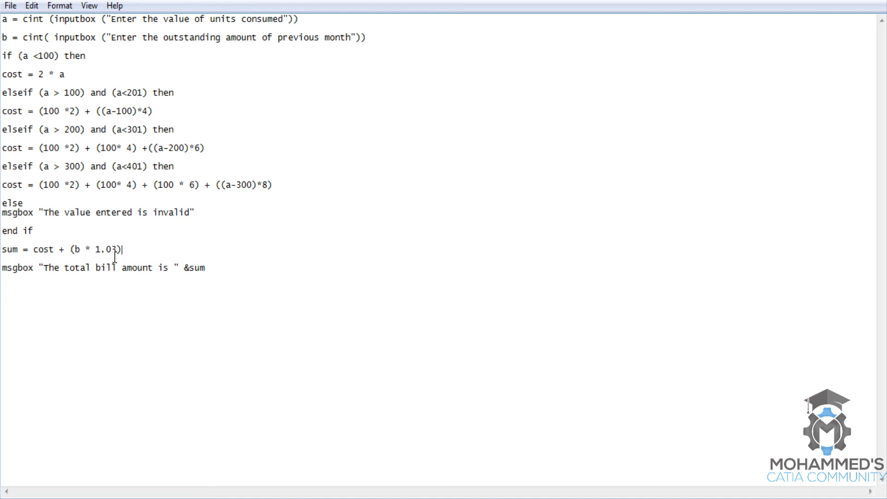
{"action": "mouse_move", "coordinate": [128, 249]}
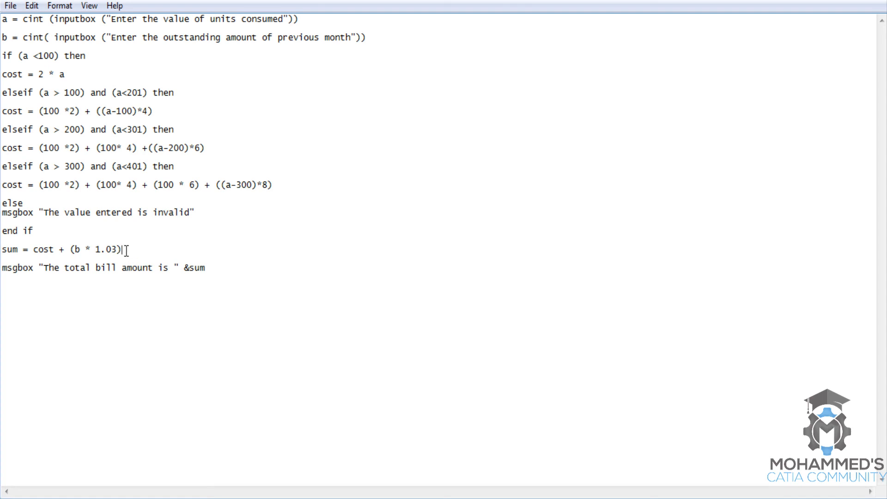
{"action": "mouse_move", "coordinate": [120, 249]}
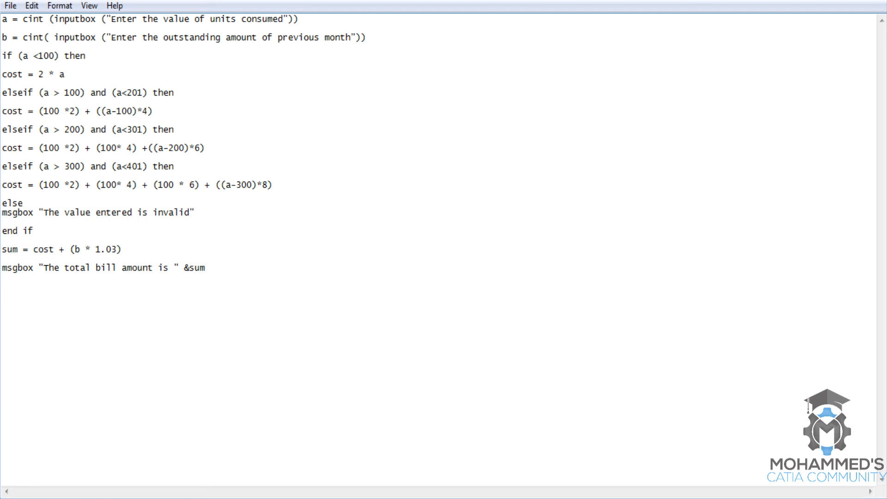
Jot 1 + (3/100) below the script to explain the 1.03 multiplier
{"action": "type", "text": "1"}
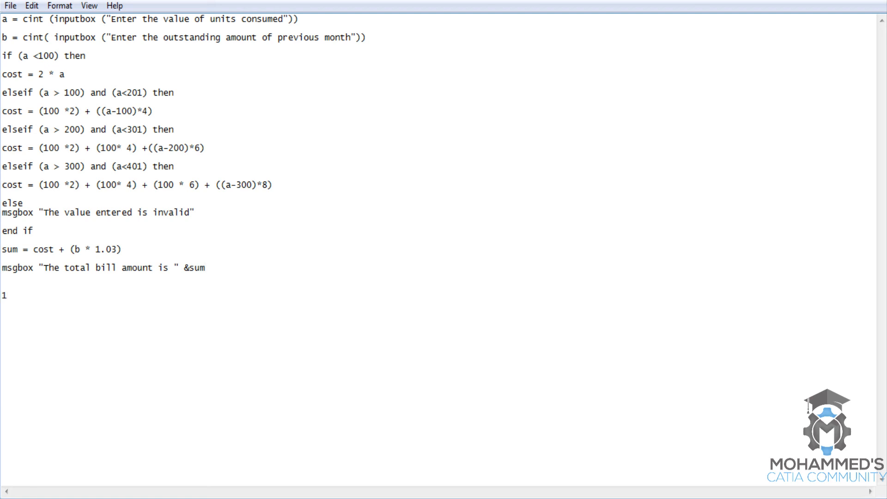
{"action": "type", "text": "+"}
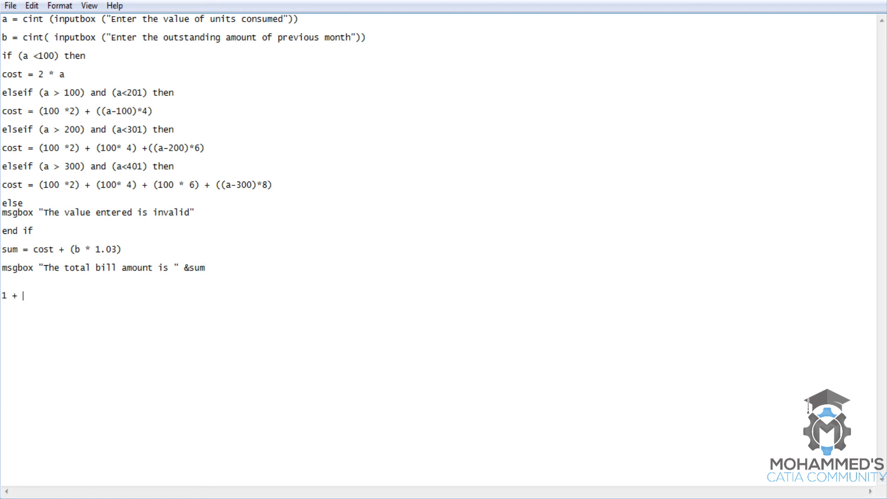
{"action": "type", "text": "("}
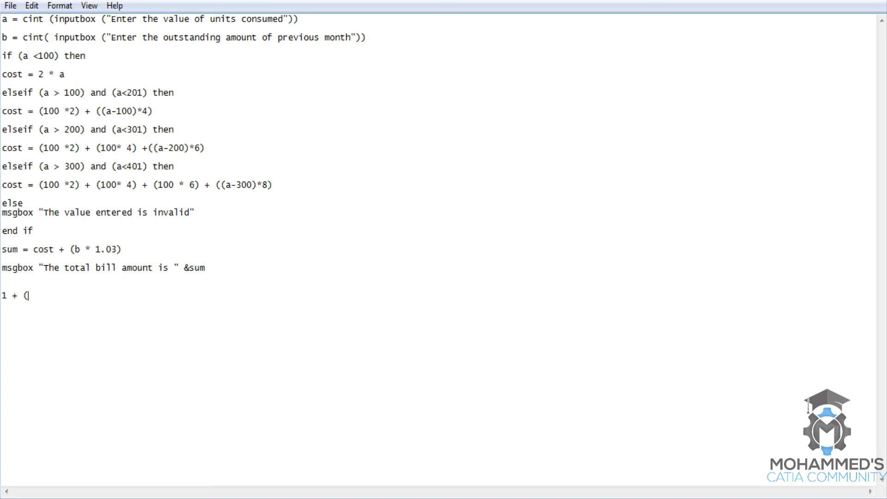
{"action": "type", "text": "3/1"}
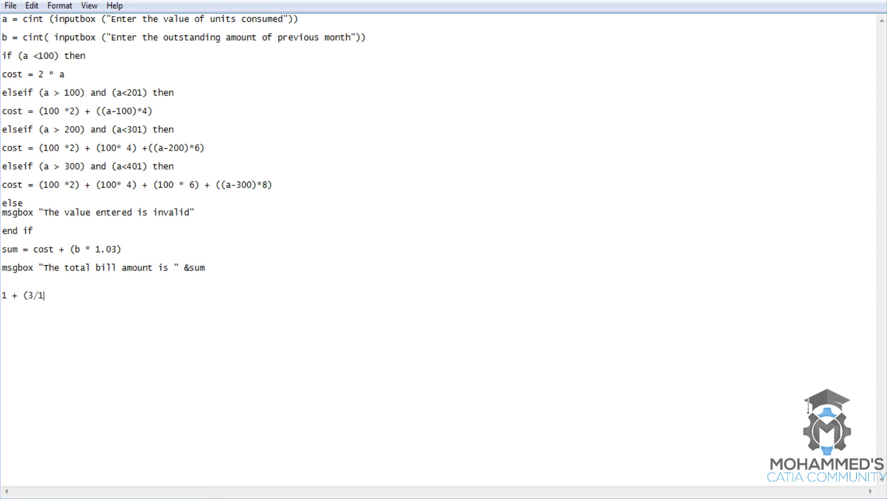
{"action": "type", "text": "00)"}
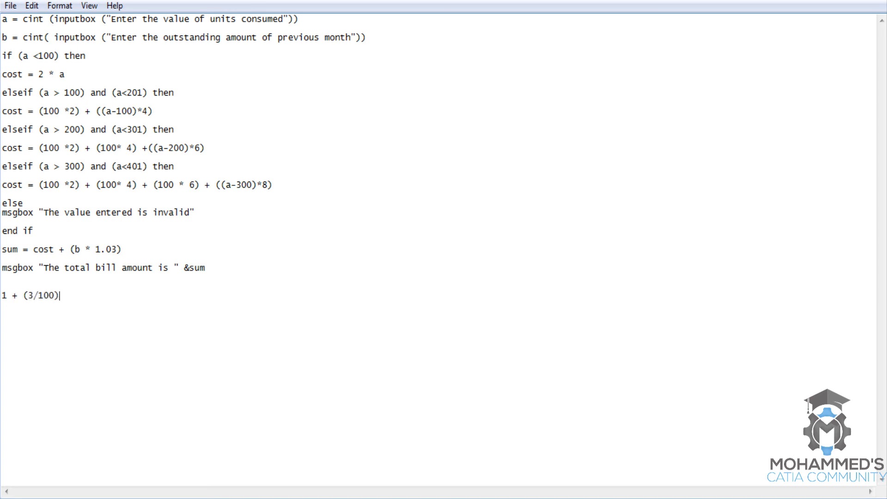
{"action": "key", "text": "Backspace"}
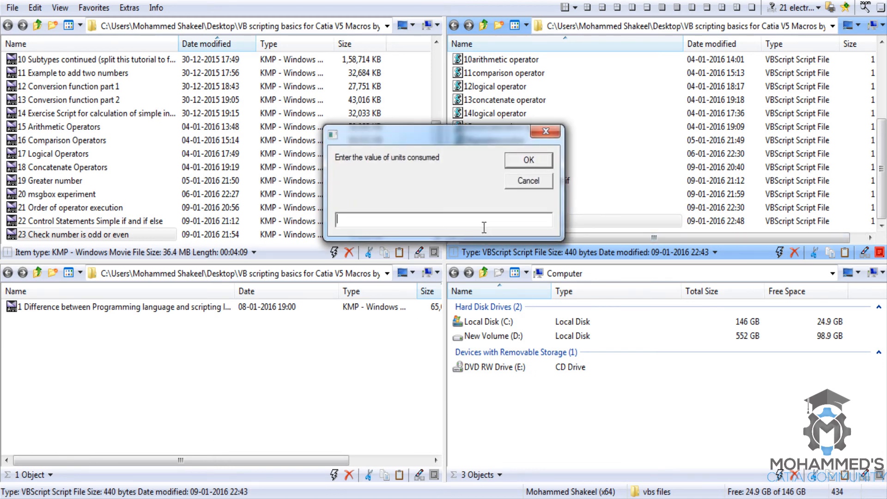
Submit the units and outstanding amount, confirming a total bill of 503
{"action": "left_click", "coordinate": [527, 159]}
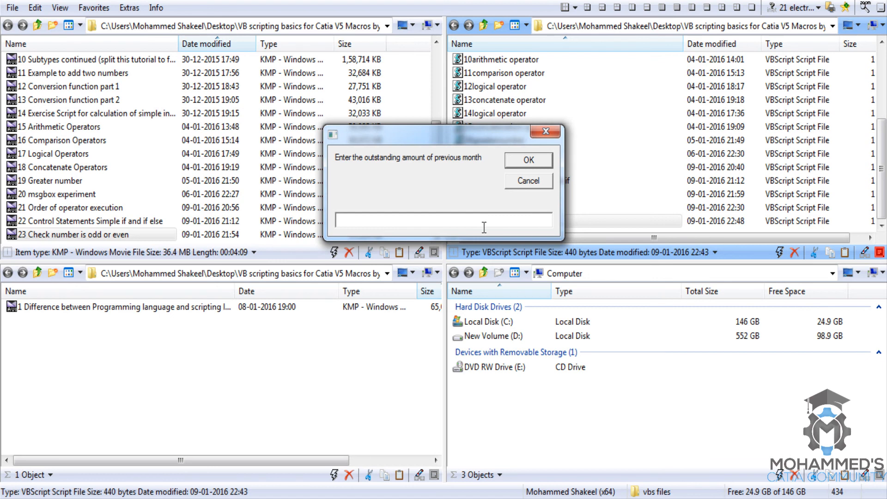
{"action": "left_click", "coordinate": [527, 160]}
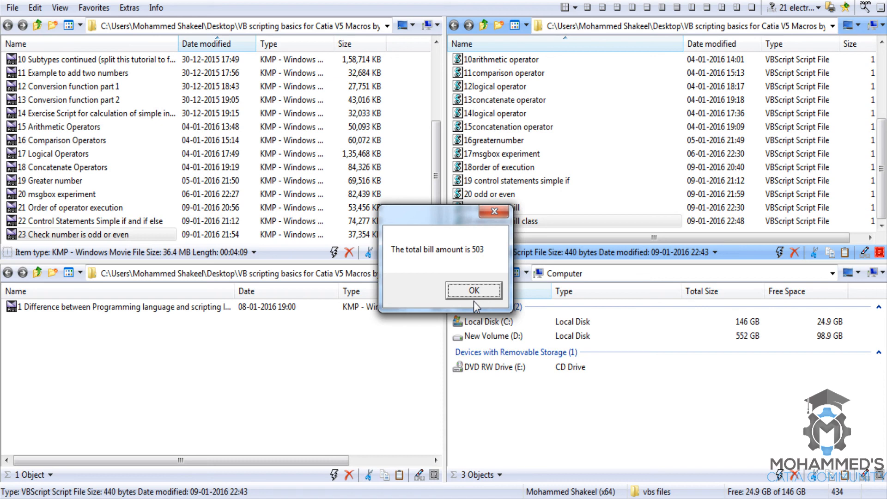
{"action": "left_click", "coordinate": [473, 290]}
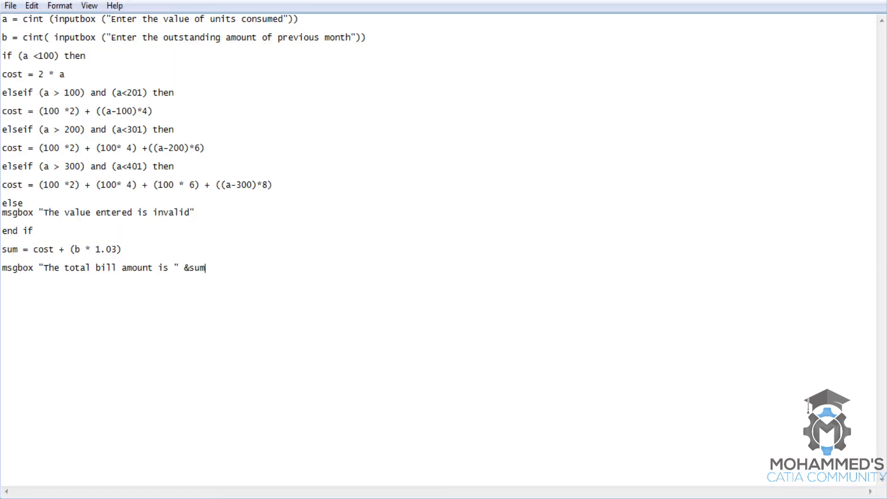
{"action": "mouse_move", "coordinate": [314, 308]}
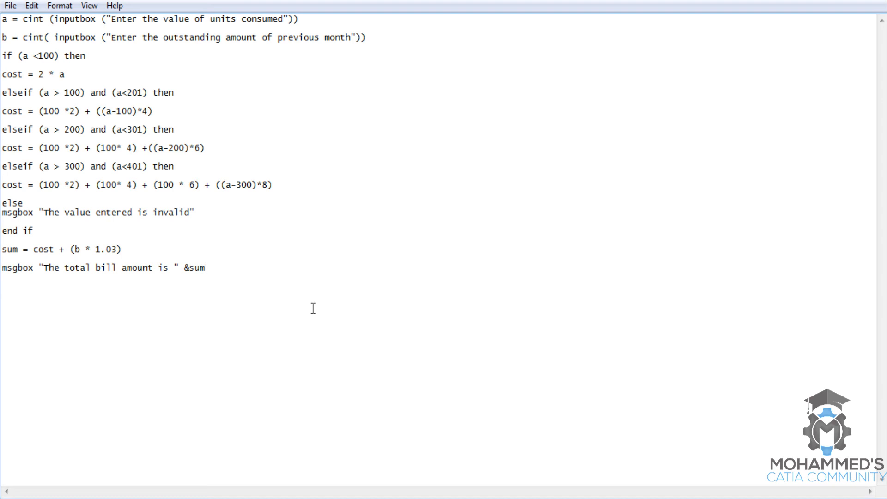
{"action": "double_click", "coordinate": [195, 268]}
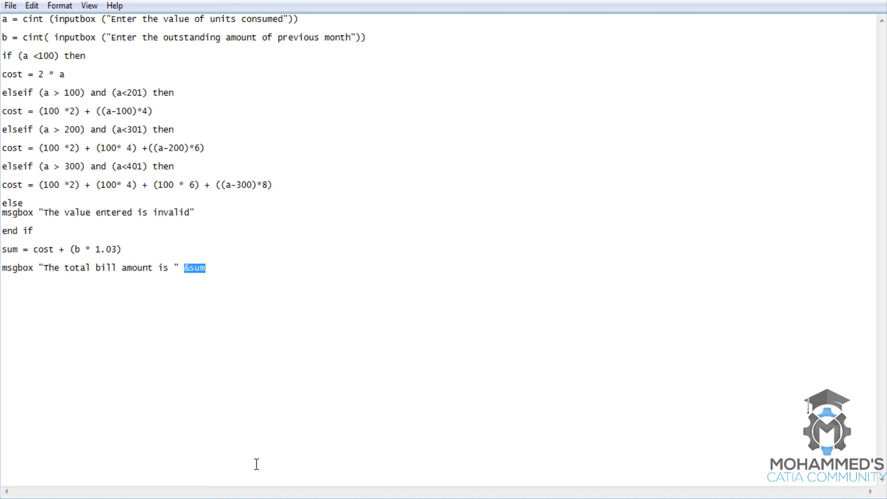
{"action": "mouse_move", "coordinate": [416, 447]}
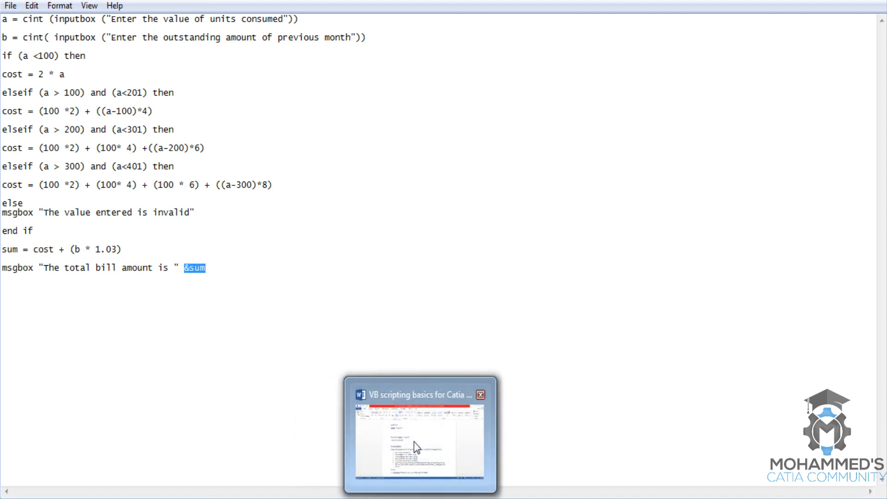
{"action": "left_click", "coordinate": [293, 303]}
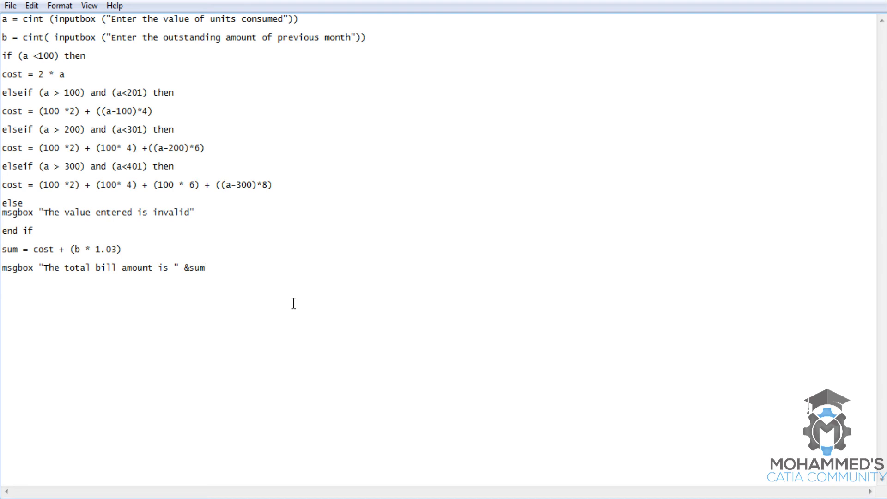
{"action": "mouse_move", "coordinate": [299, 313]}
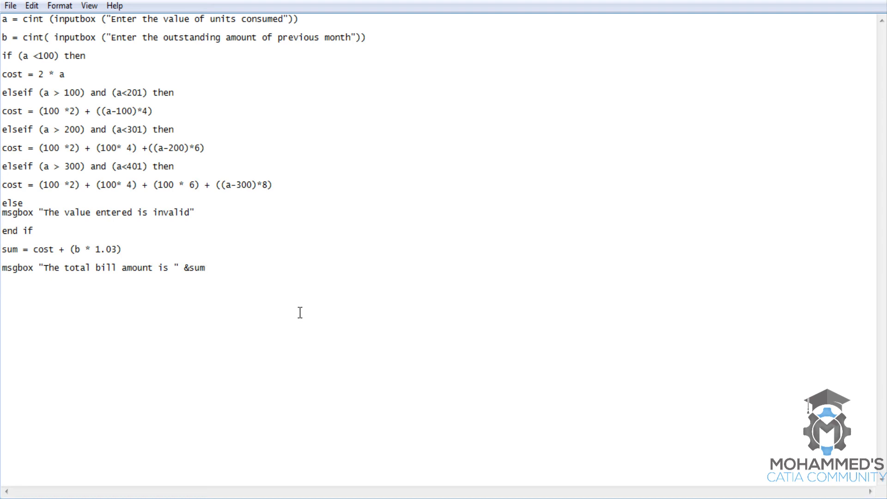